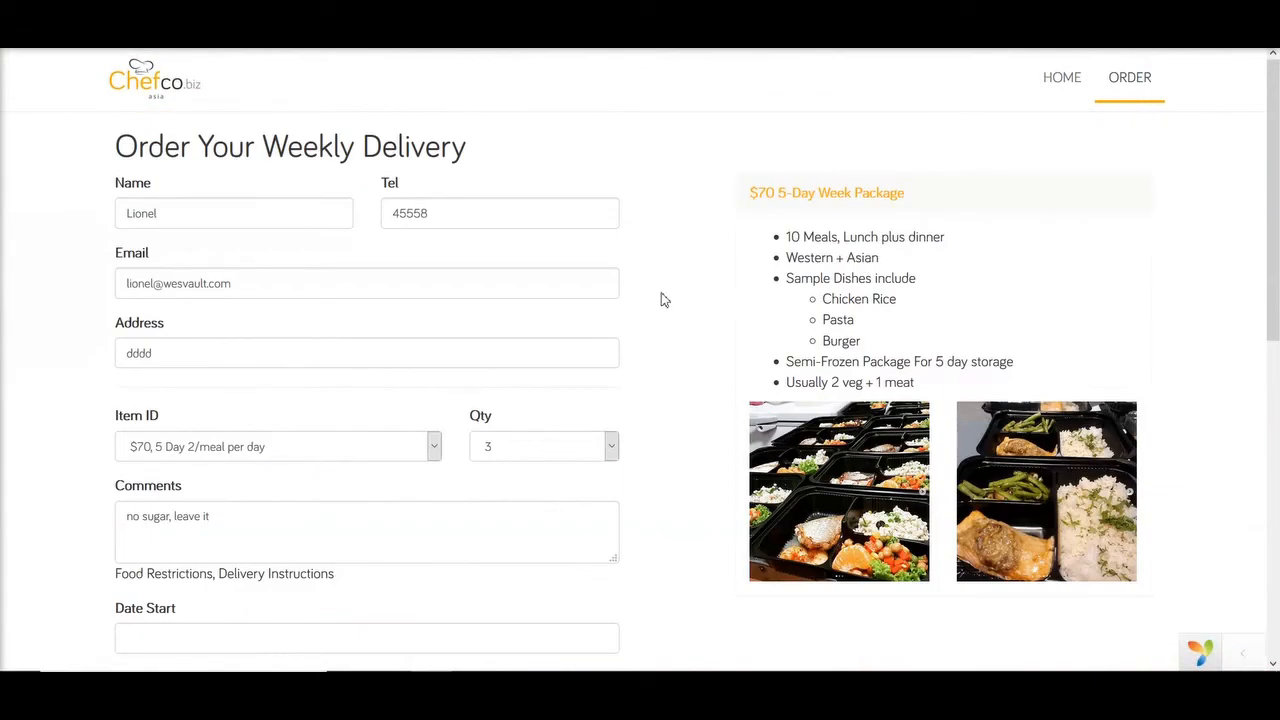
Step: Scroll the order form down to the Item ID and Qty dropdowns and switch to Sublime Text
scroll("down", 3)
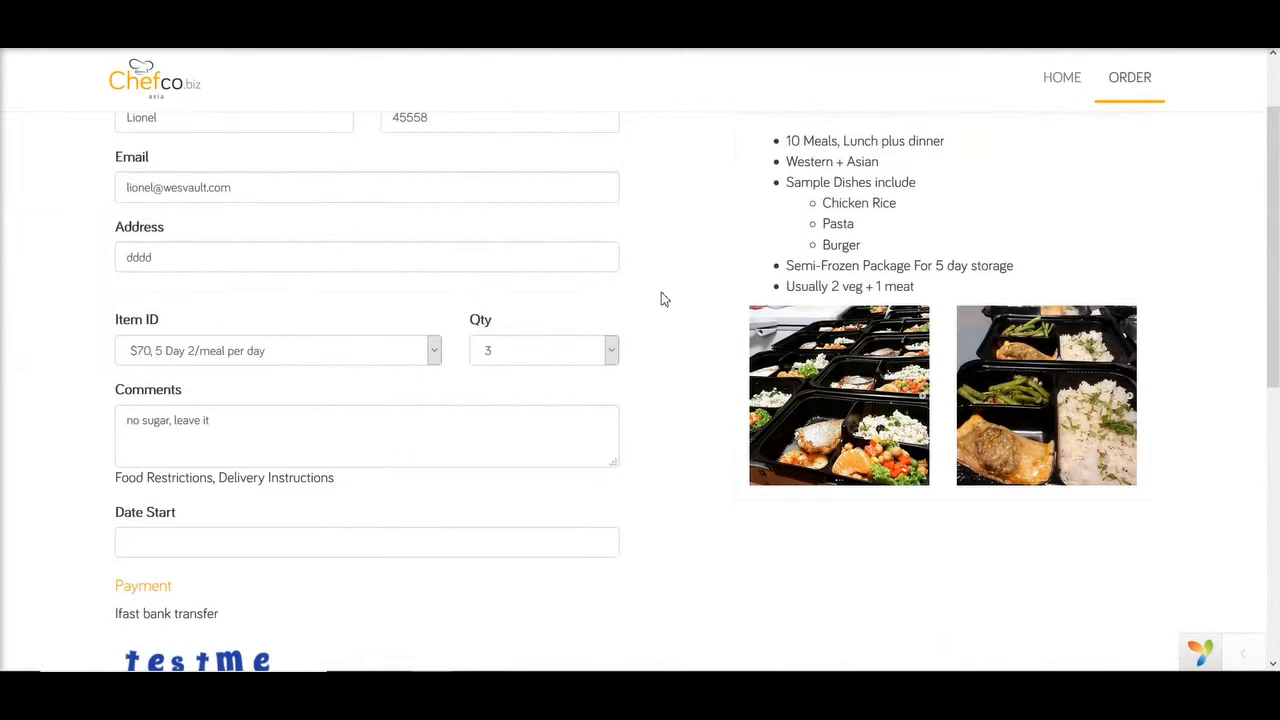
scroll("down", 3)
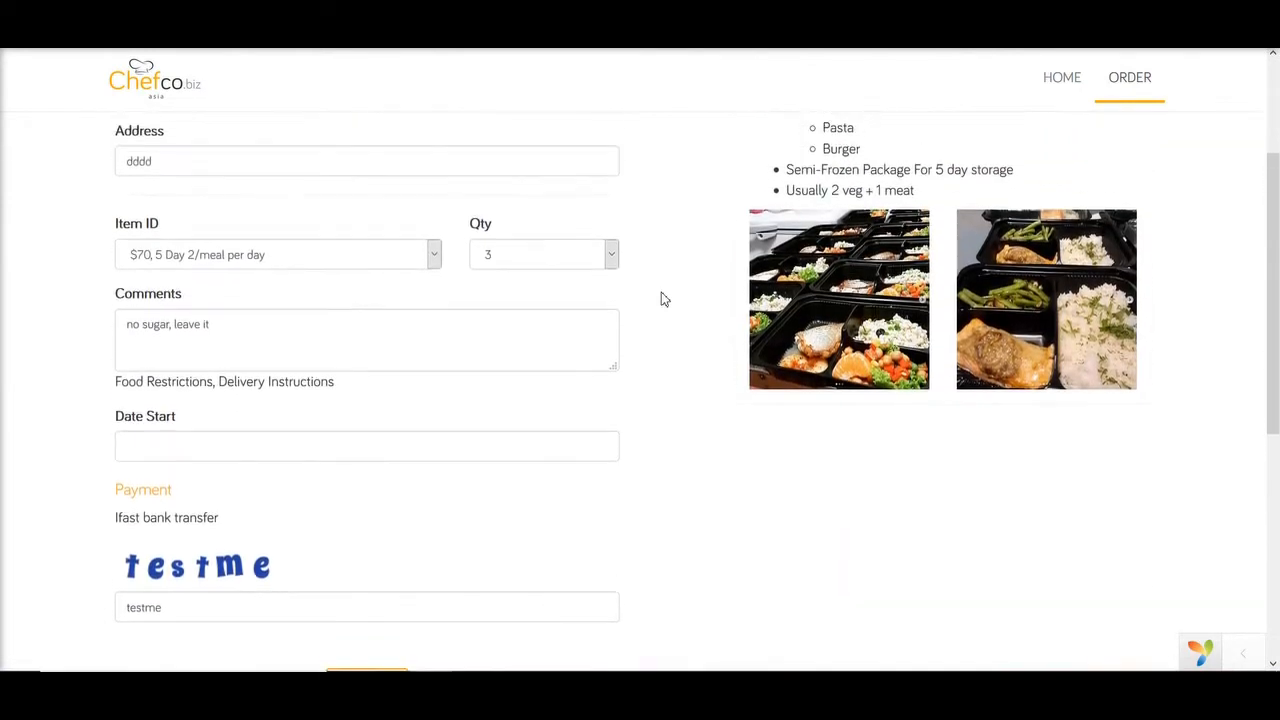
left_click(544, 254)
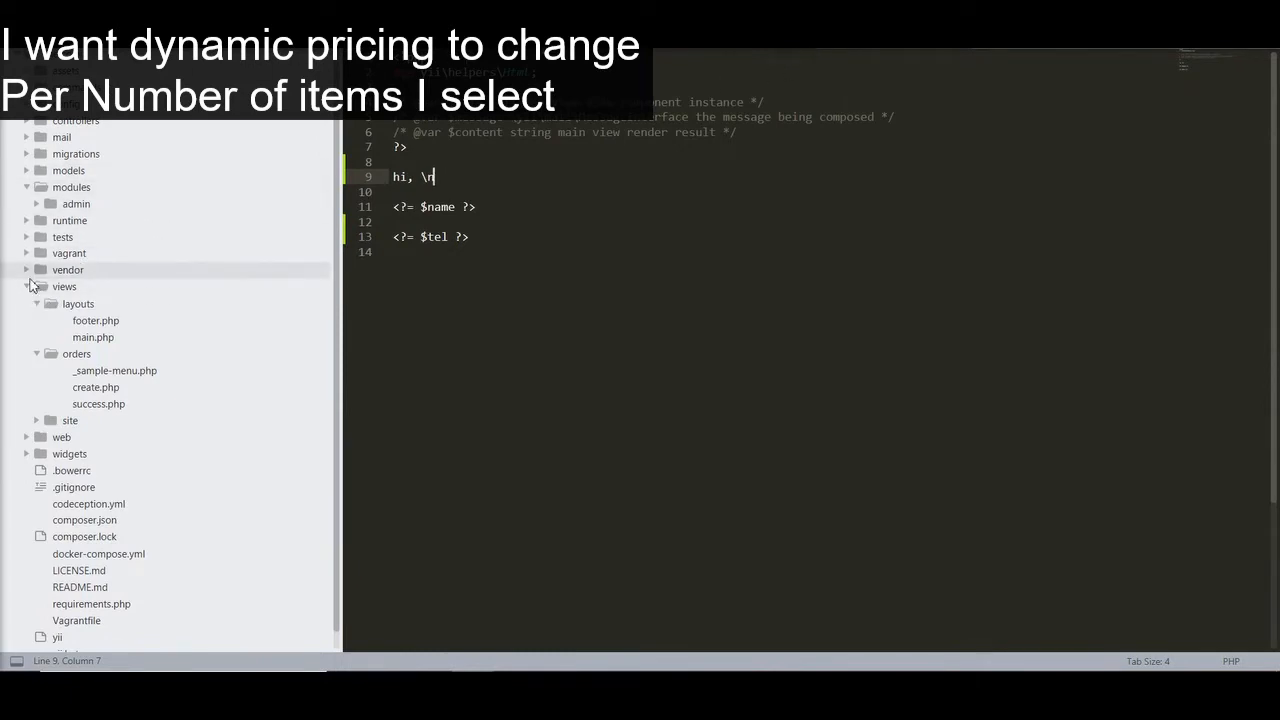
Step: Open views/orders/create.php and start a new line below the dropdown row
left_click(78, 304)
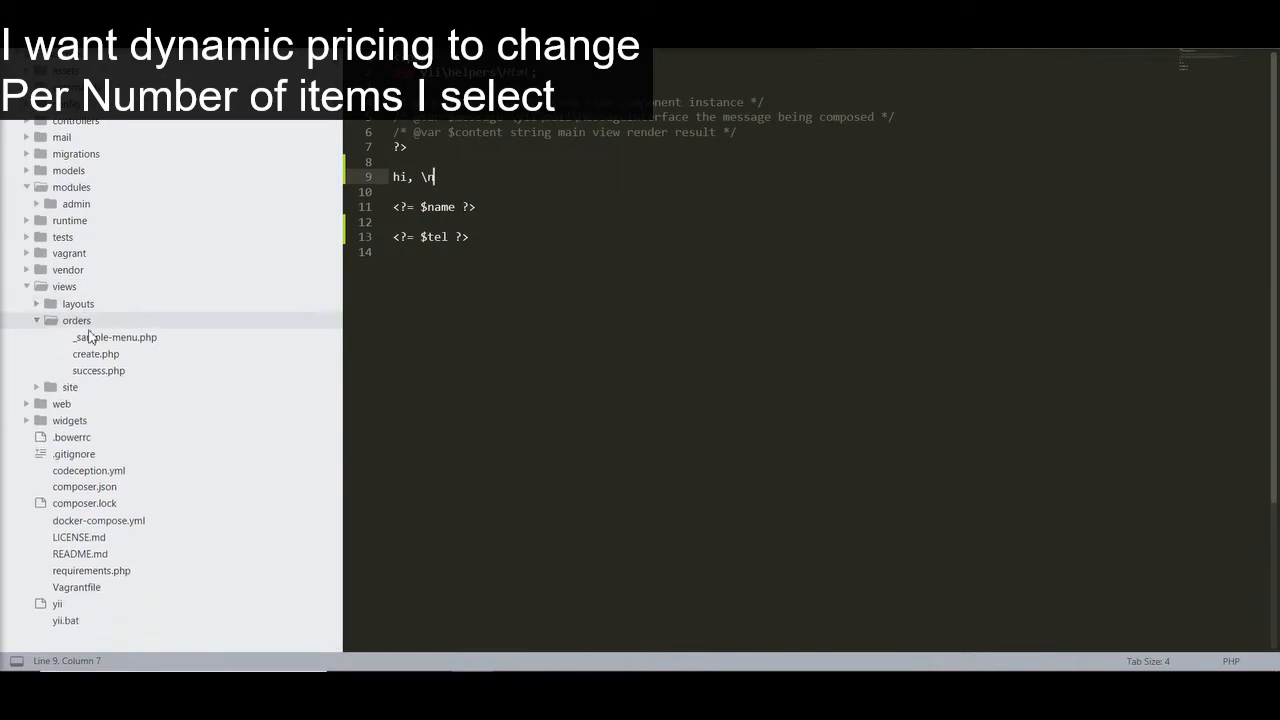
left_click(96, 352)
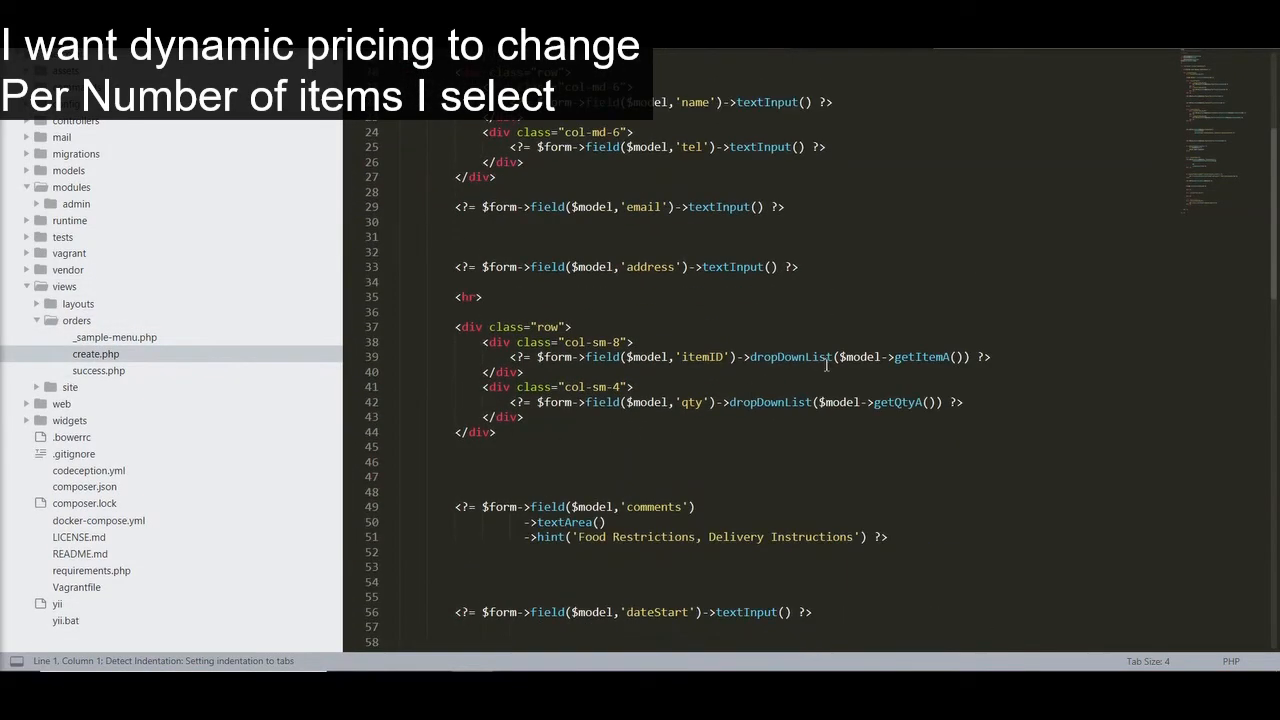
left_click(630, 402)
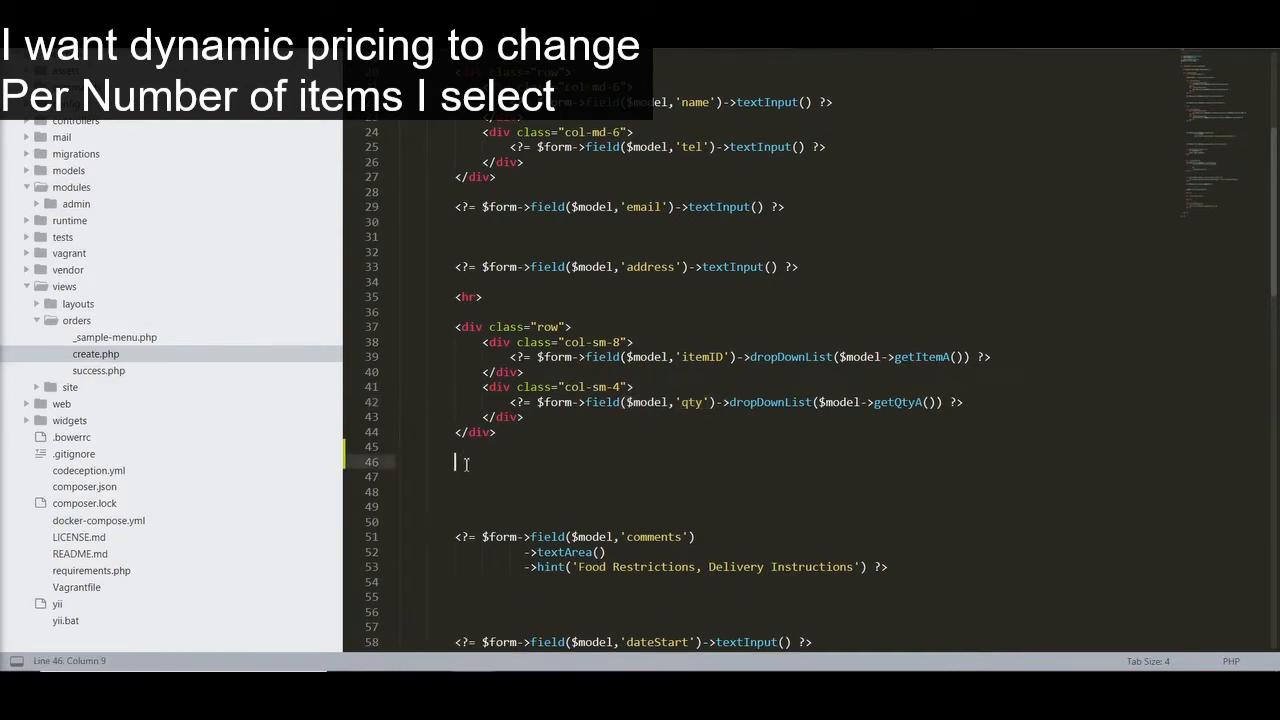
Step: Add a <div> reading 'Your Total is <b>$a</b>' under the dropdowns and save
type("<div class=\"\"></div>")
left_click(790, 476)
type("Your T")
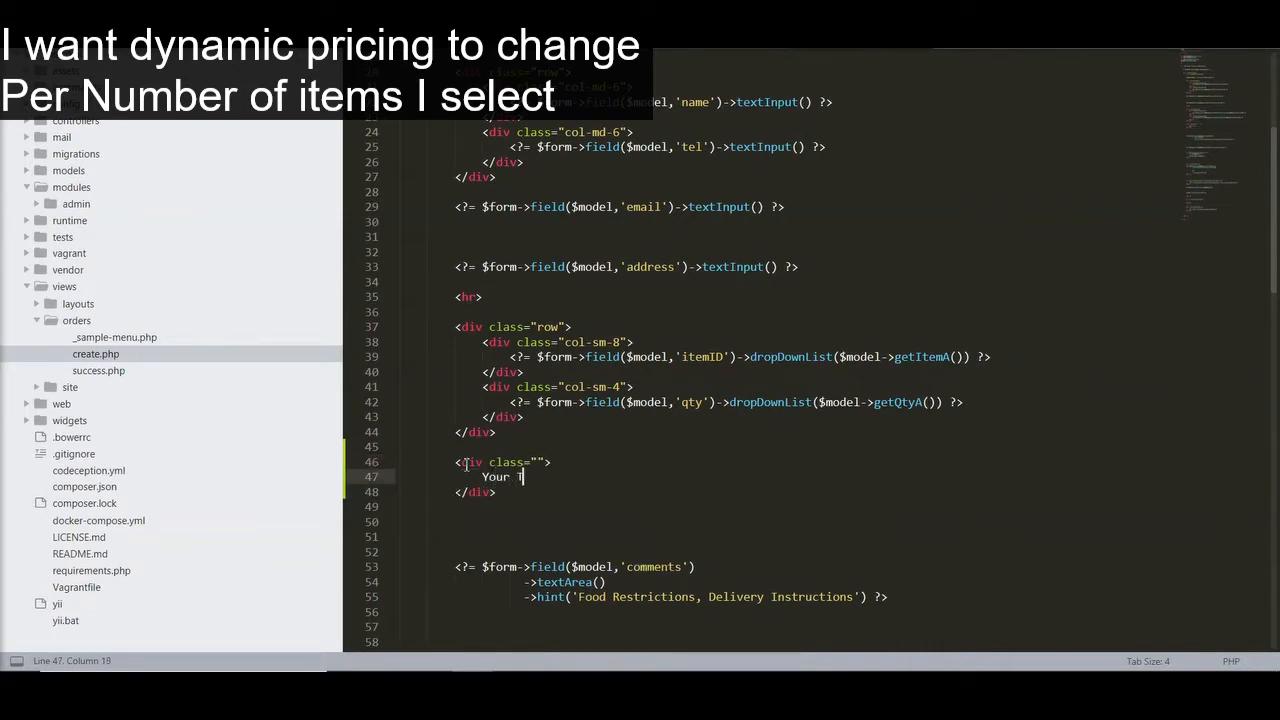
type("otal Pric")
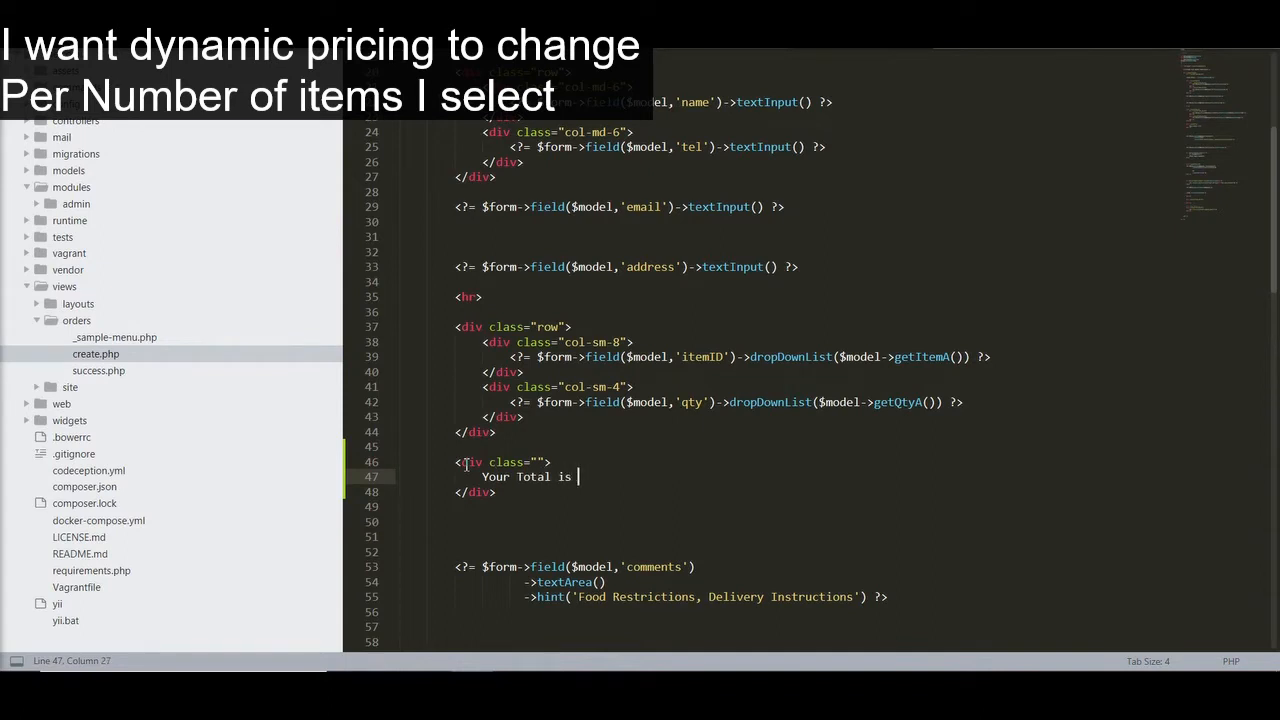
type("$a")
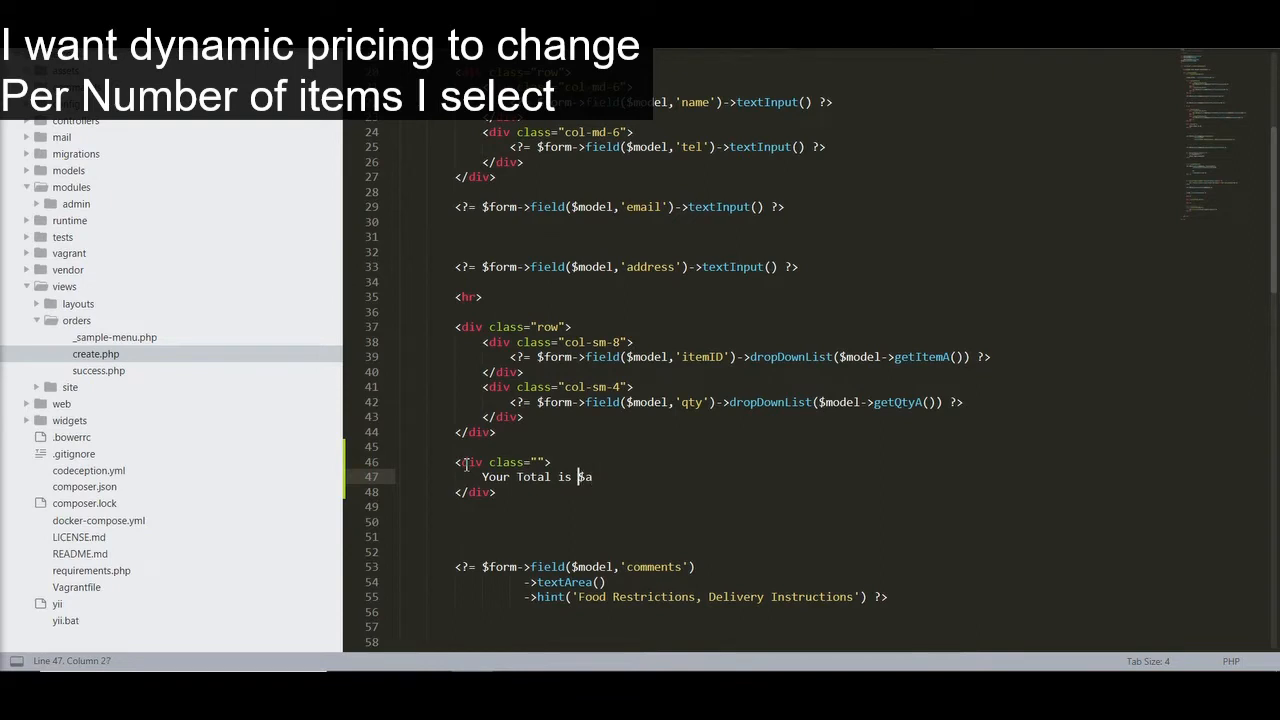
type("<b>")
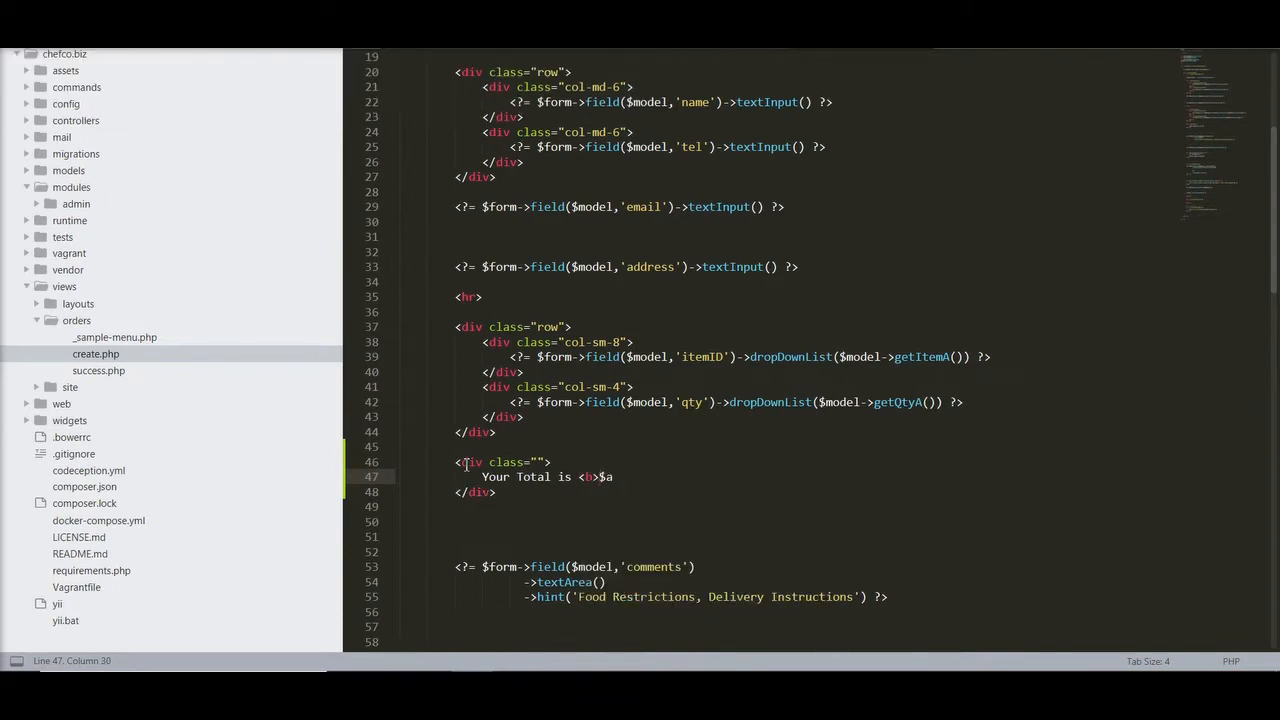
type("</b>")
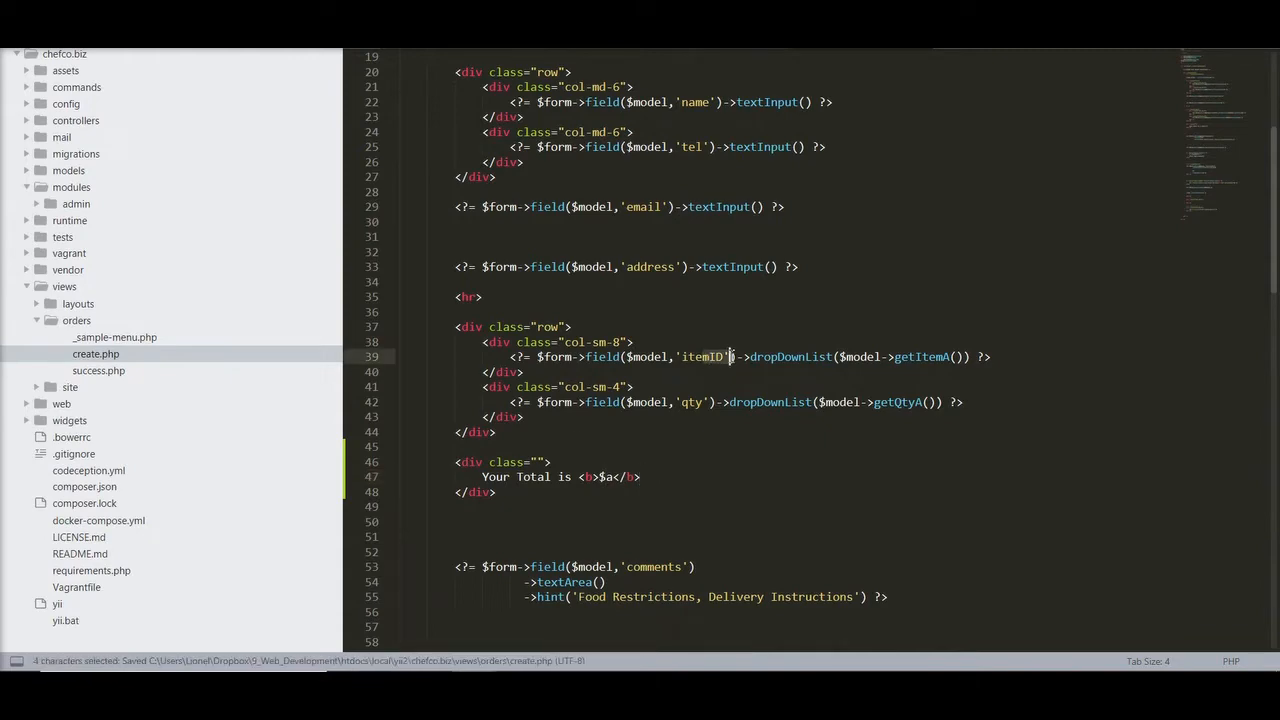
key("alt+tab")
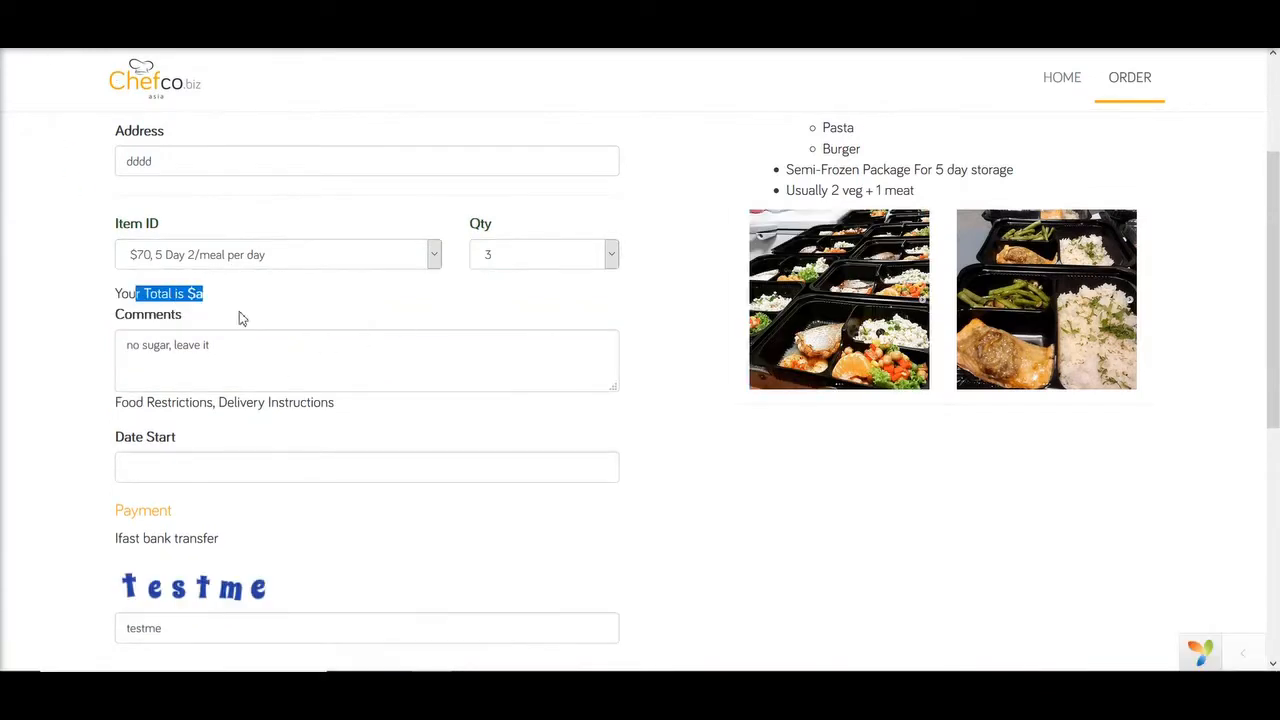
Step: Check the Item ID dropdown still offers only the $70 5-day package and keep it selected
left_click(276, 254)
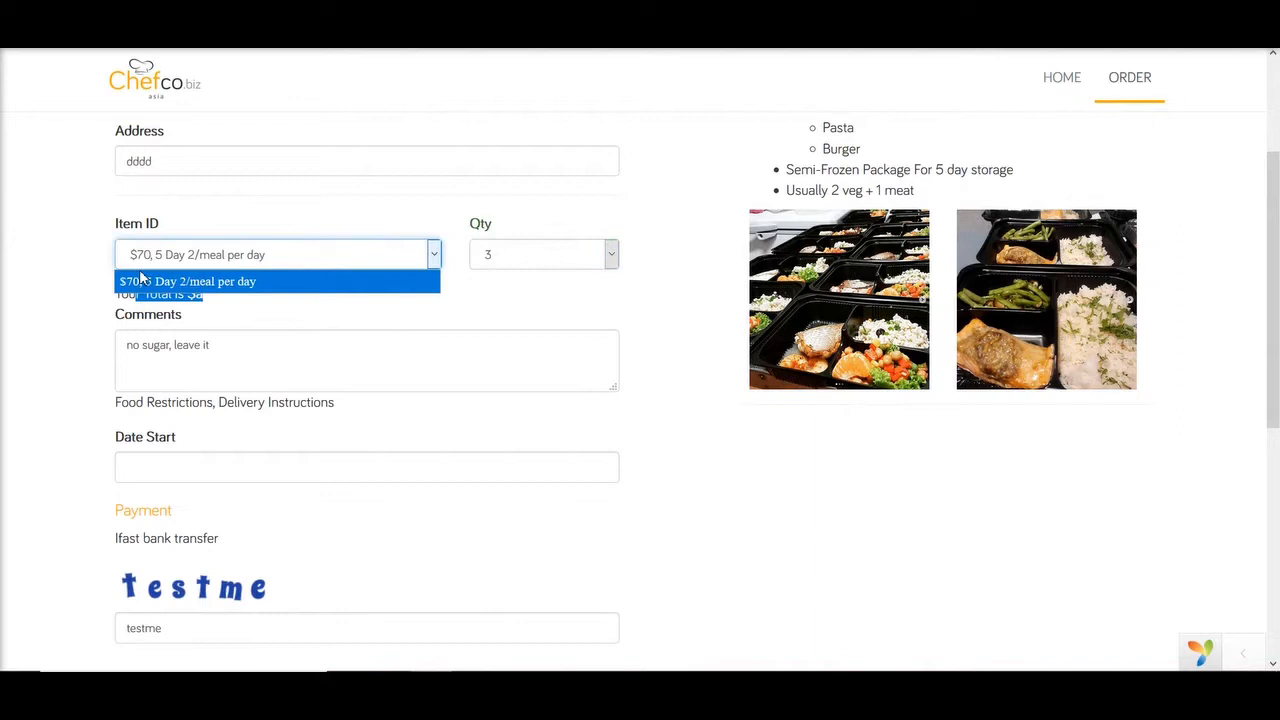
left_click(188, 280)
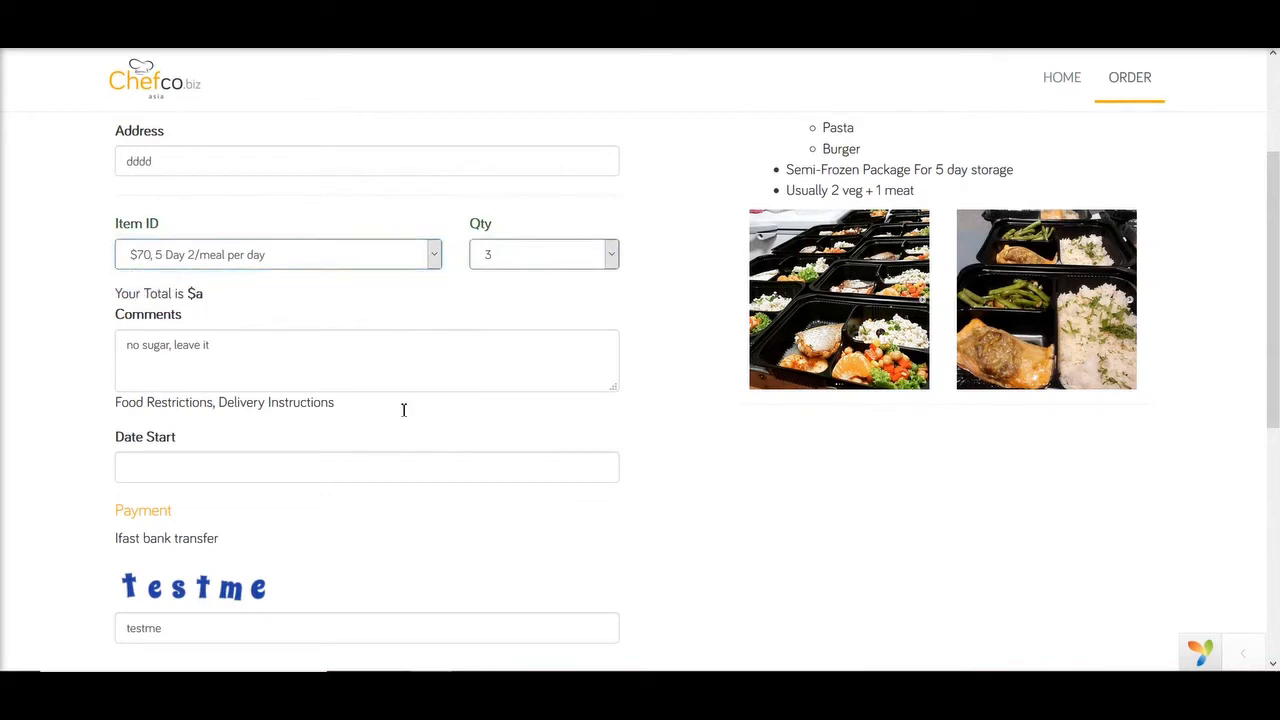
mouse_move(564, 272)
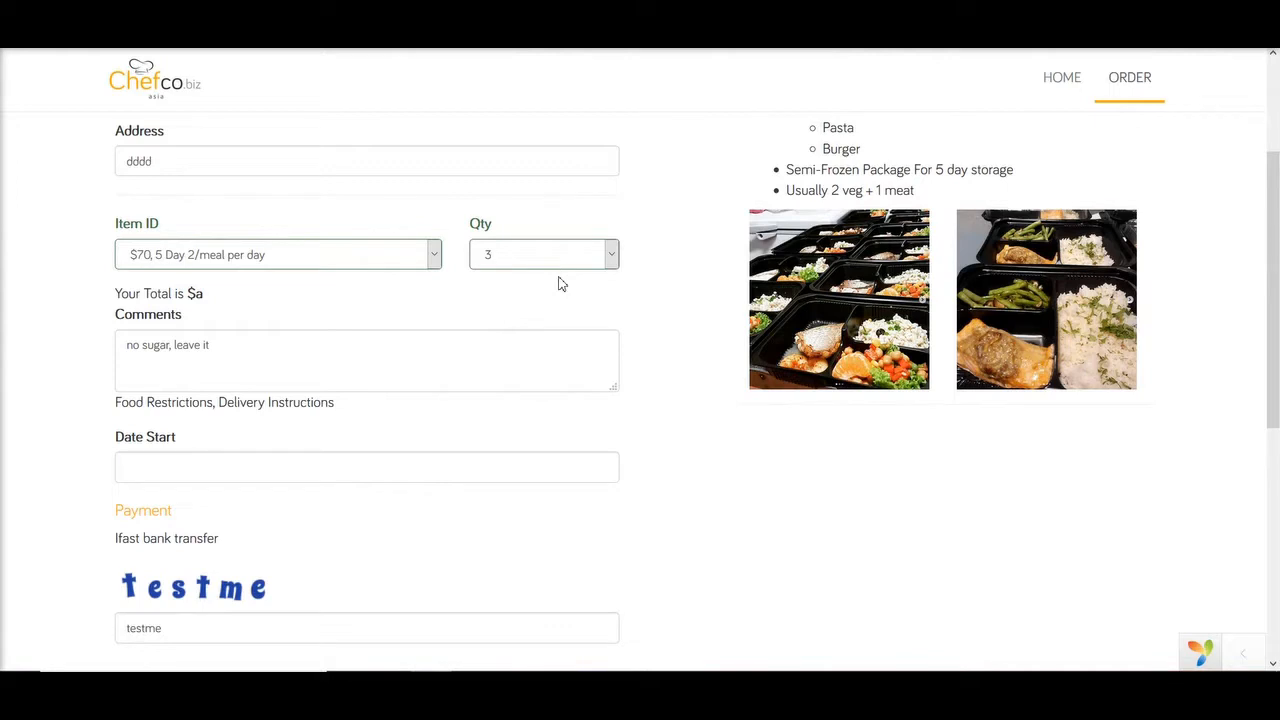
mouse_move(592, 246)
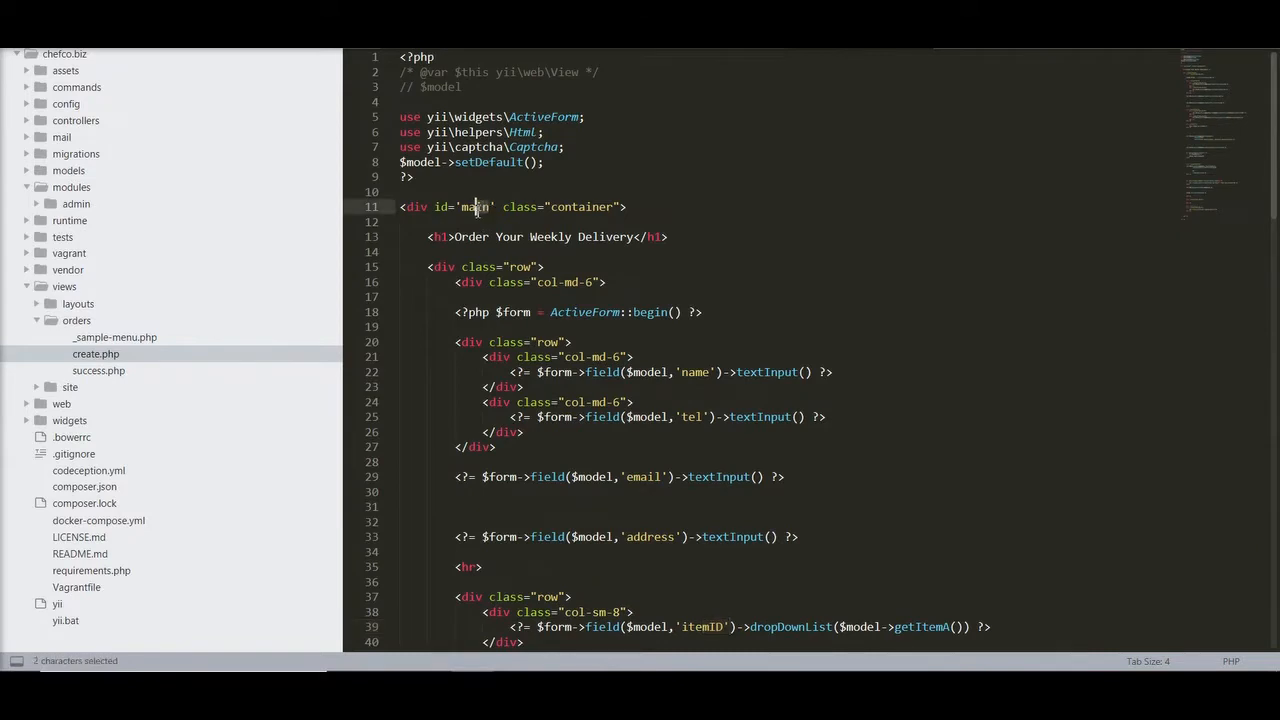
double_click(476, 206)
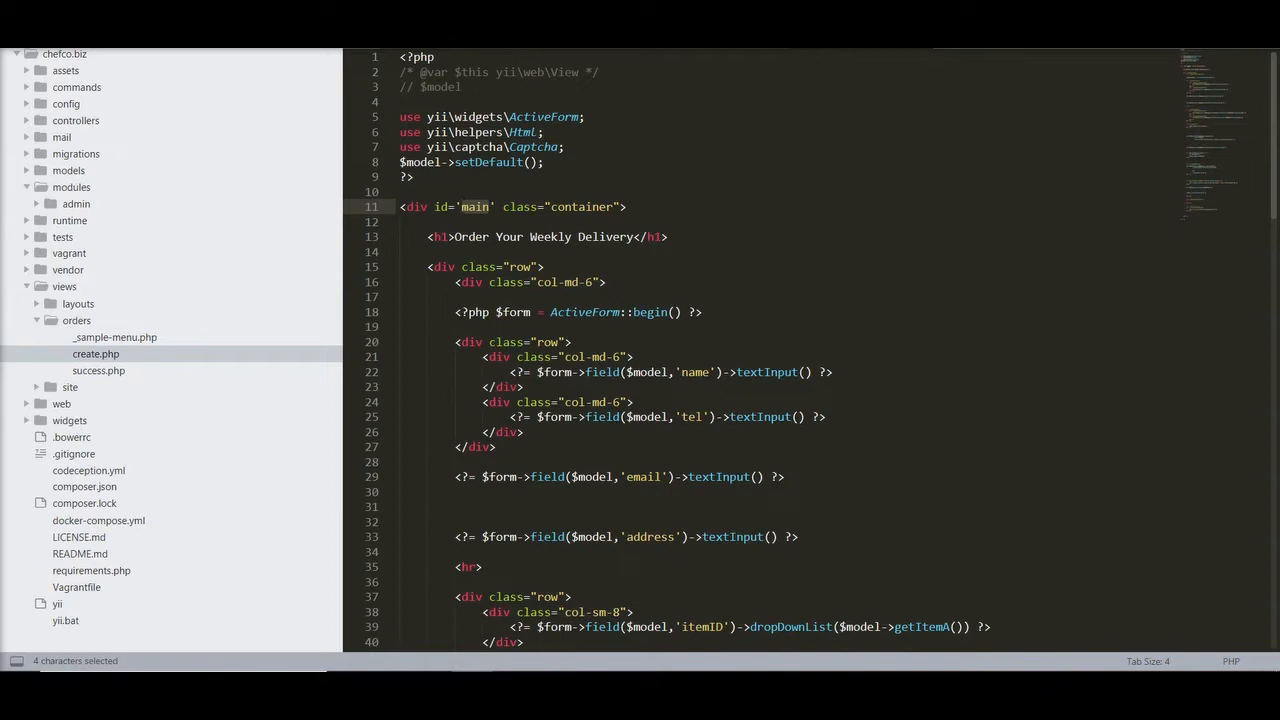
type("$this->registerJS(\"https://cdn.jsdelivr.net/npm/vue/dist/vue.js\")")
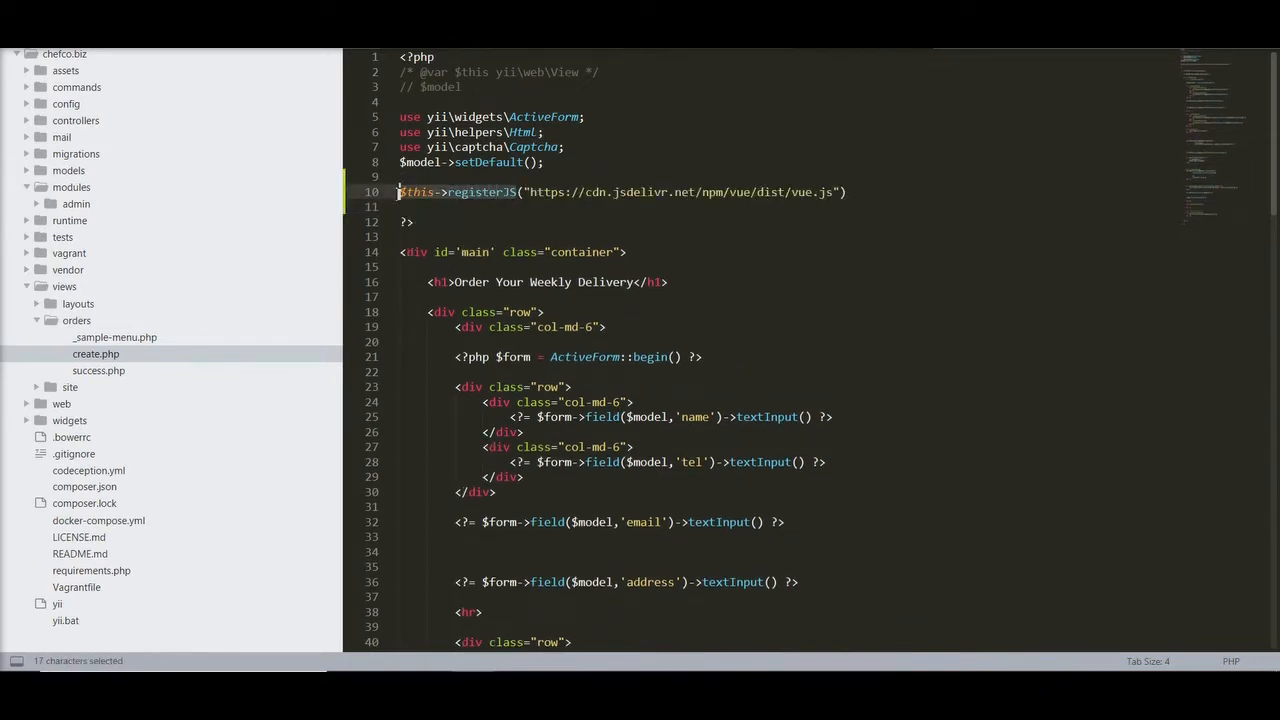
type("registerJsFile")
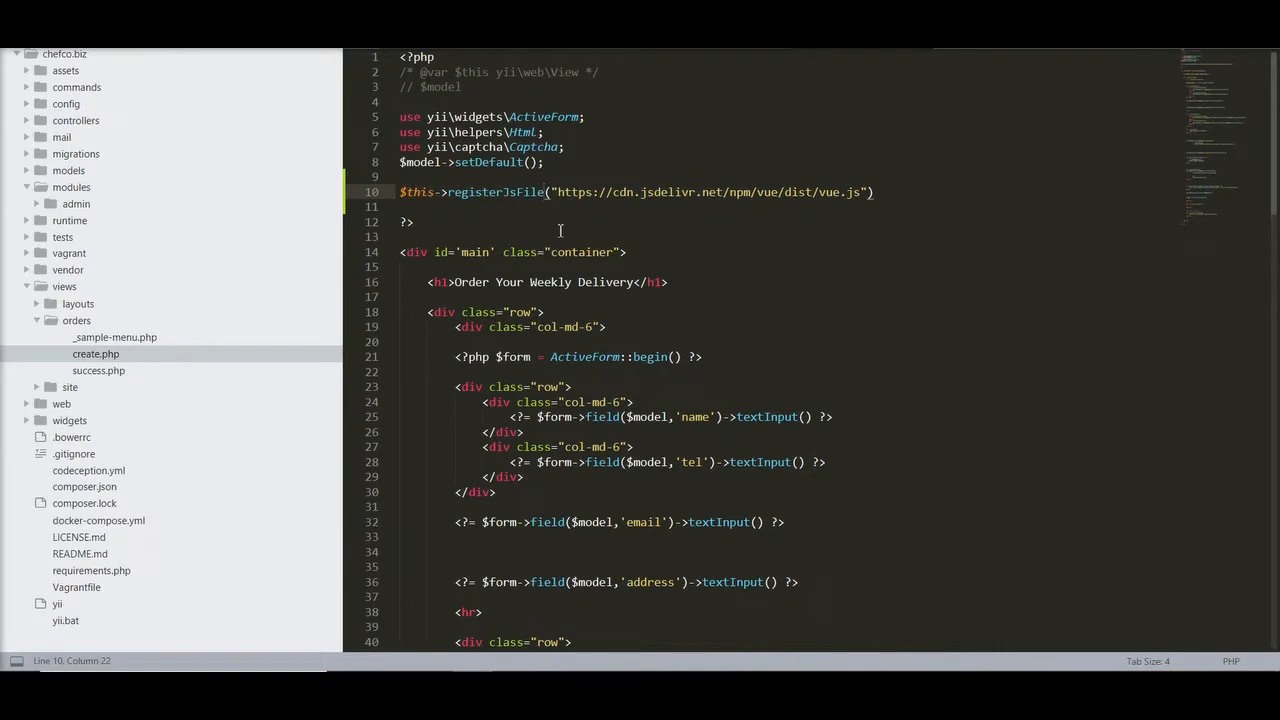
key("ctrl+s")
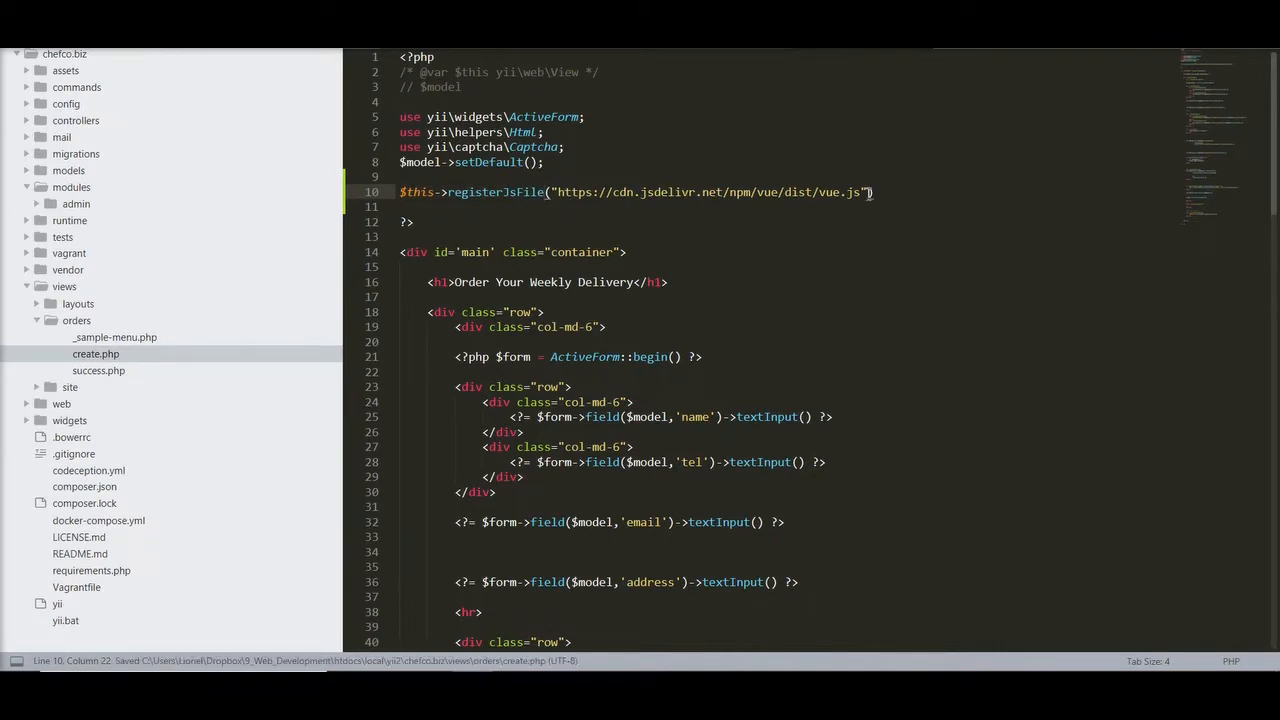
type(",")
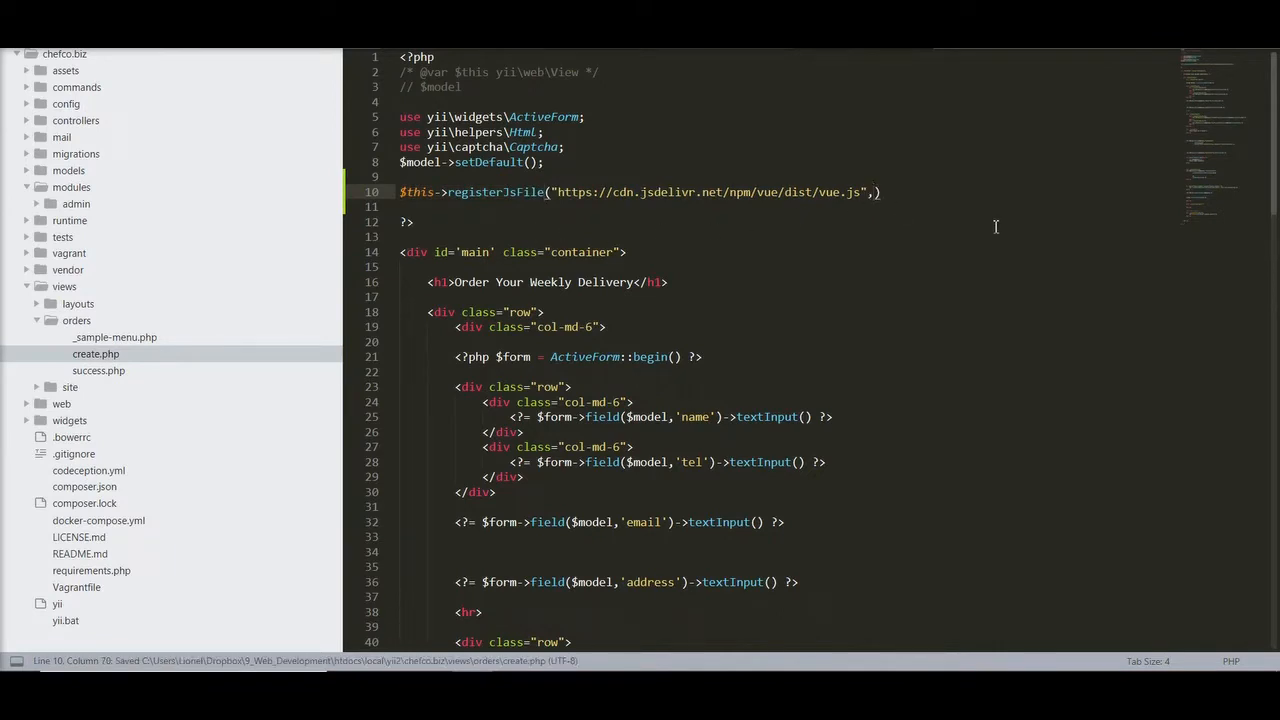
type("POS_HEAD]")
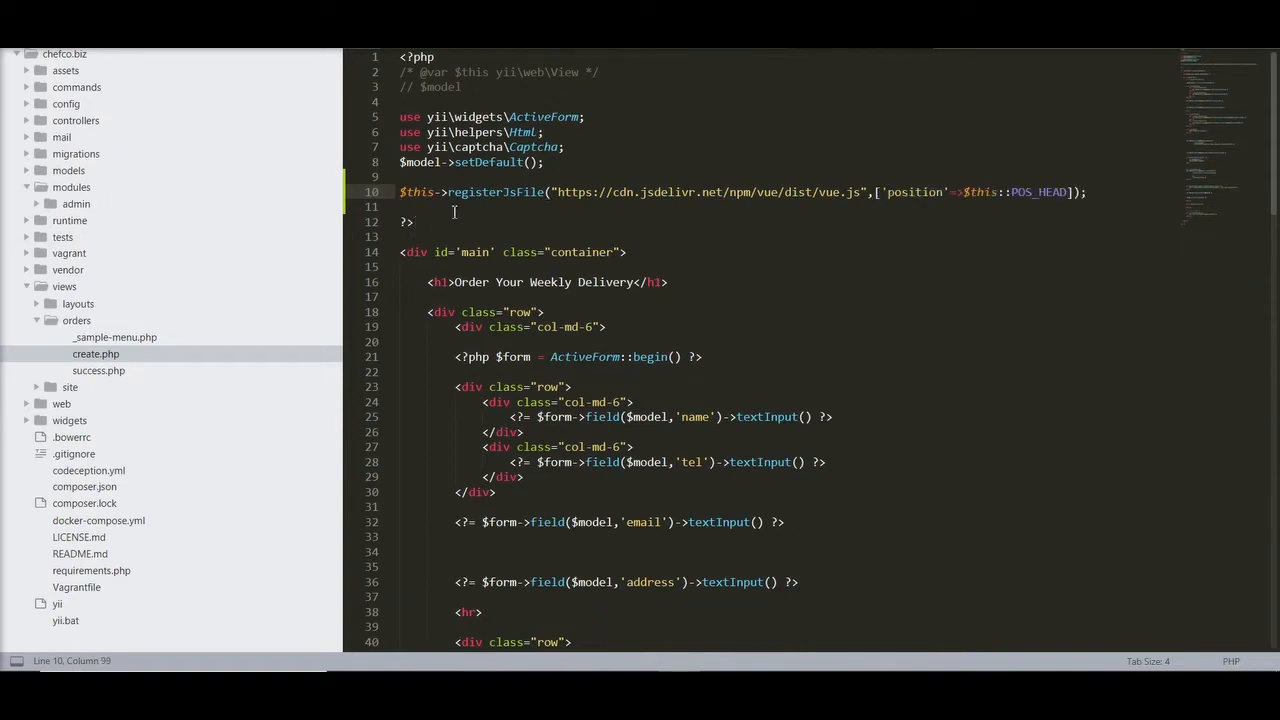
double_click(496, 192)
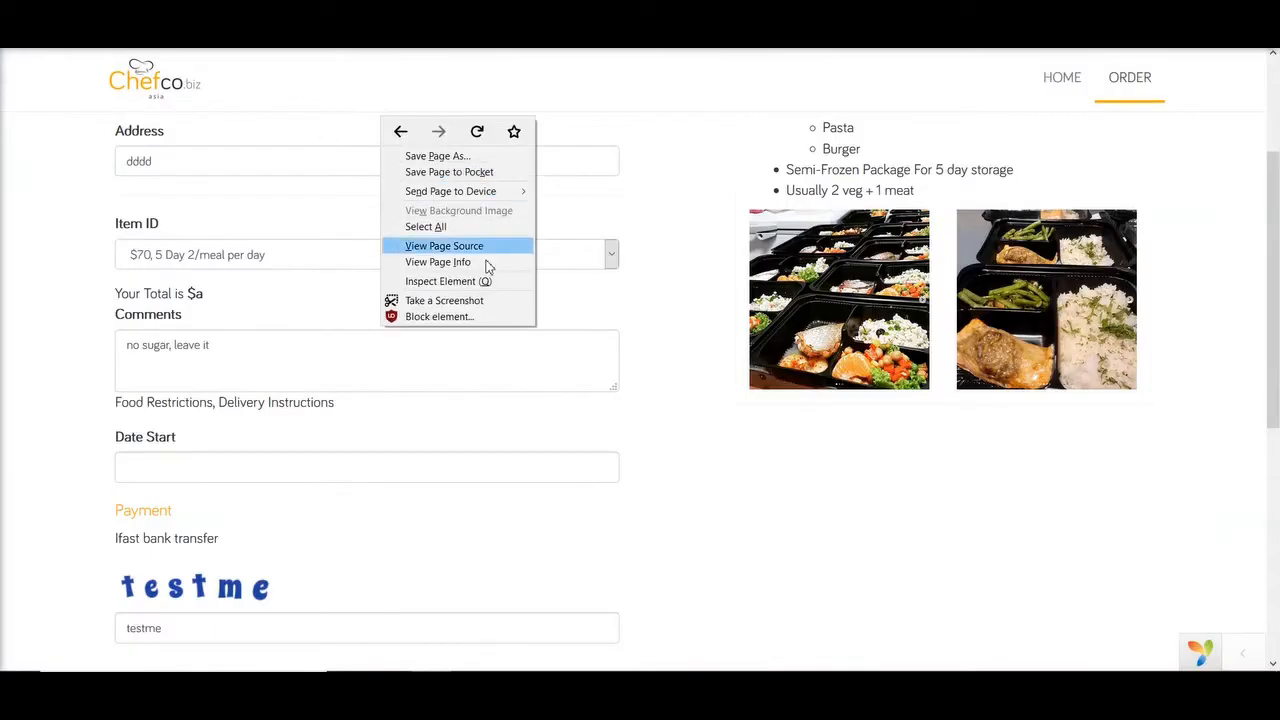
Step: View the order page's source in Firefox to check the Vue script tag
left_click(440, 280)
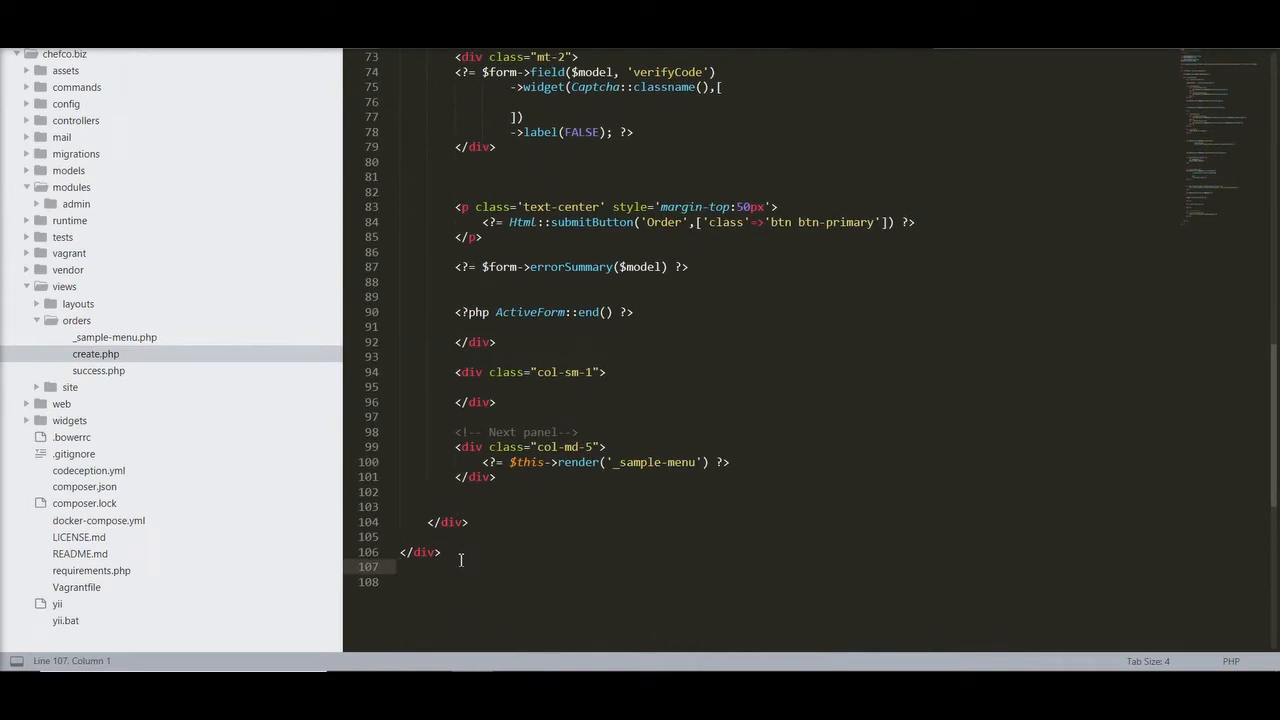
Step: Start a PHP block with a $js <<<JS heredoc containing var app = new Vue({})
key("enter")
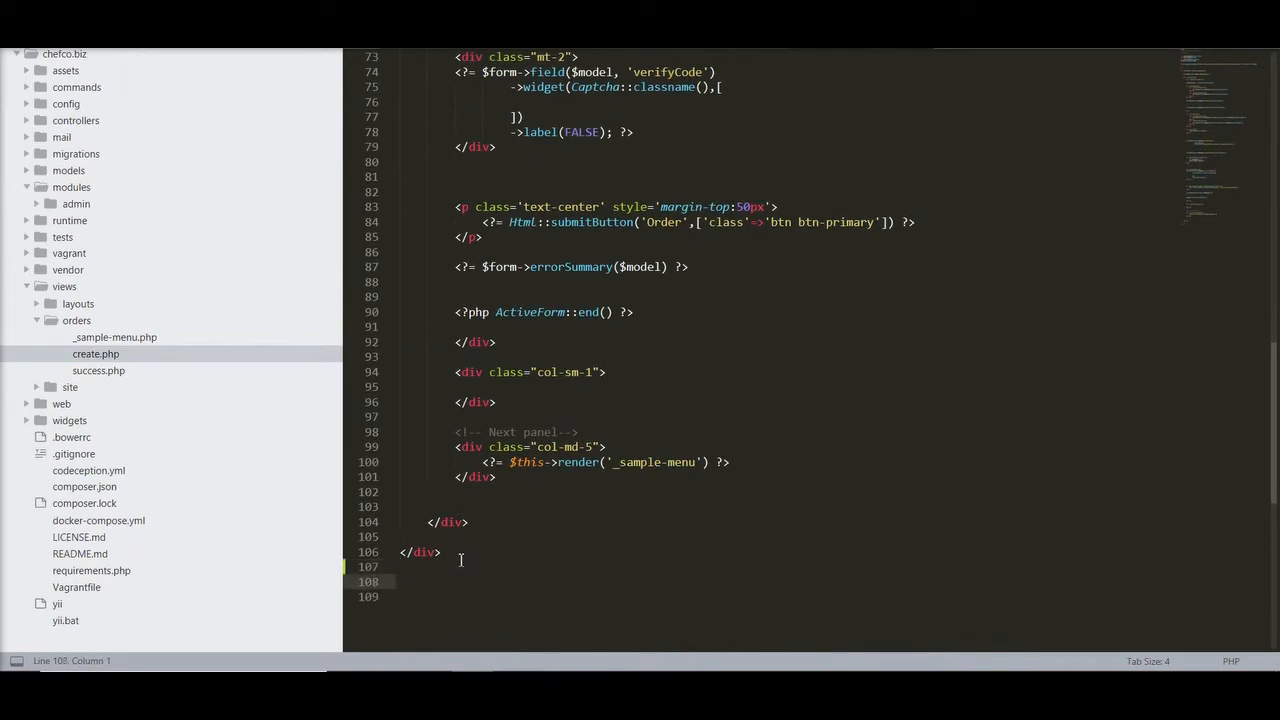
type("<?php ?>")
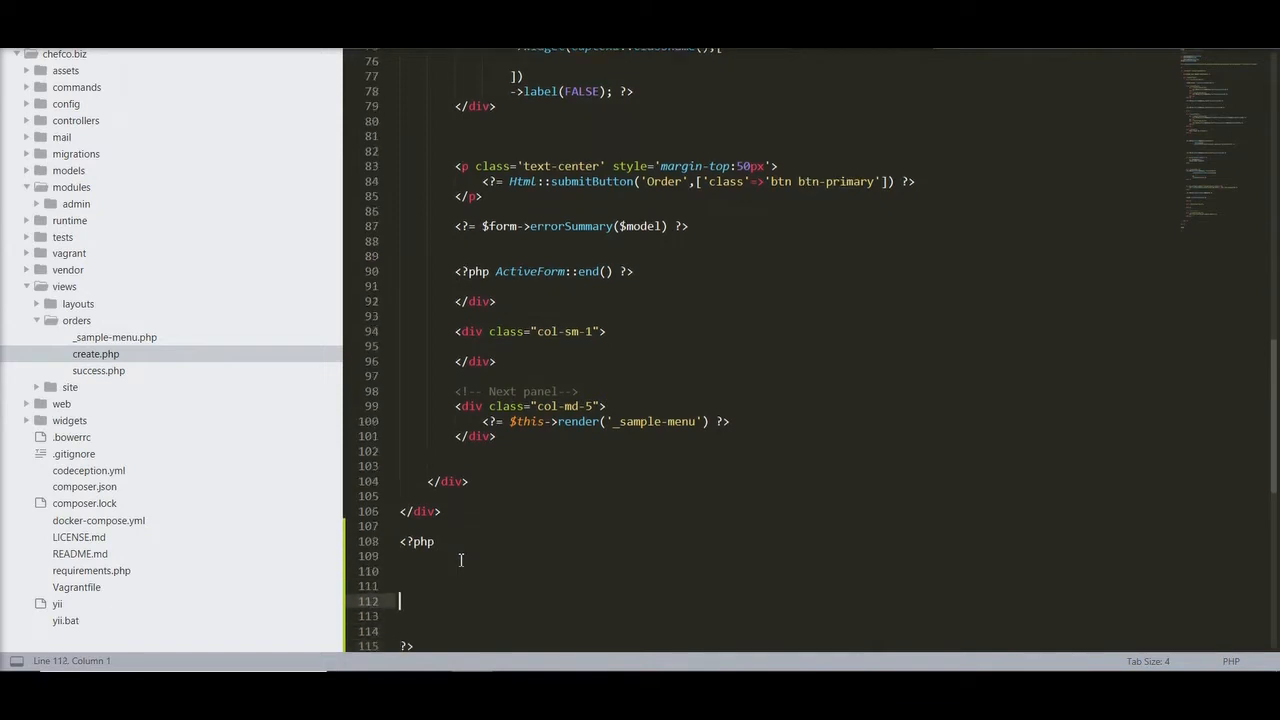
type("$")
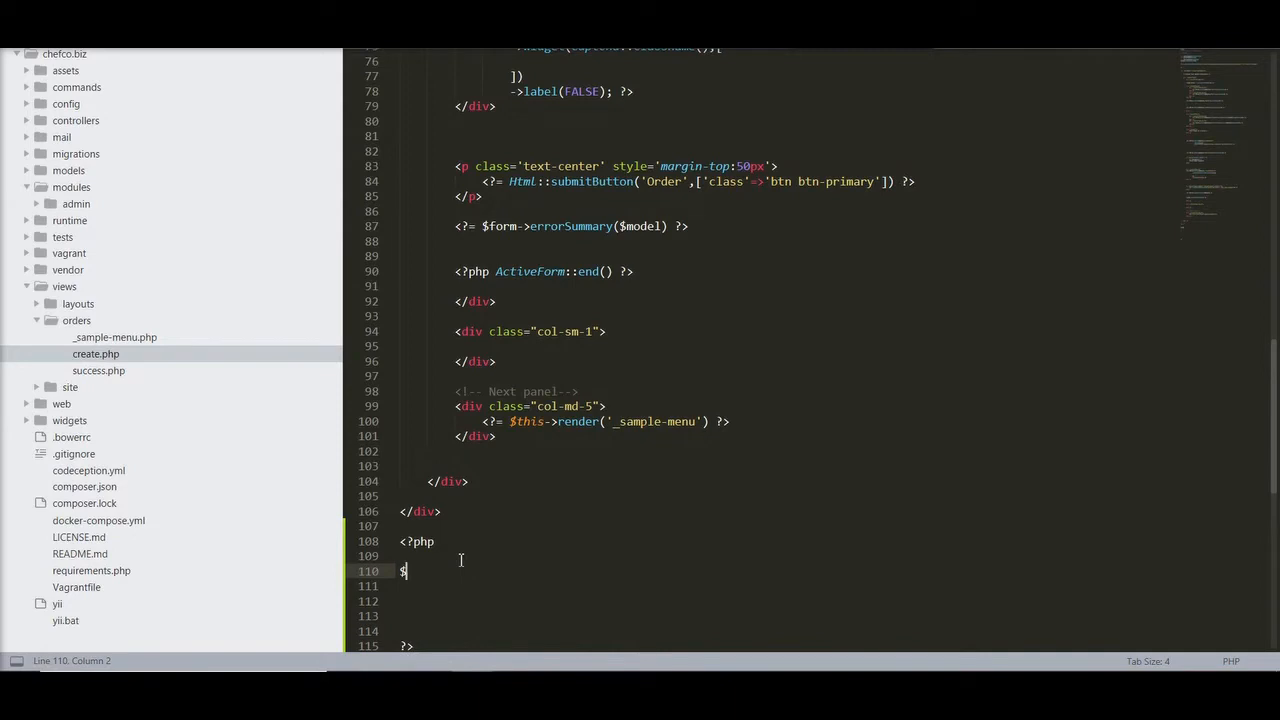
type("js")
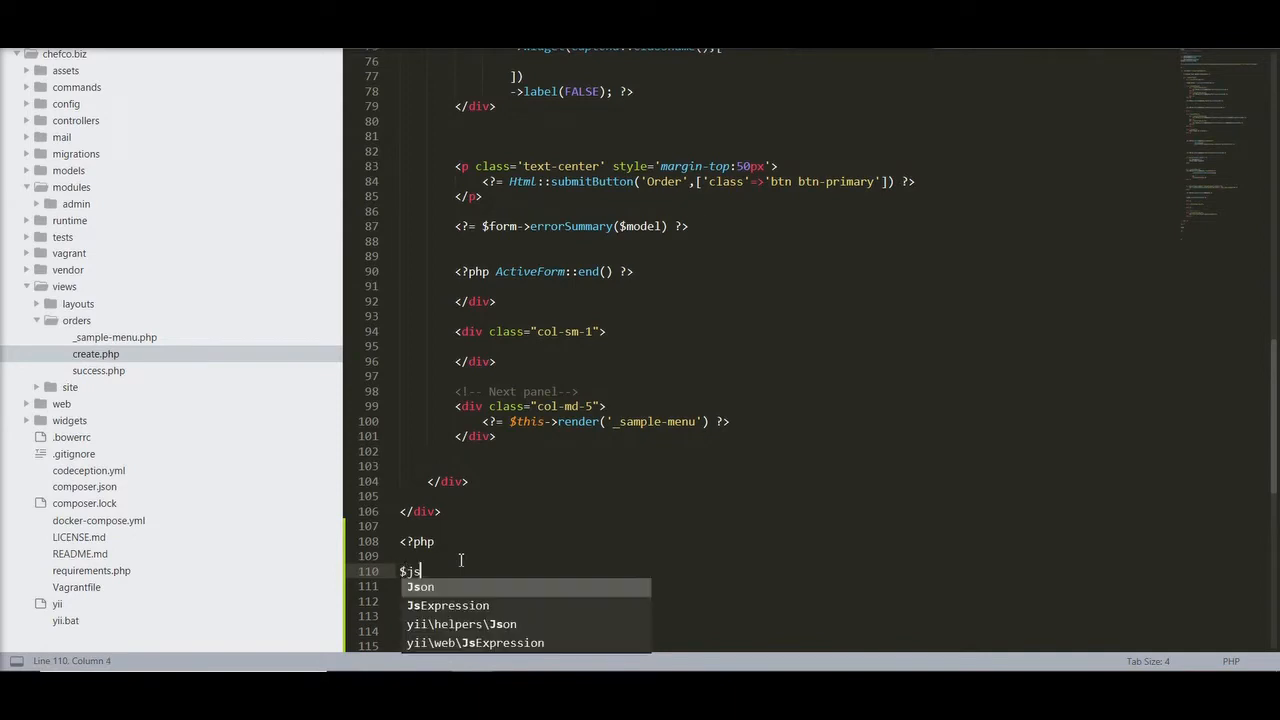
type("= <<<")
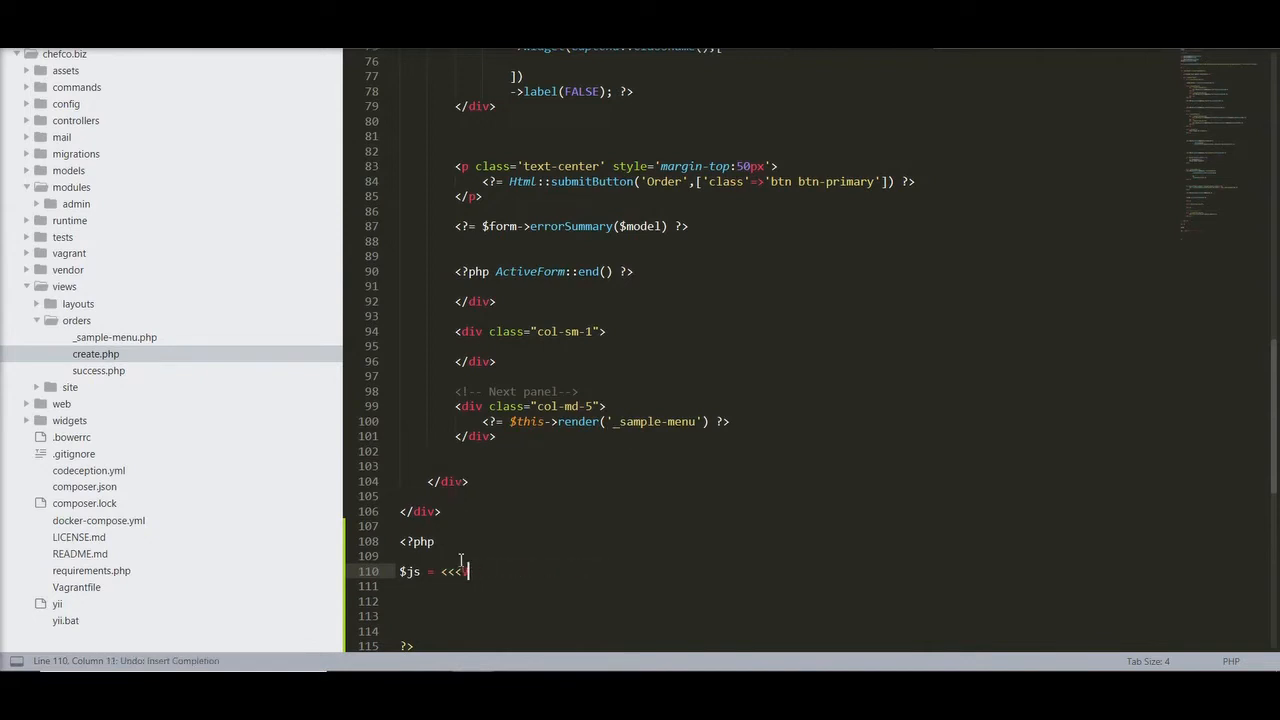
type("JS")
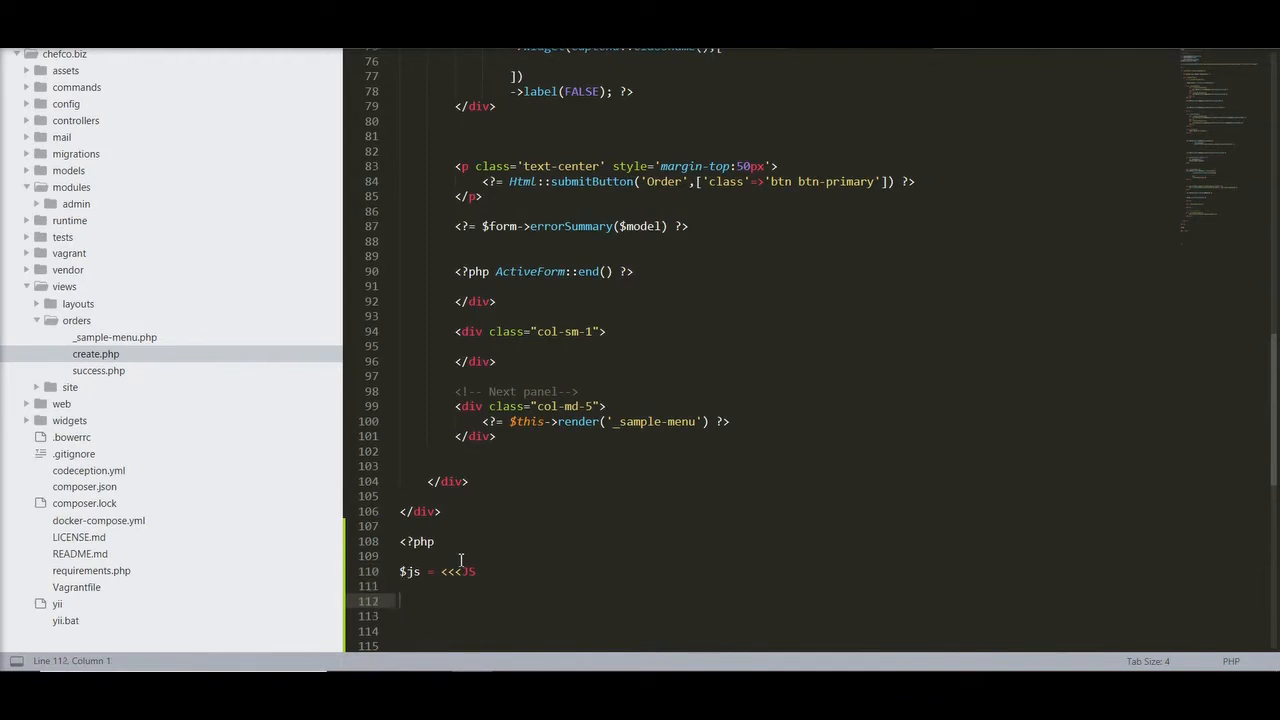
type("var")
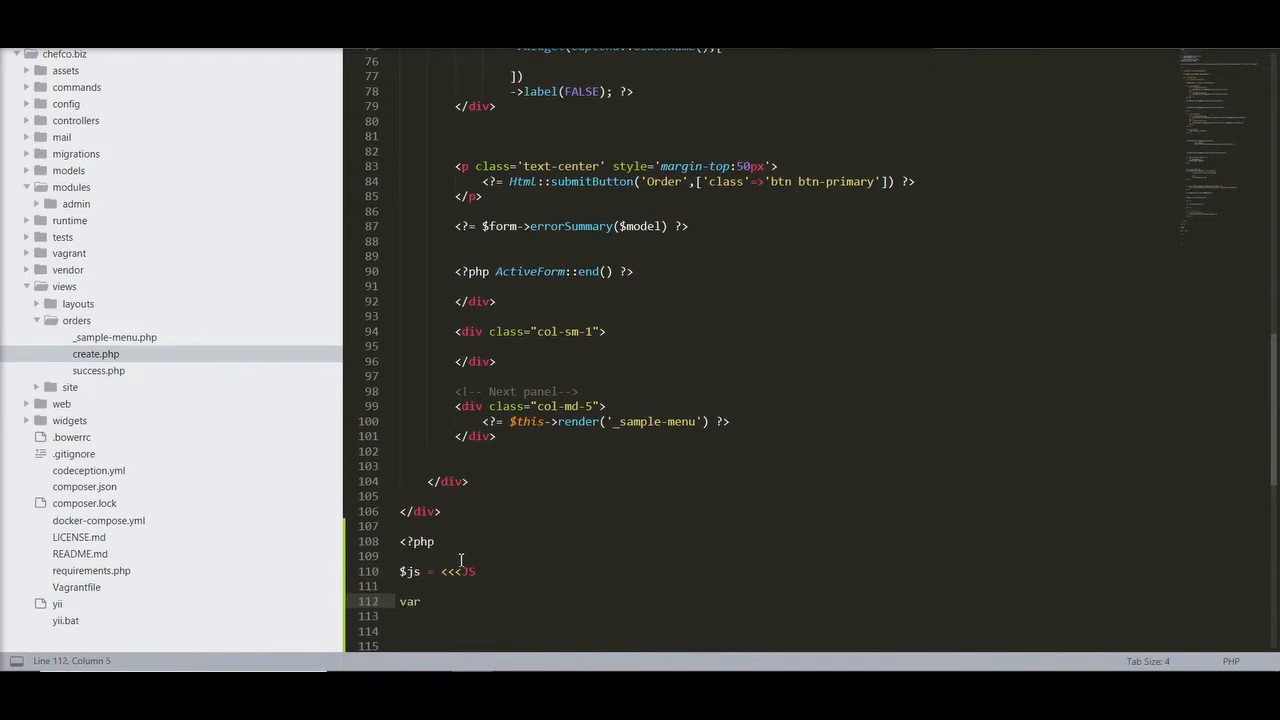
type("app =")
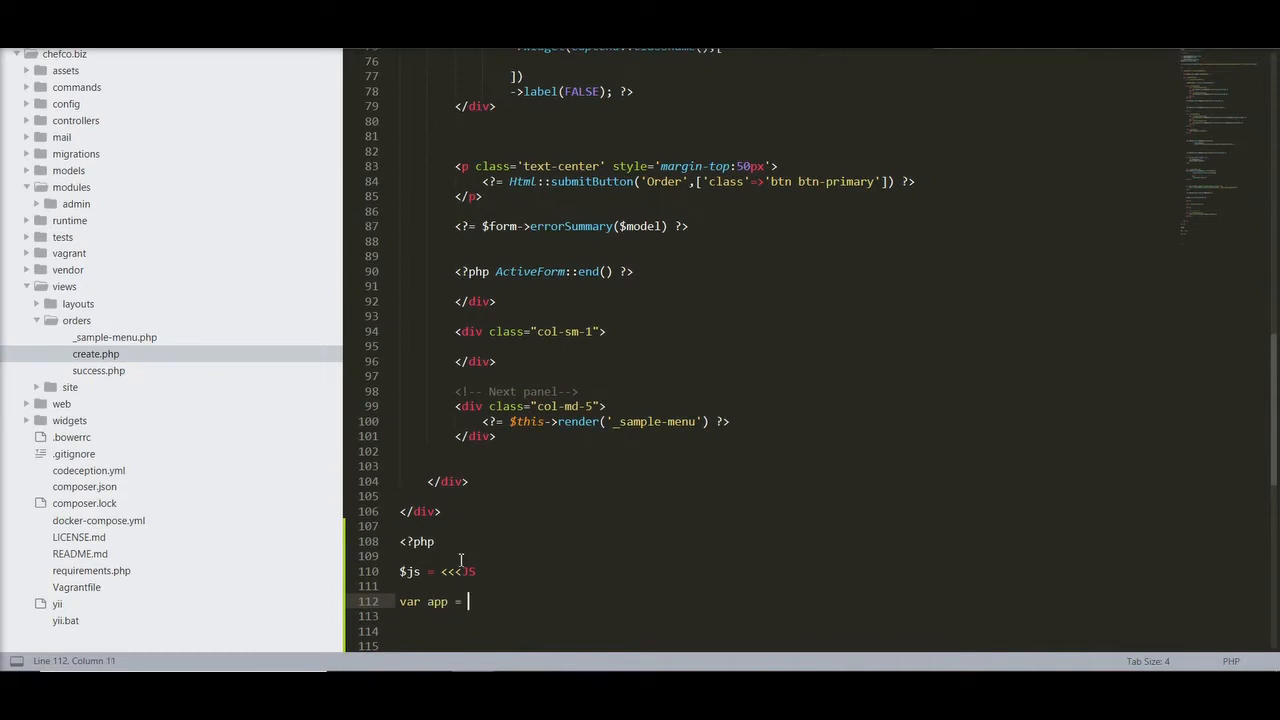
type("new Vue")
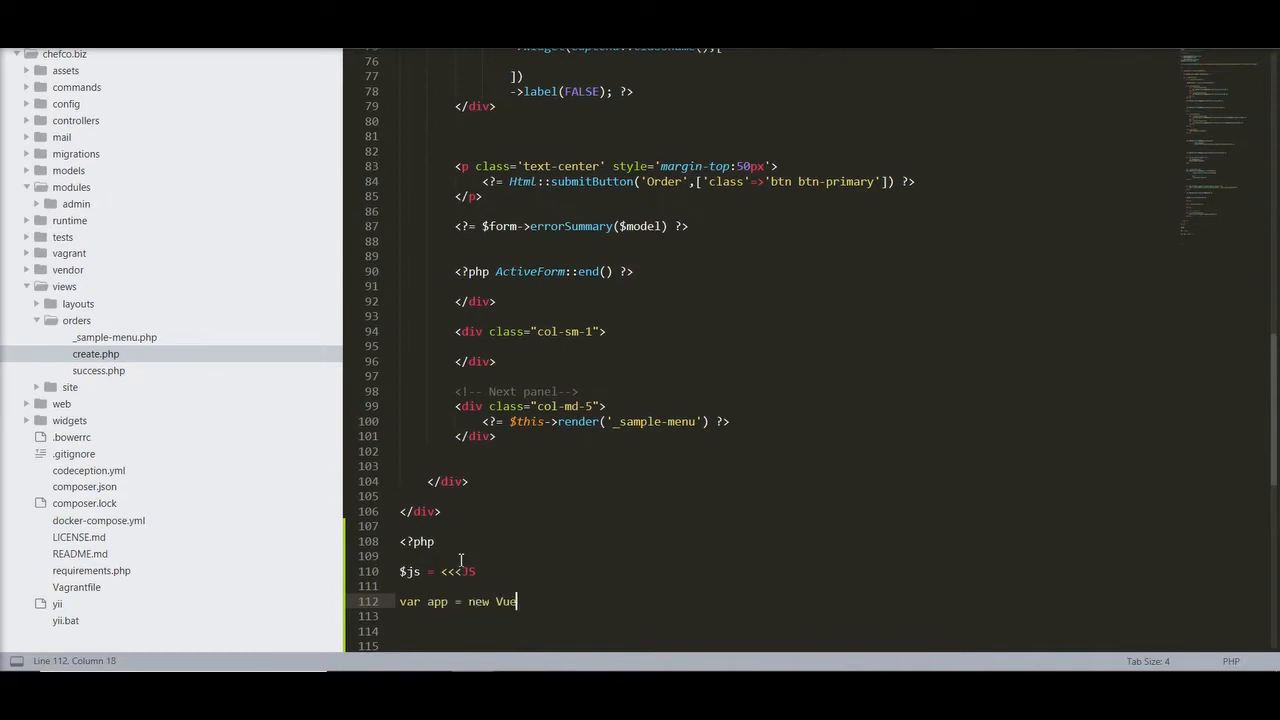
type("({})")
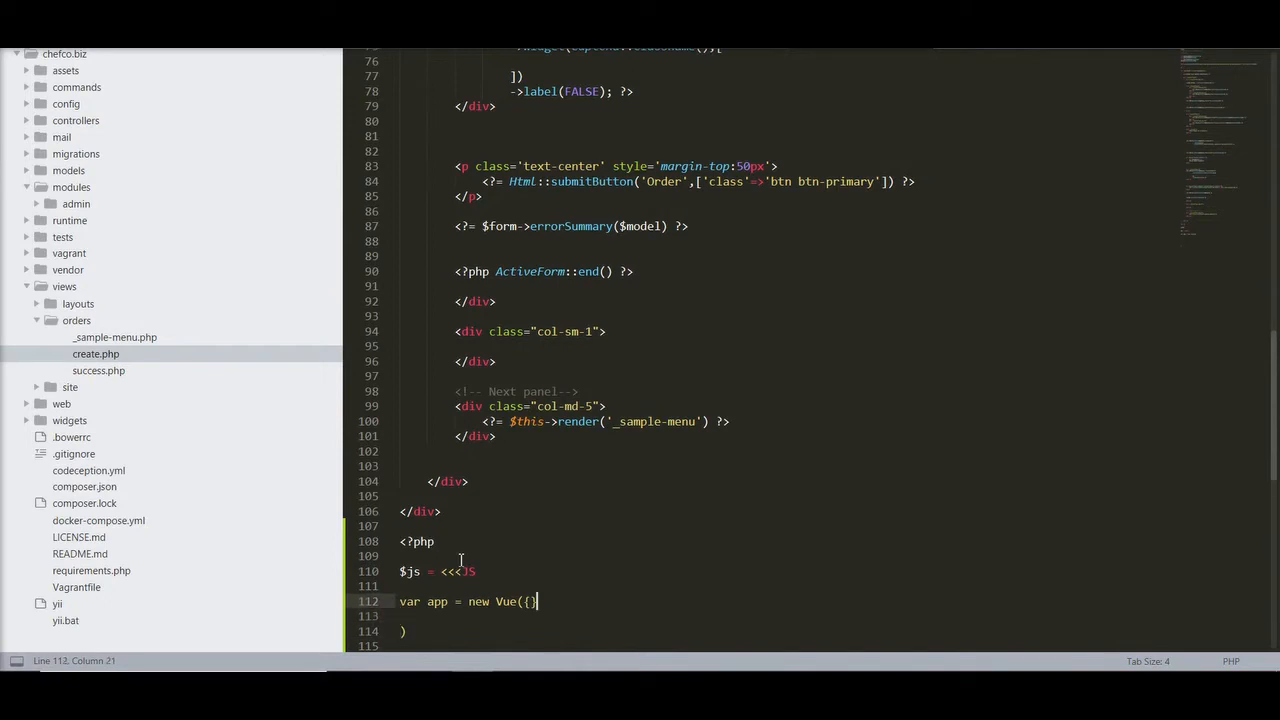
Step: Give the Vue app 'el':'main' and 'data':{'msg':'Message'} and close the JS heredoc
key("enter")
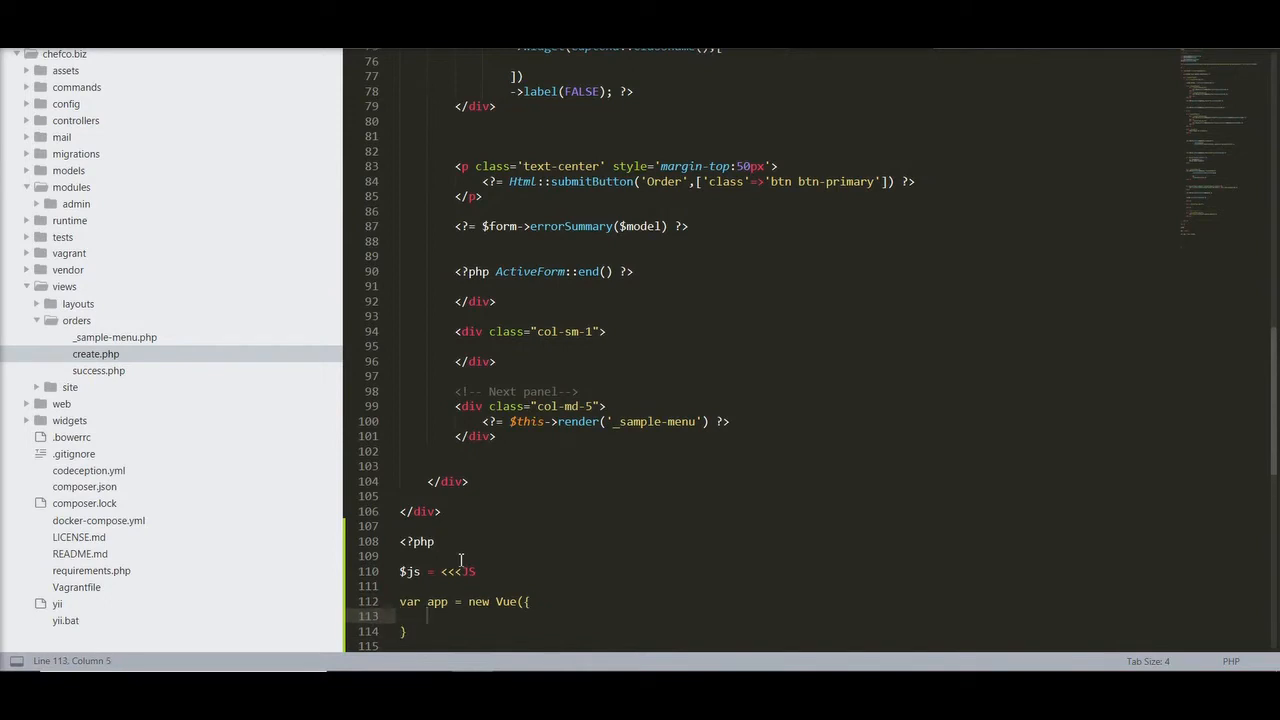
type("''")
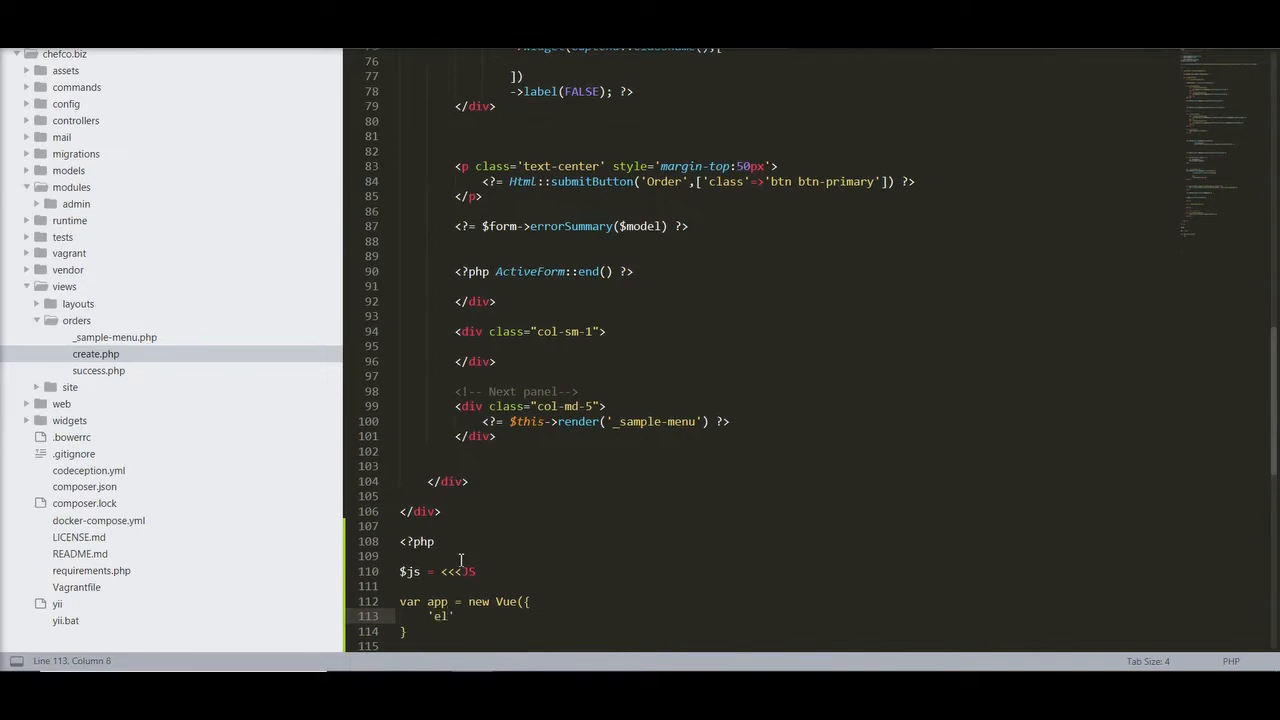
type(":")
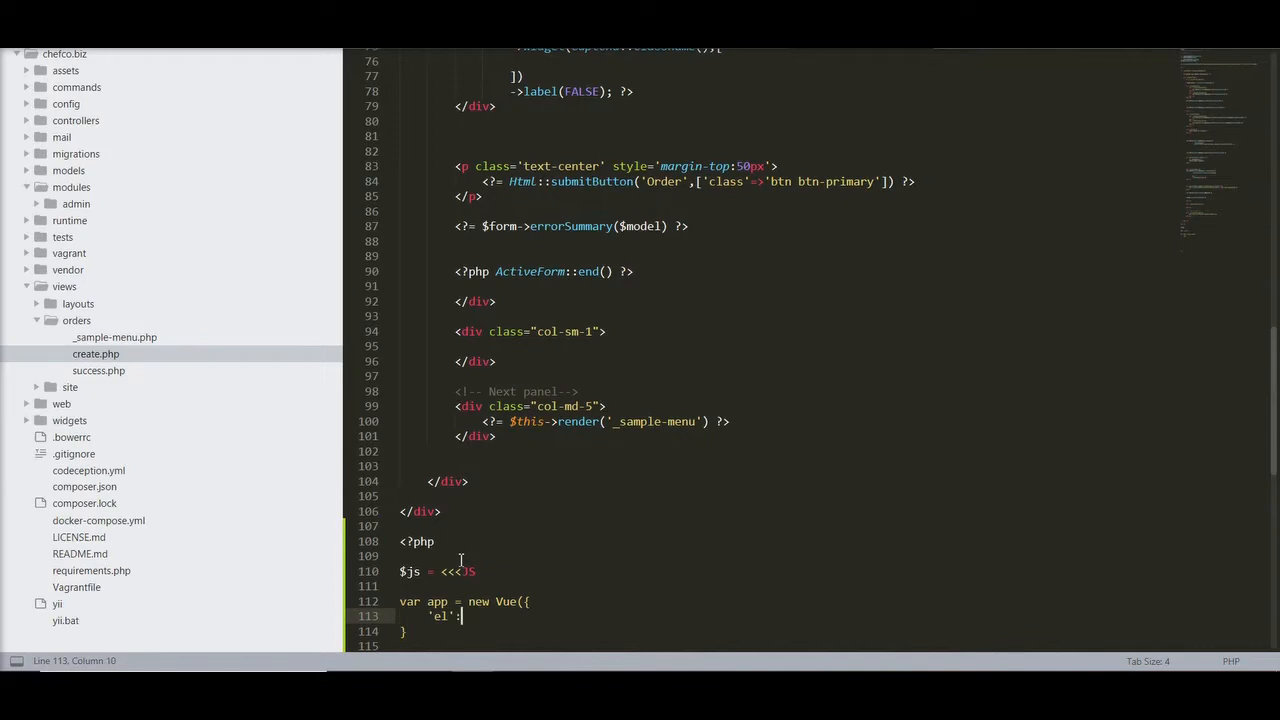
type("'main' class=\"container\">")
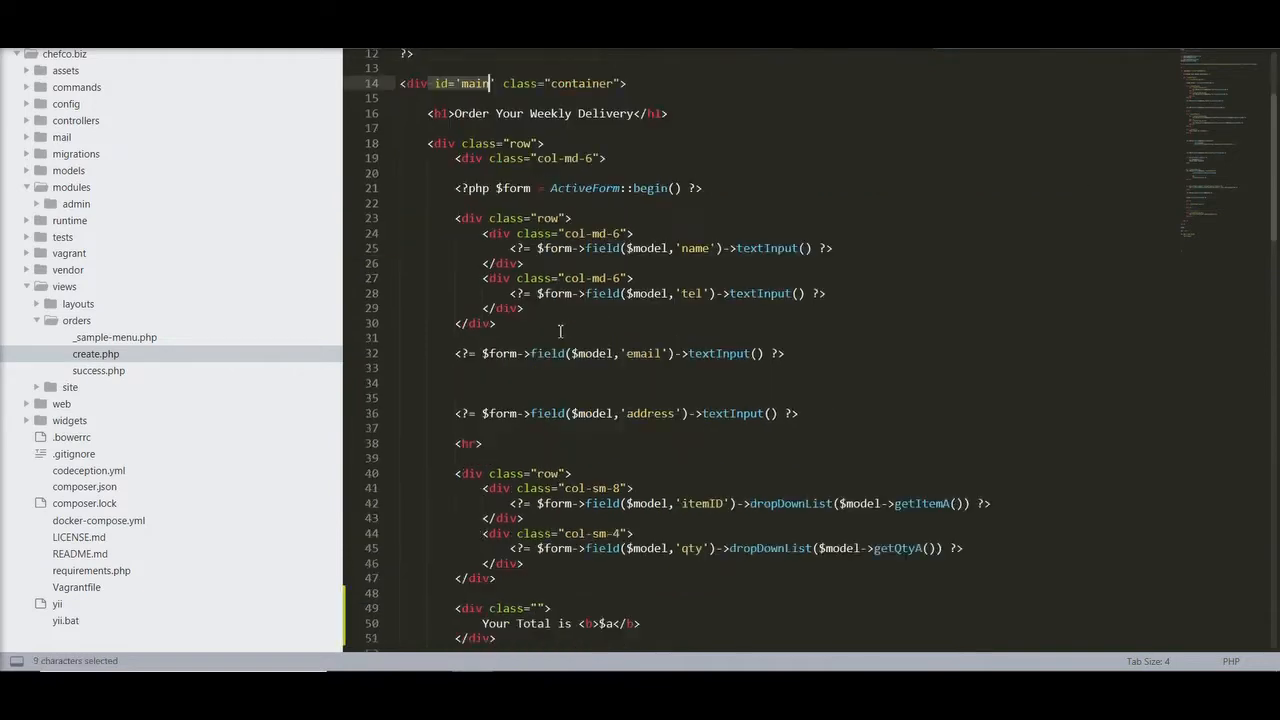
scroll("down", 3)
type("'el':'main',")
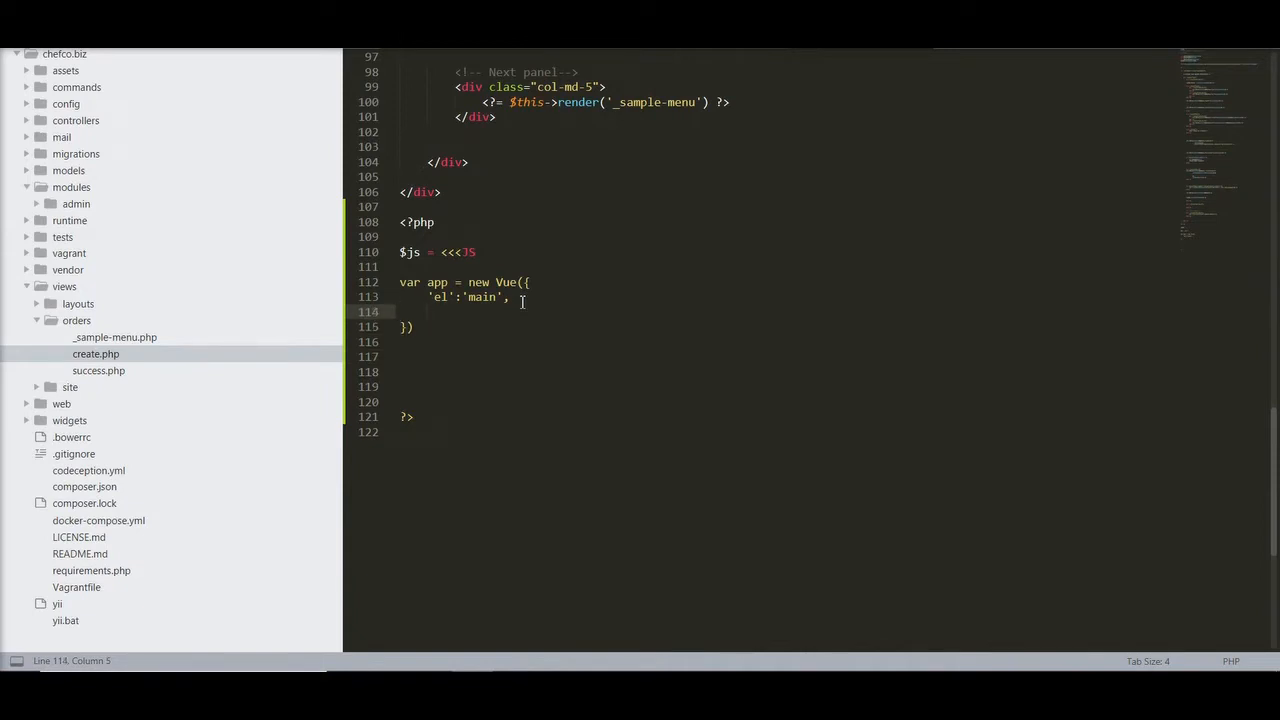
type("'d")
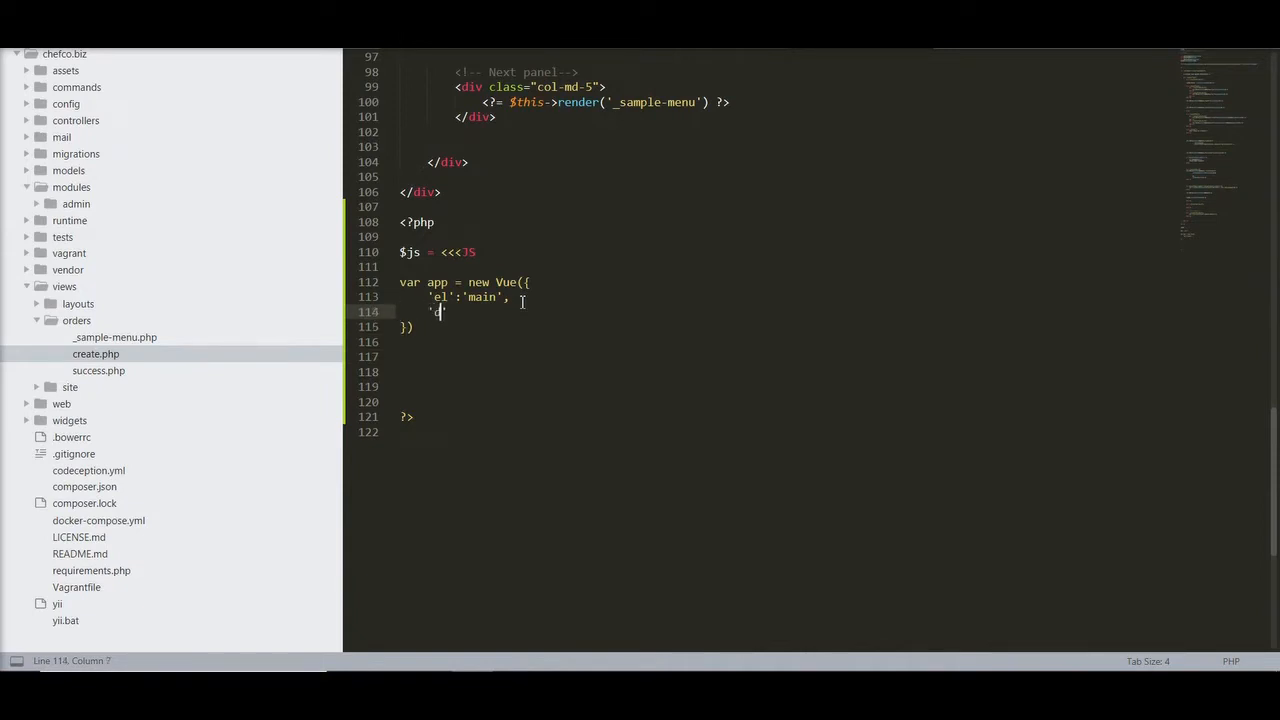
type("data':")
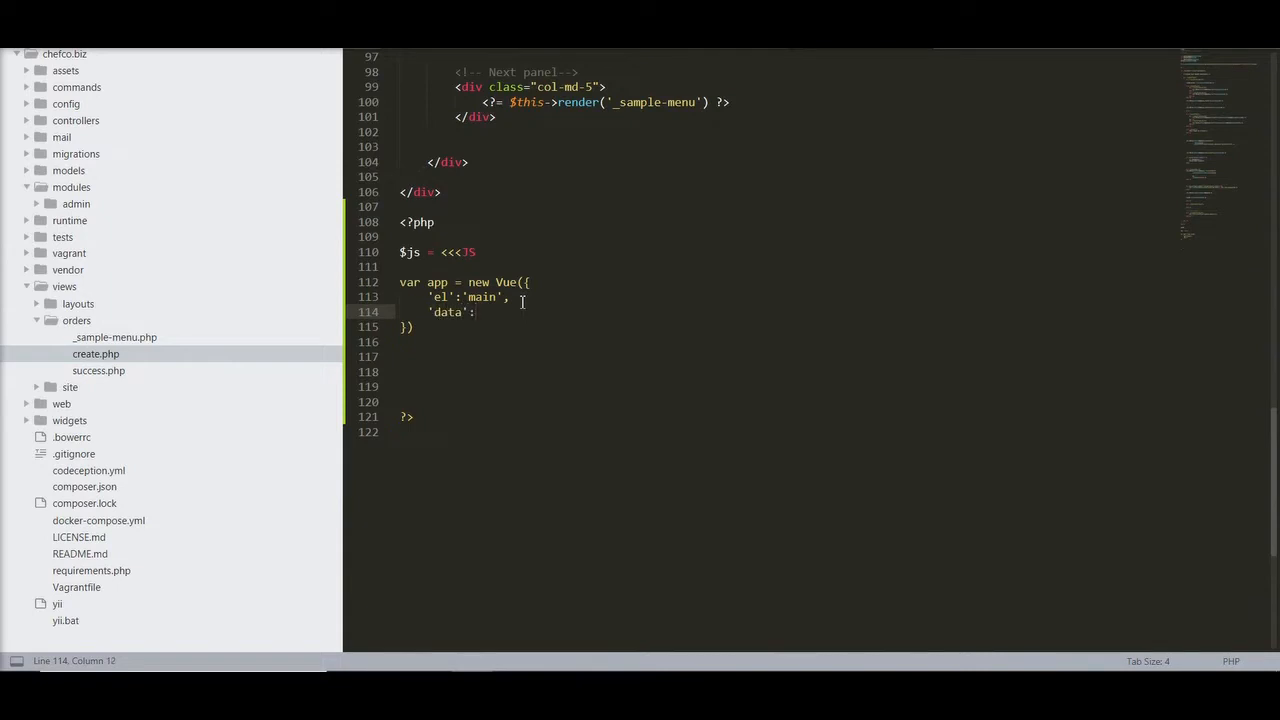
type("{")
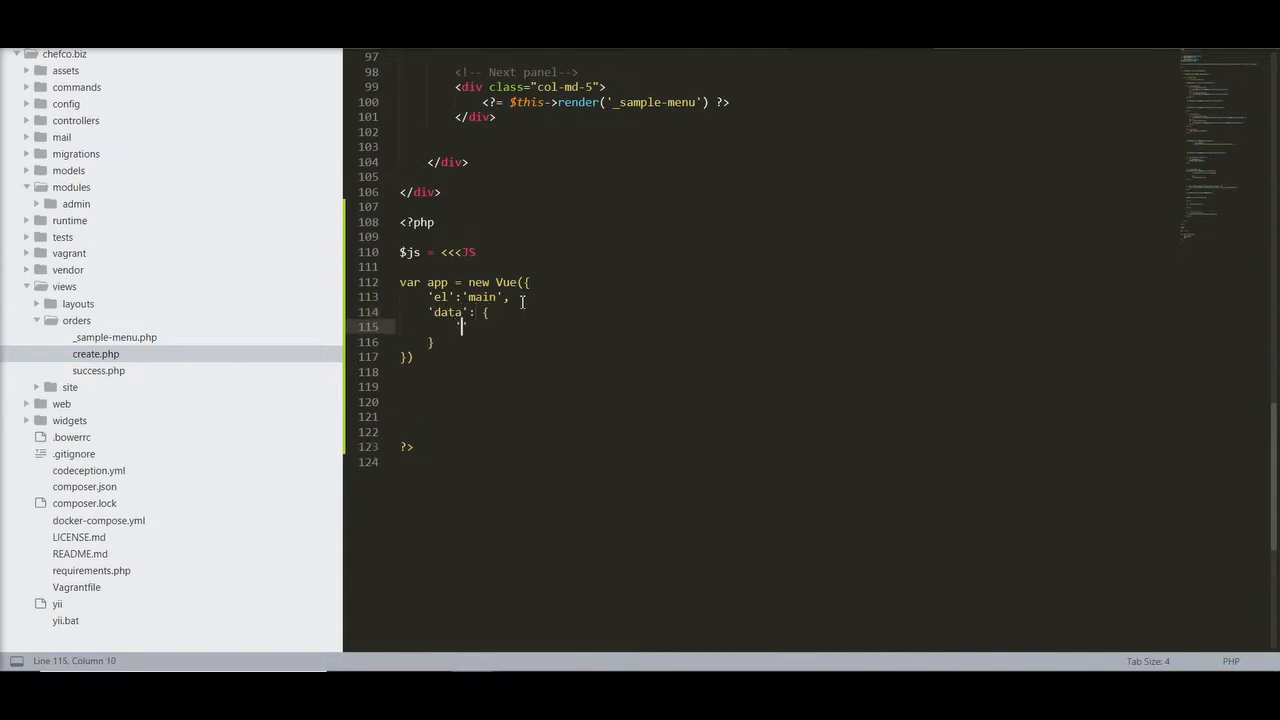
type("'msg'")
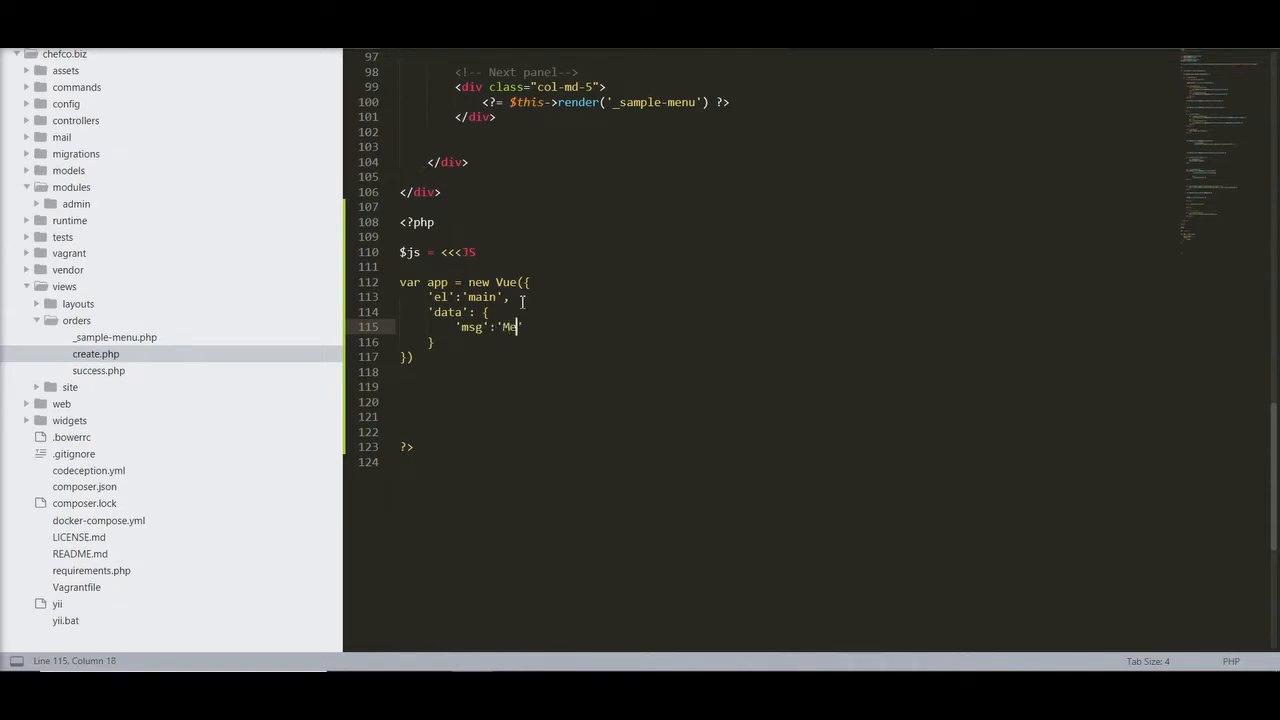
type("ssage'")
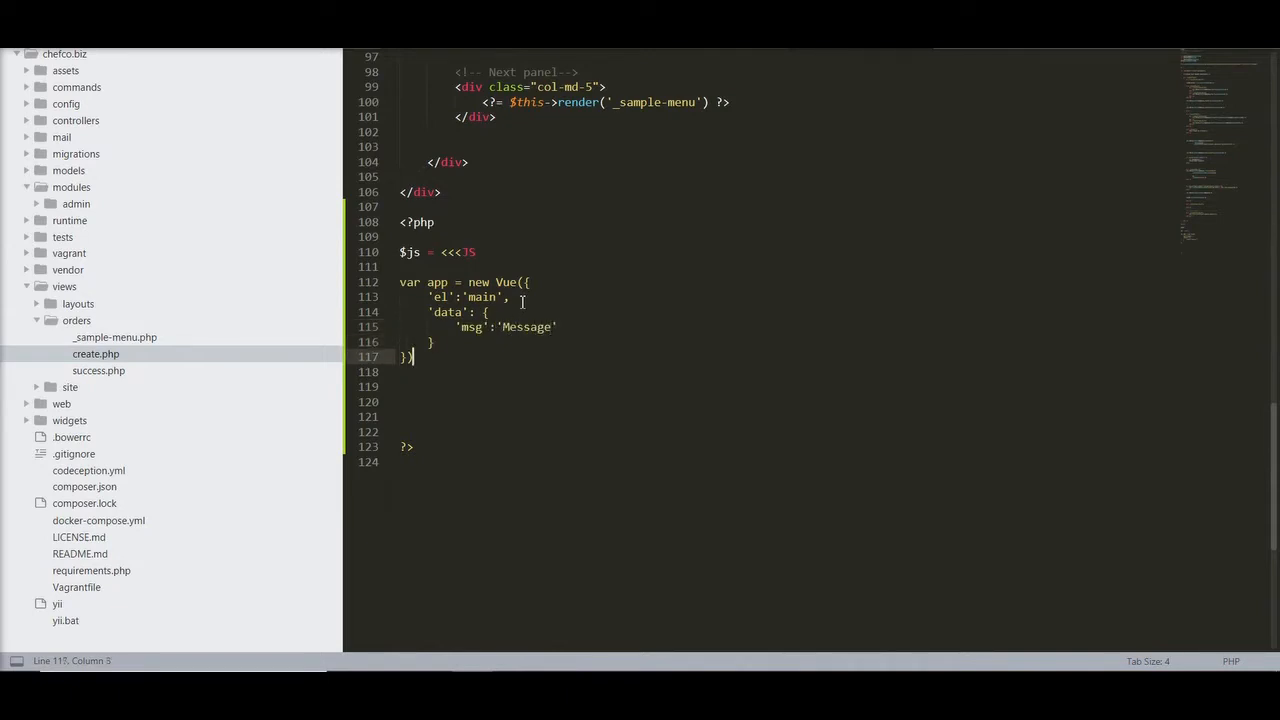
type(";")
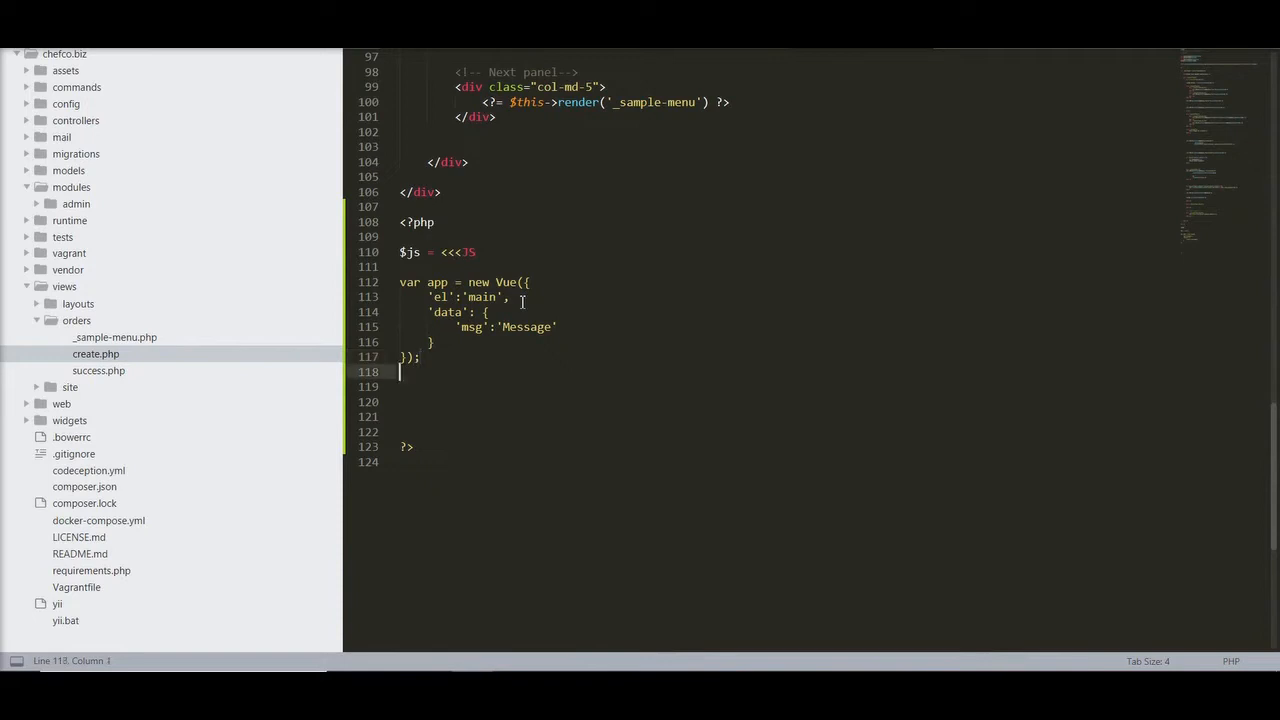
type("JS")
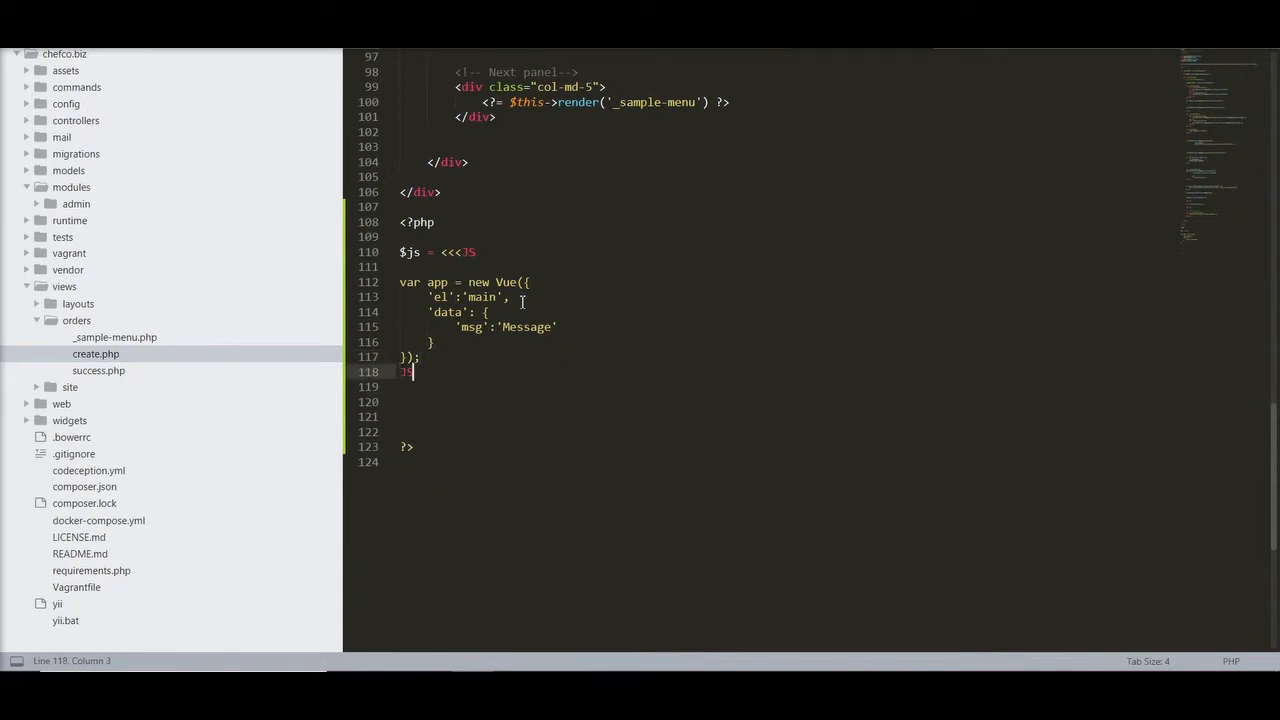
Step: Register the $js script with $this->registerJs and add {{msg}} to the order heading
type("$this")
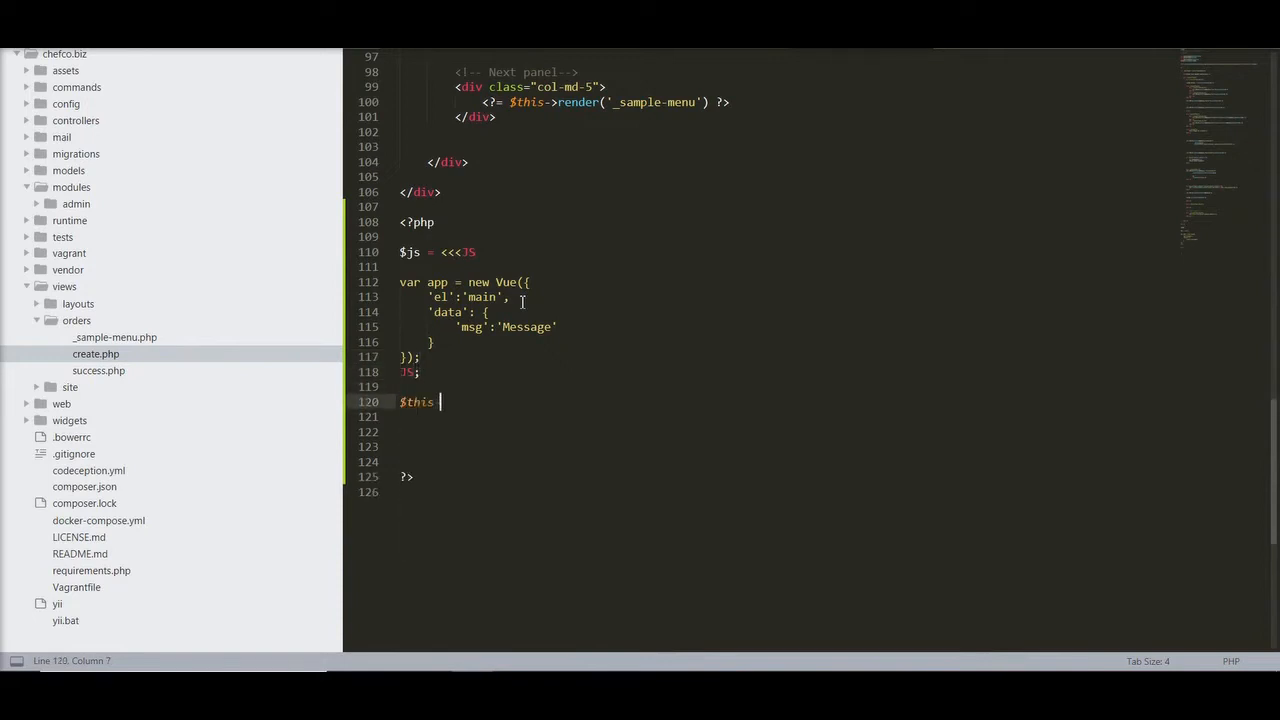
type("->register")
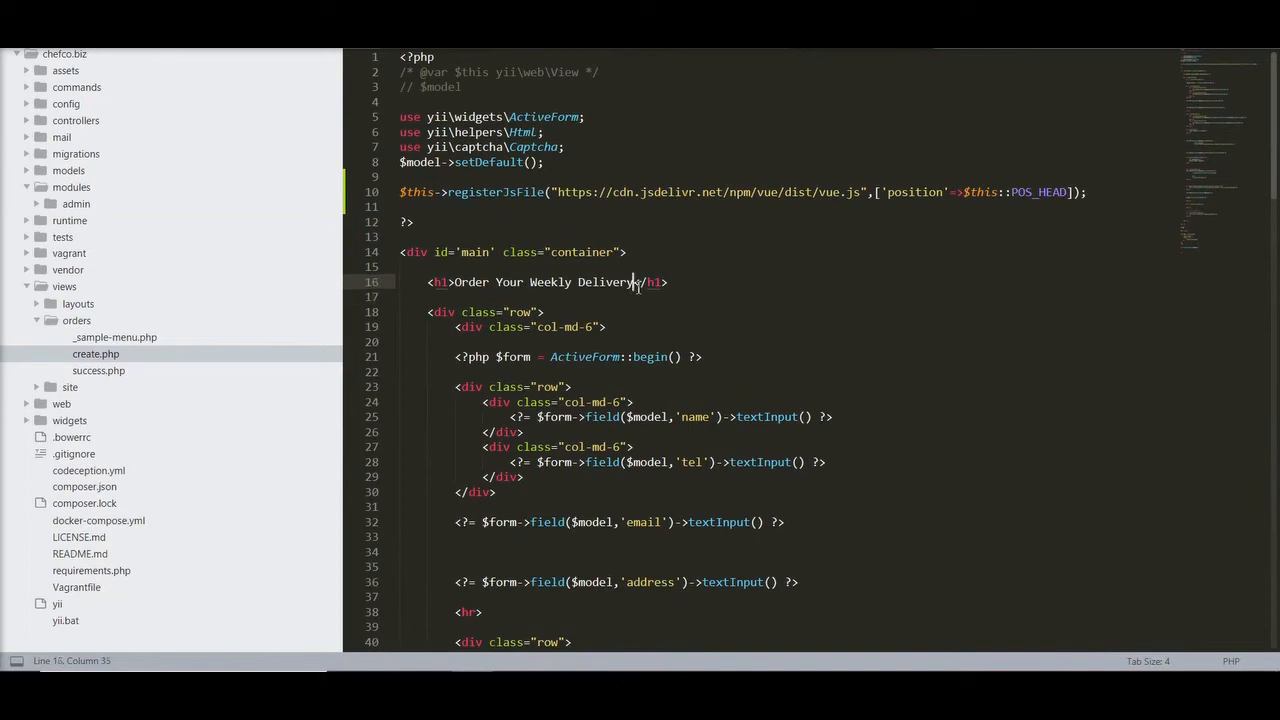
type("{{msg}}")
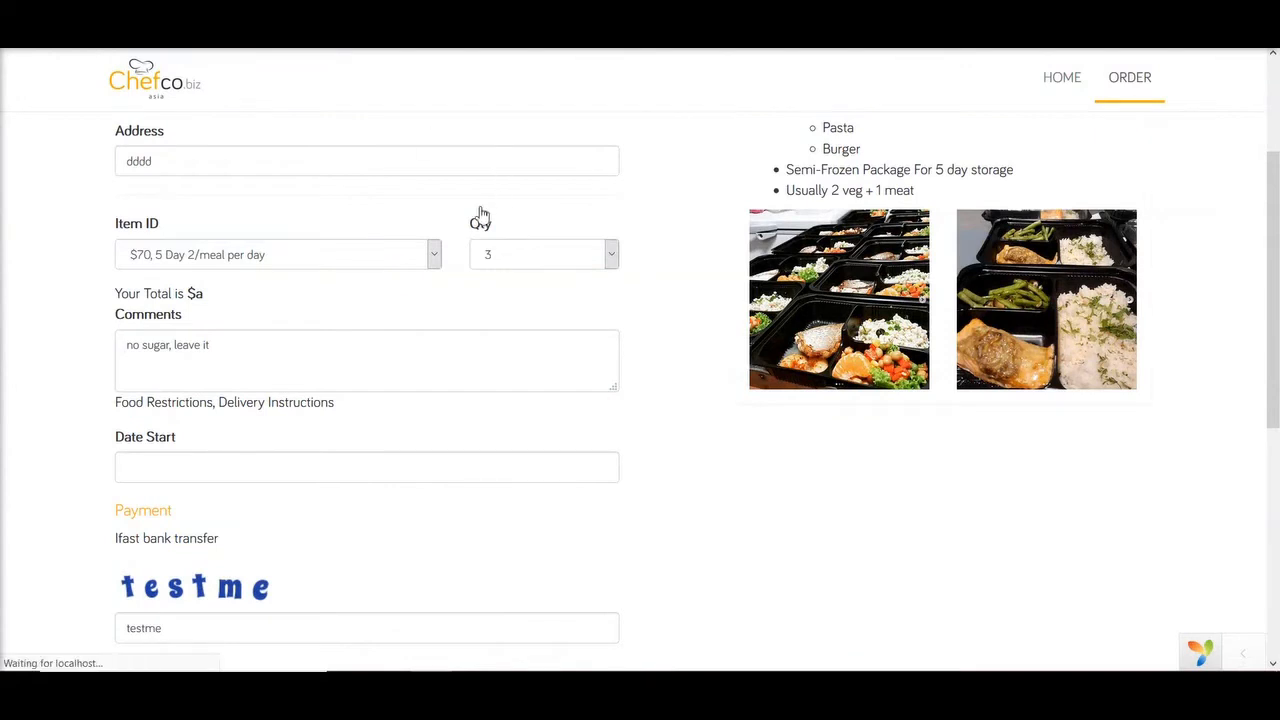
Step: Inspect the order page with developer tools and switch to the Console
scroll("up", 3)
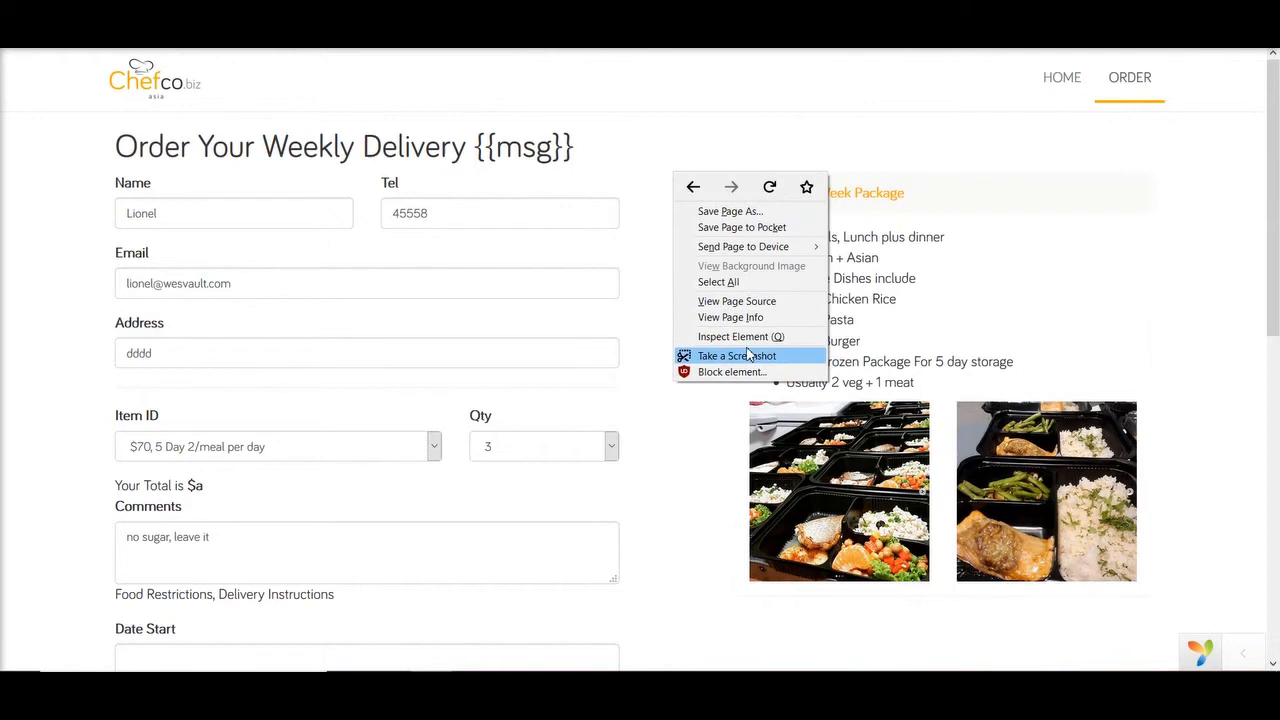
left_click(738, 336)
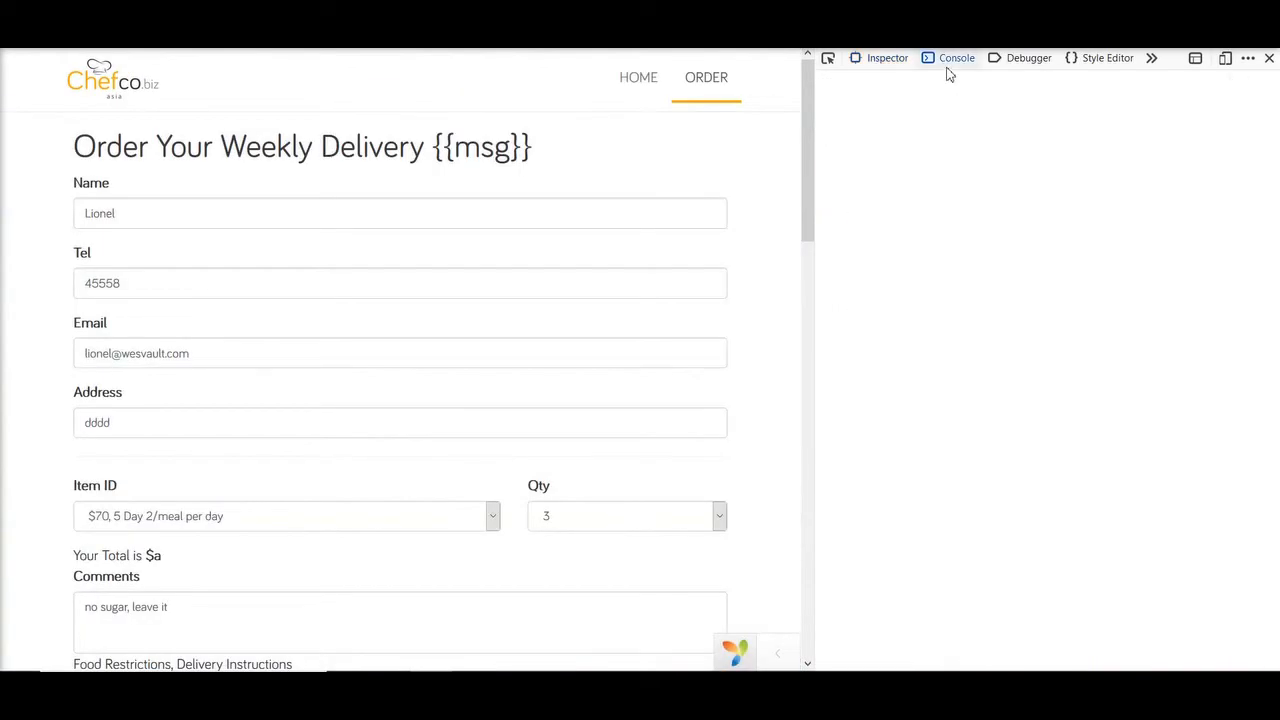
left_click(956, 56)
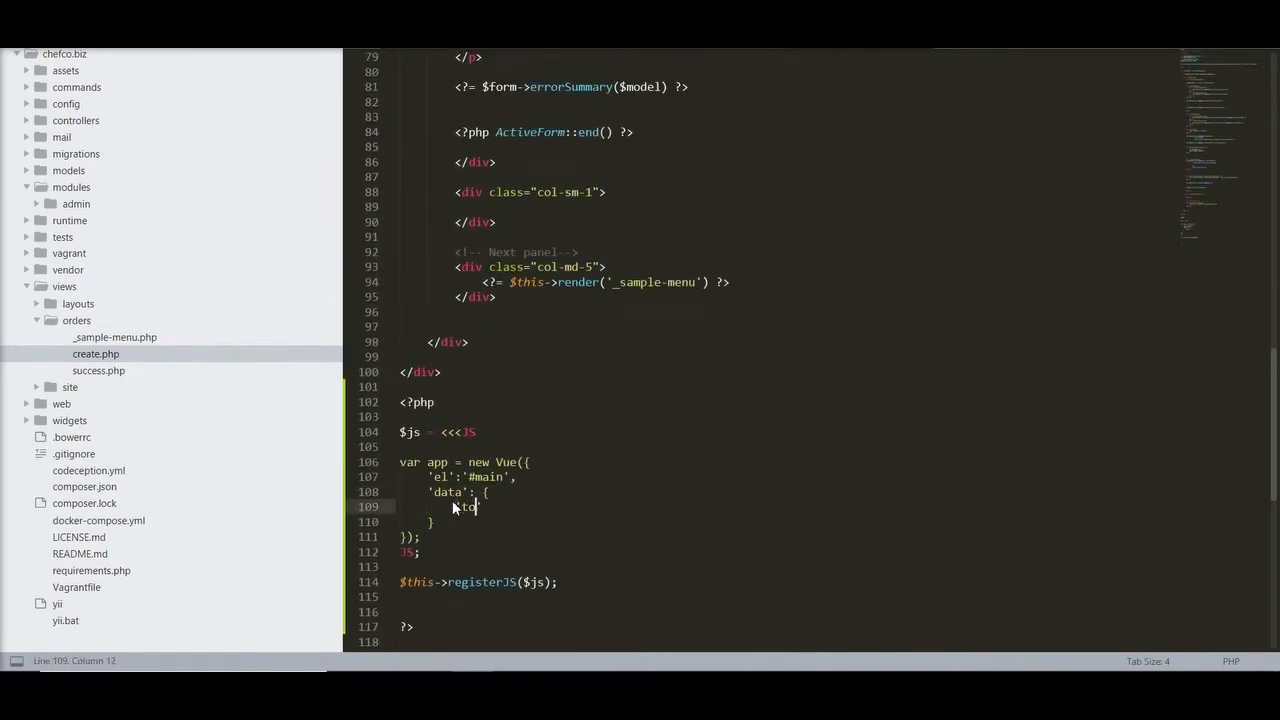
Step: Add 'total':0, 'itemPrice':0 and 'qty':0 to the Vue data and start a computed block
type("otal':")
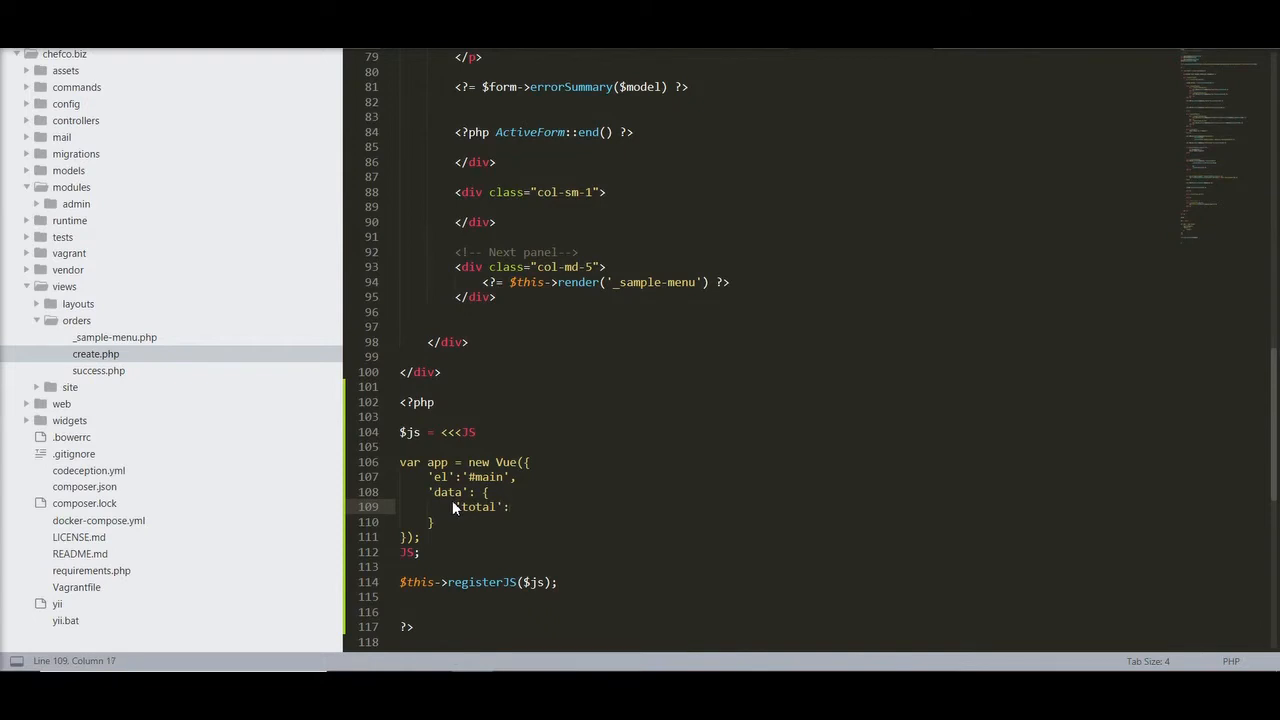
type("0,")
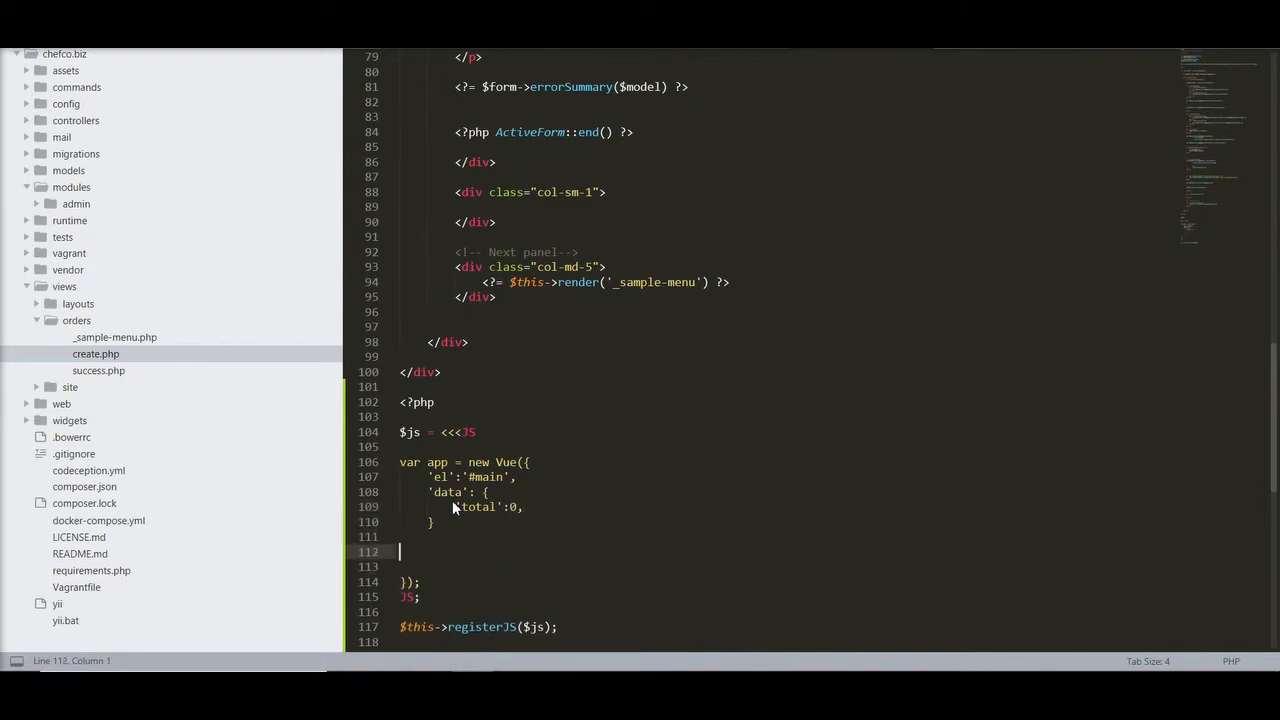
type("computed() {")
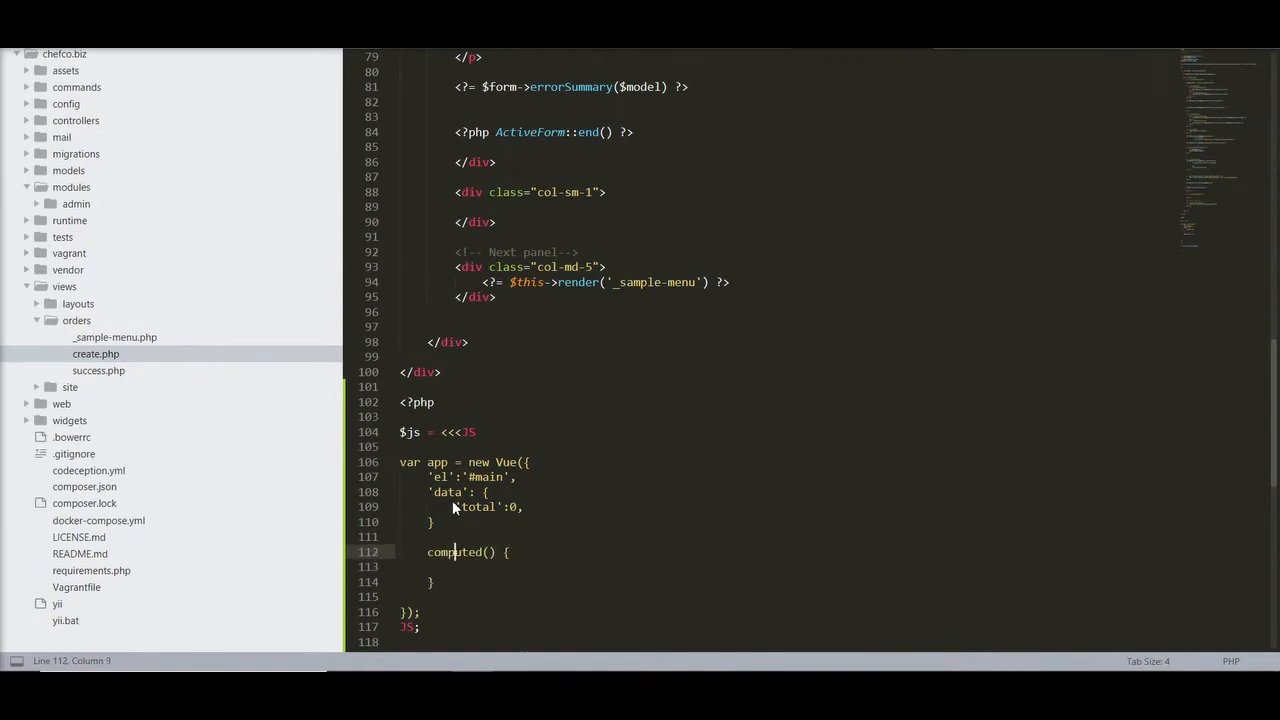
left_click(490, 552)
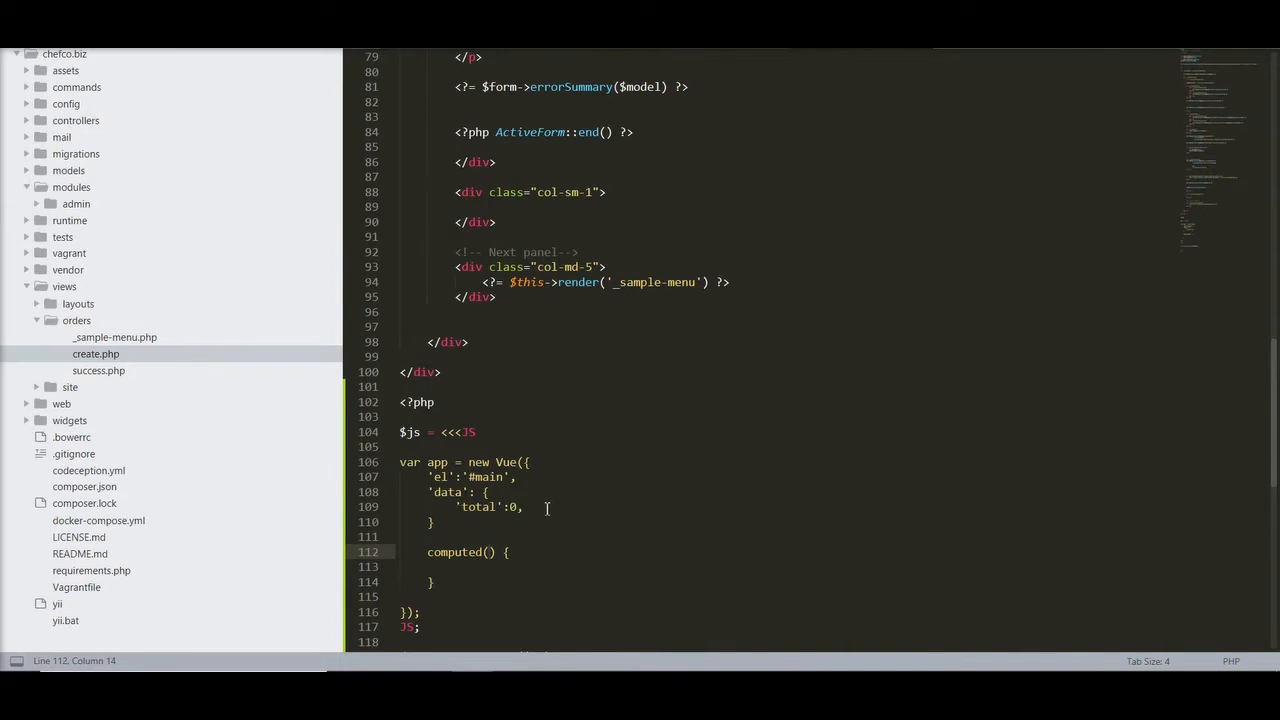
key("Enter")
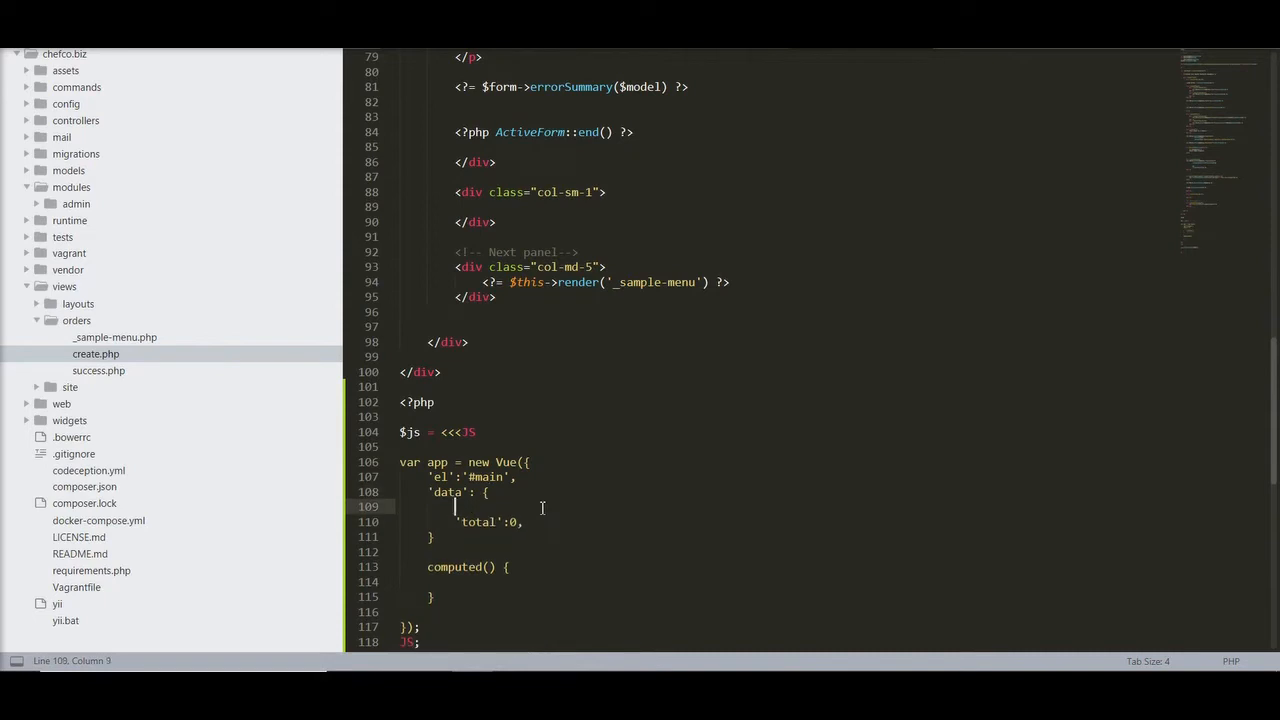
type("'itemPrice':0,")
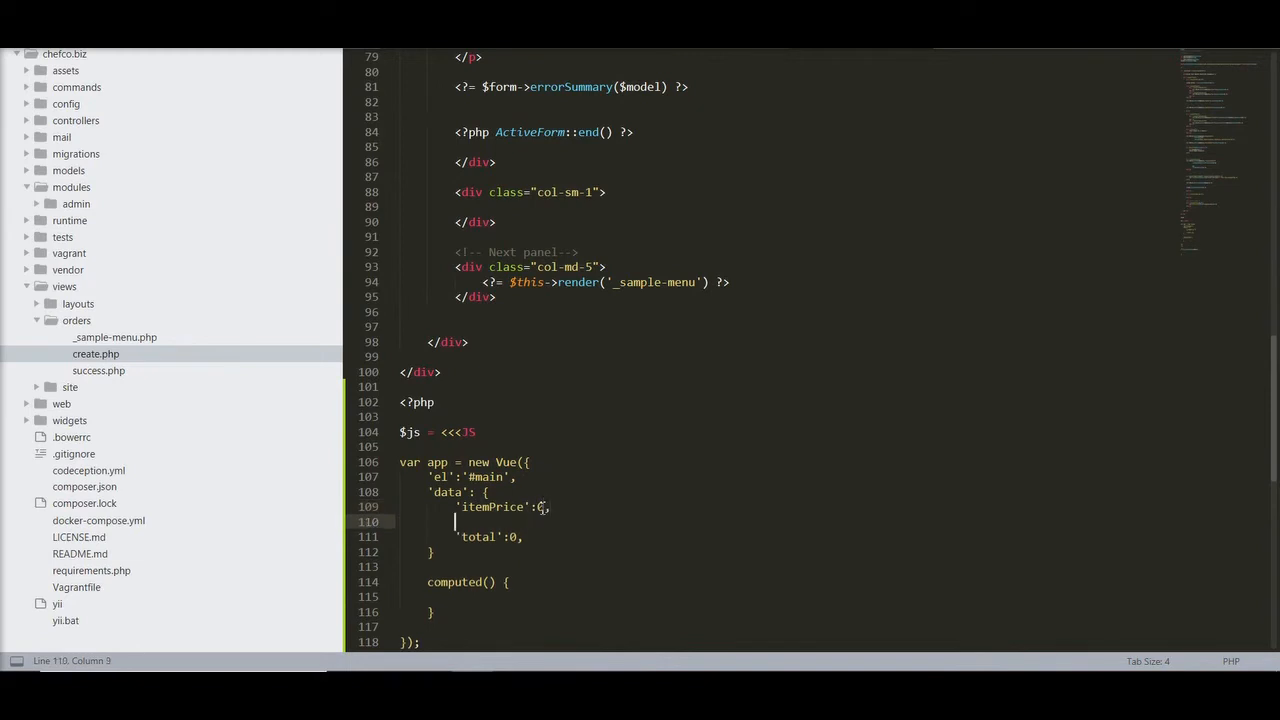
type("'qty")
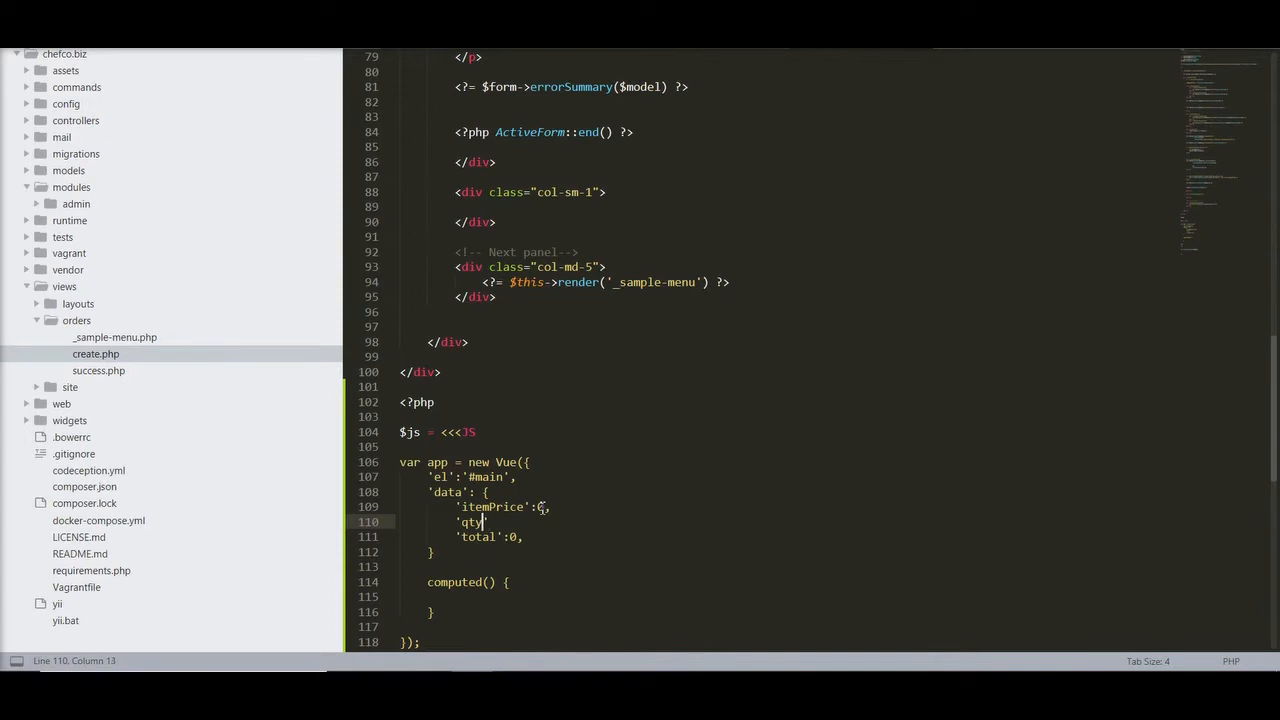
type(":0,")
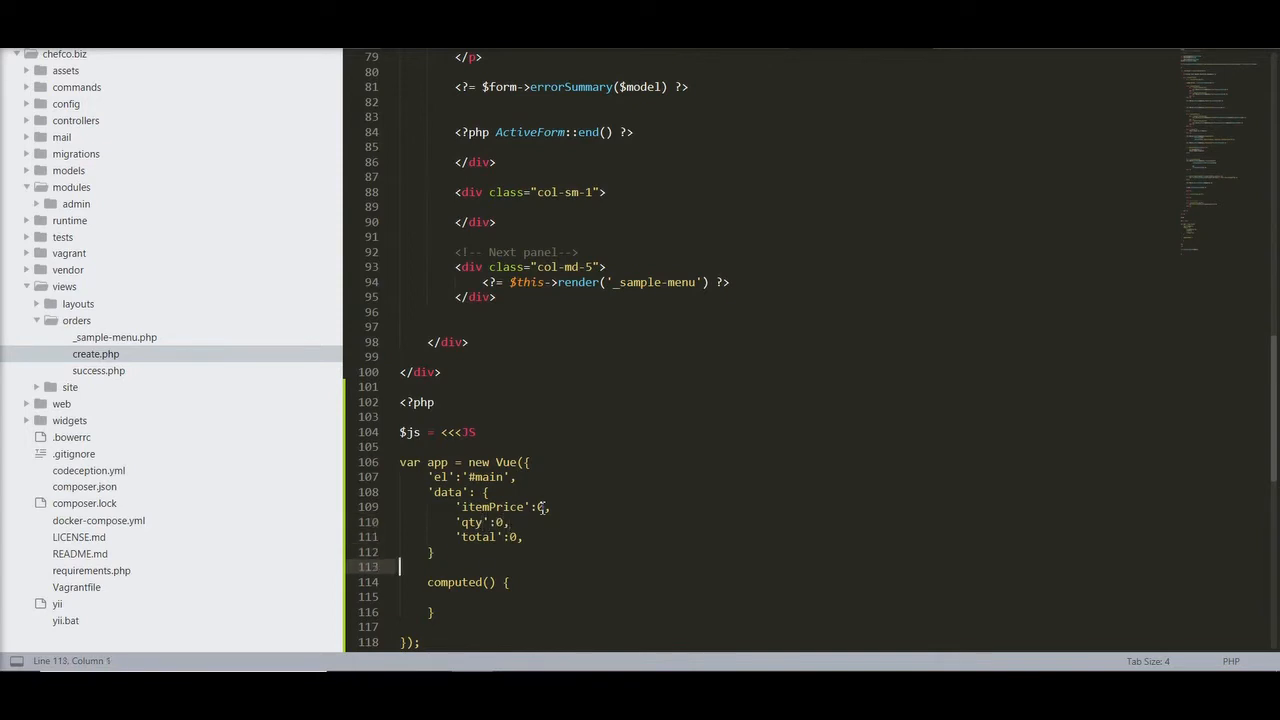
Step: Inside computed, set this.total = this.itemPrice * this.qty; instead of a return statement
type("return")
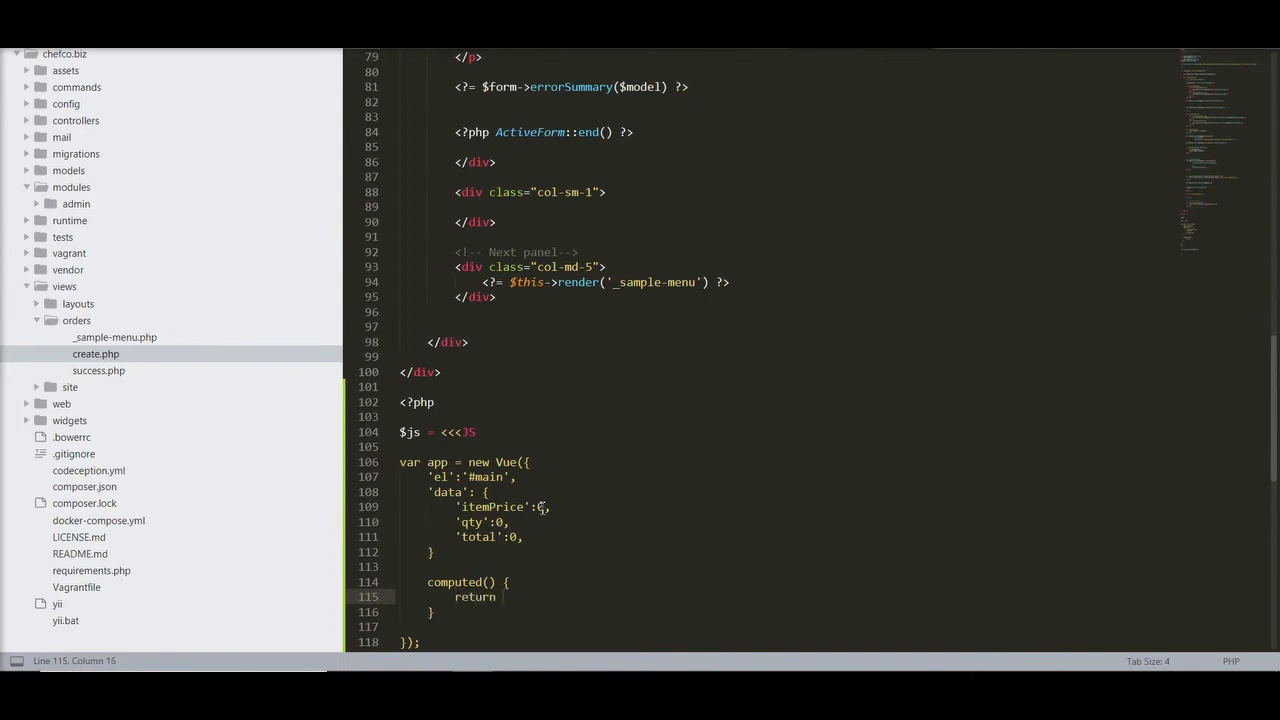
key("BackSpace")
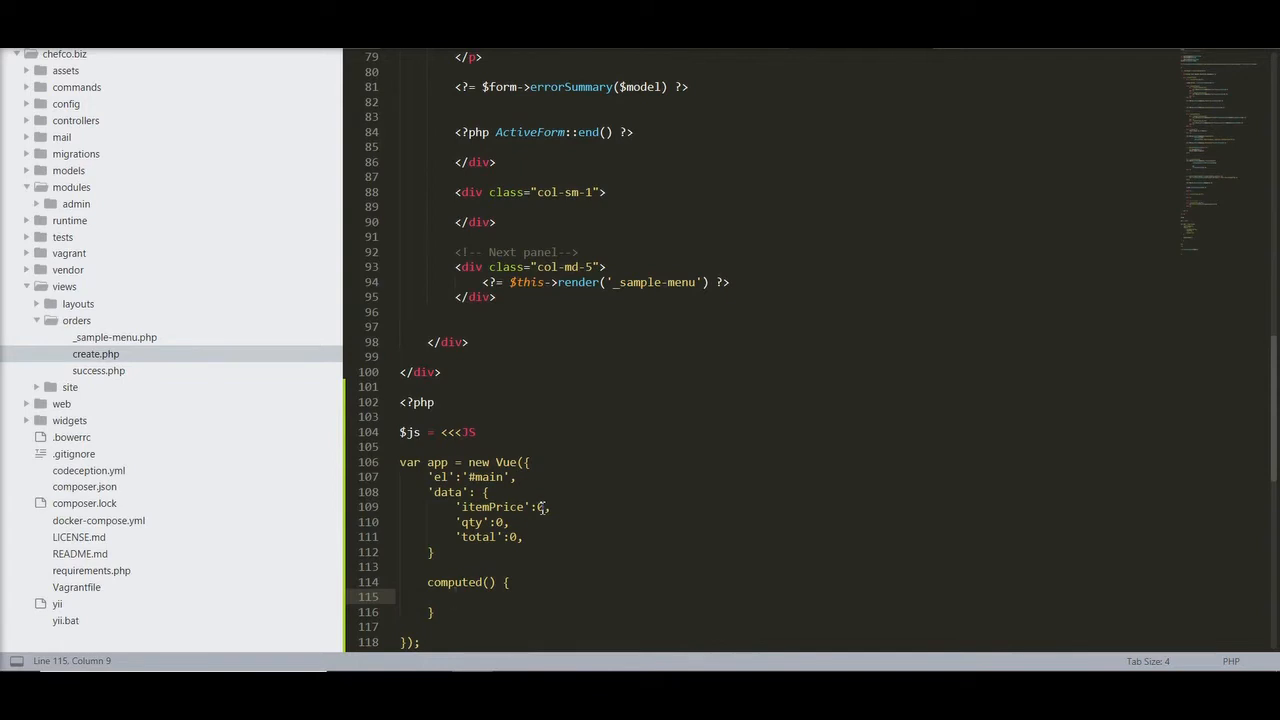
type("this.itemPrice * this.qty")
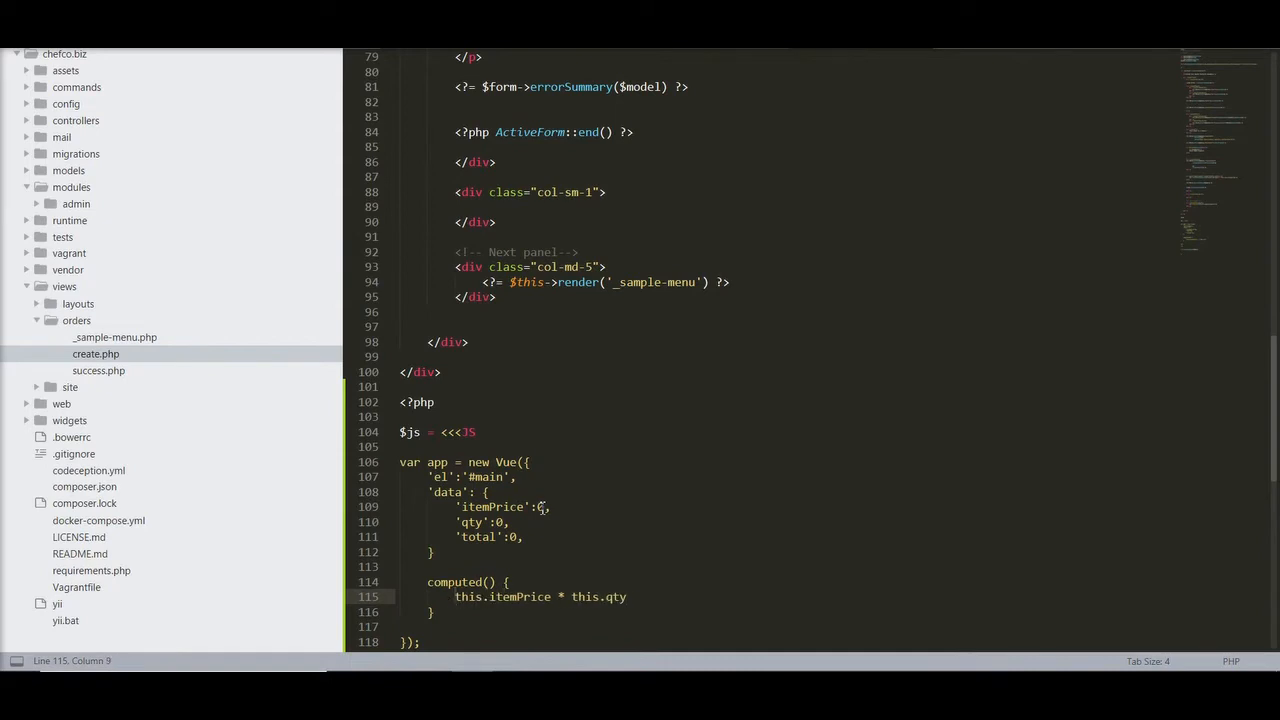
type("this.total =")
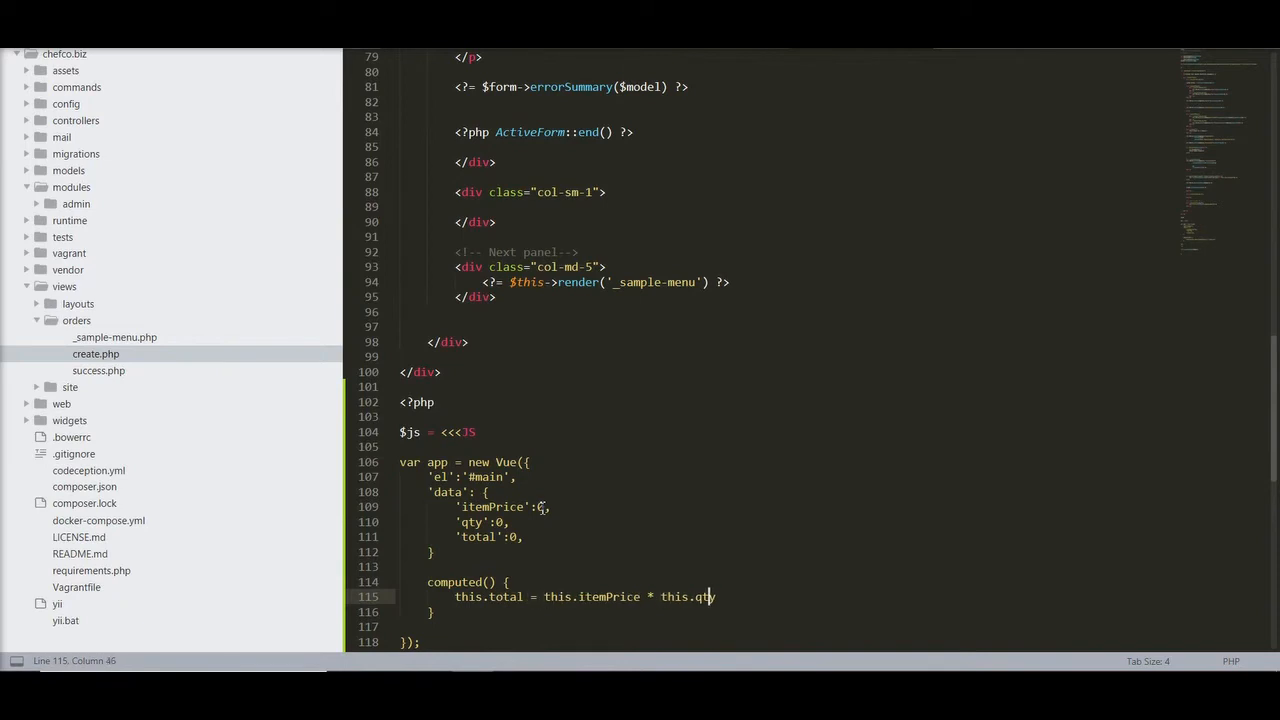
type(";")
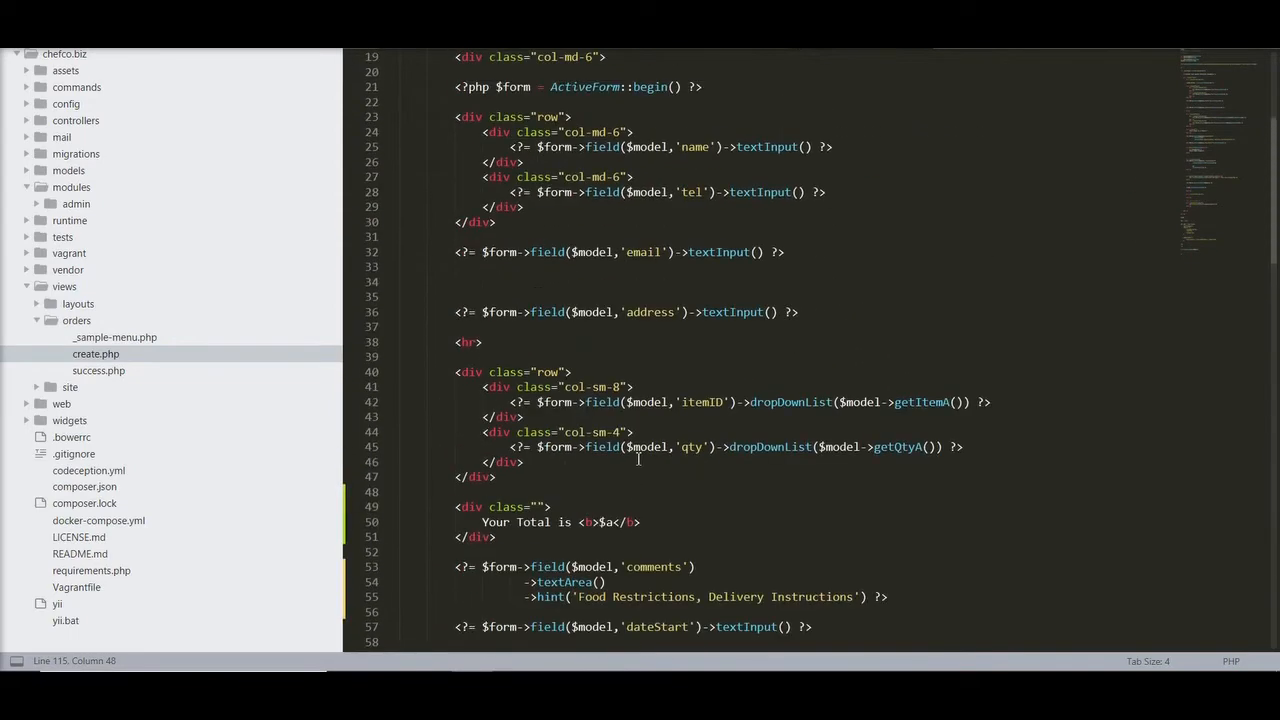
Step: Replace $a with {{total}} and bind the Item ID and Qty dropDownLists with 'v-model' to itemPrice and qty
scroll("down", 3)
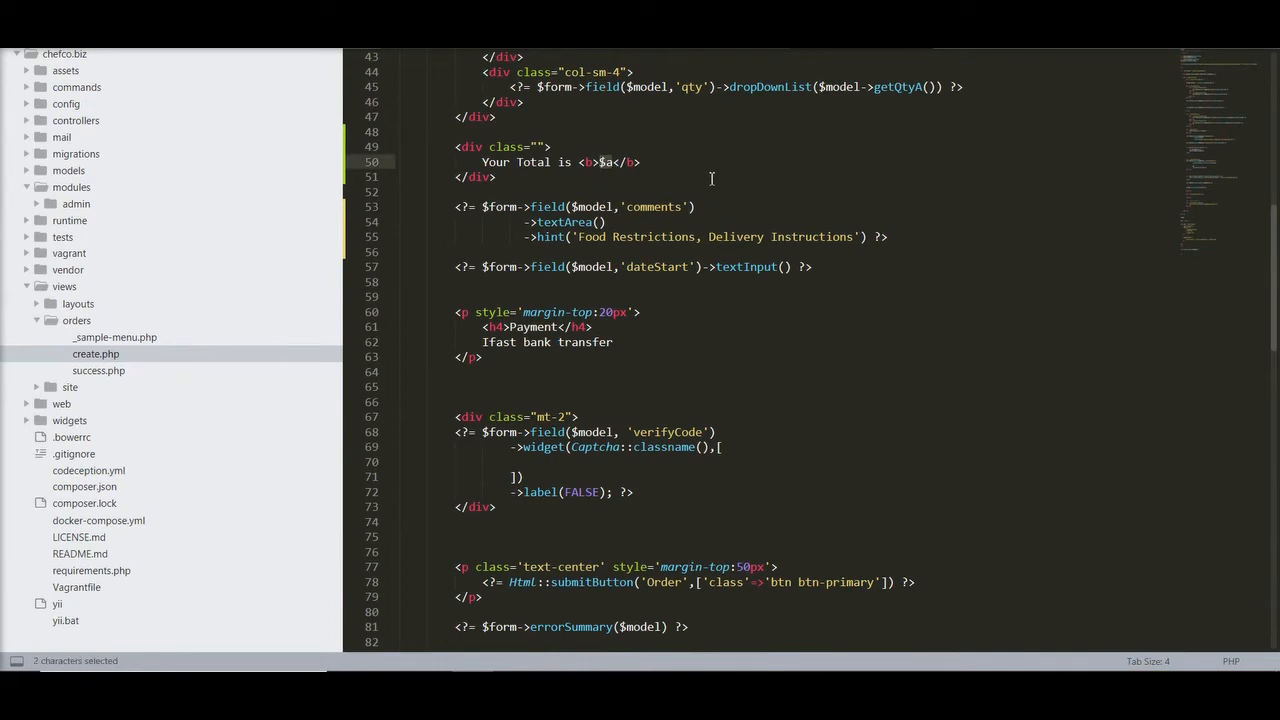
type("{{total}}")
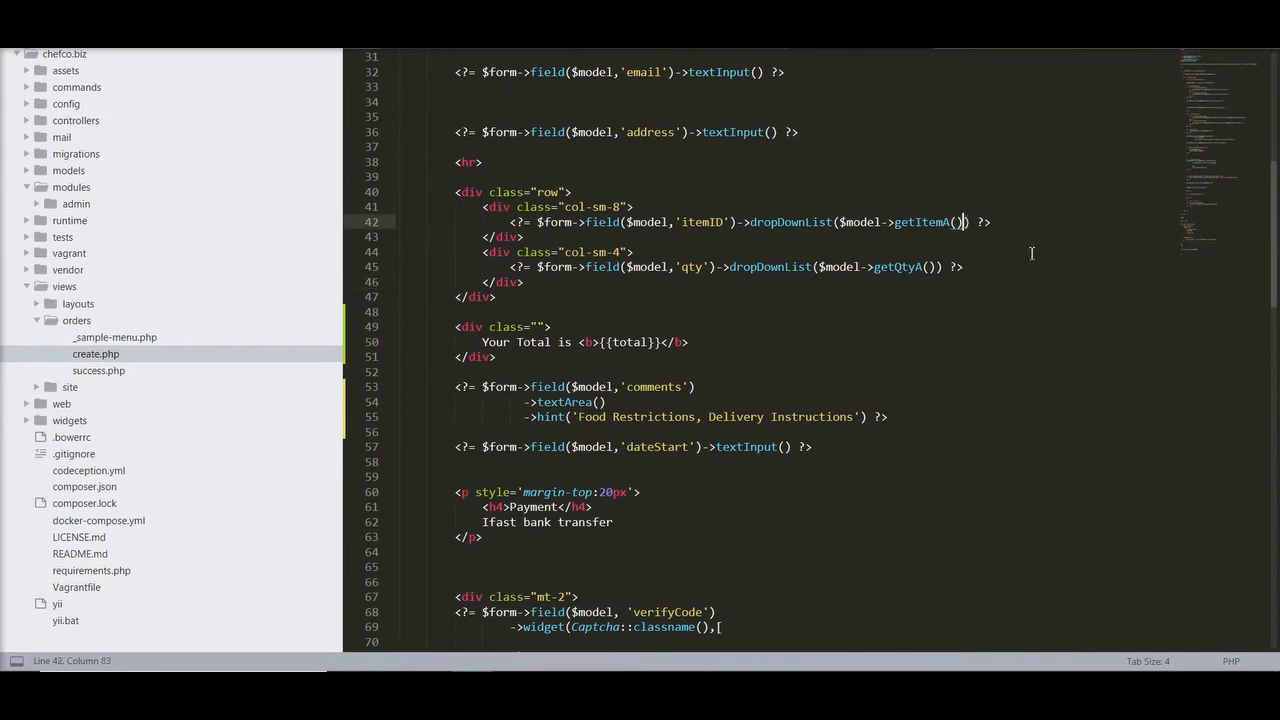
type(",['']) ?>")
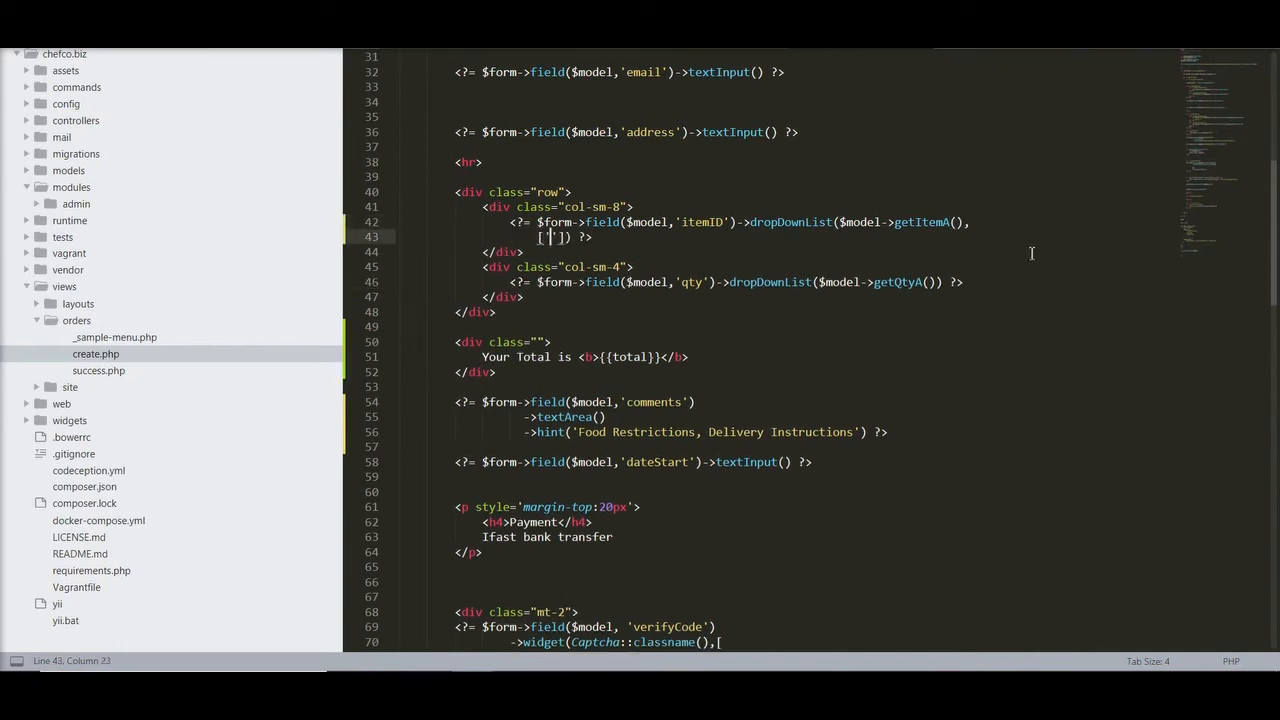
type("v-model'=>")
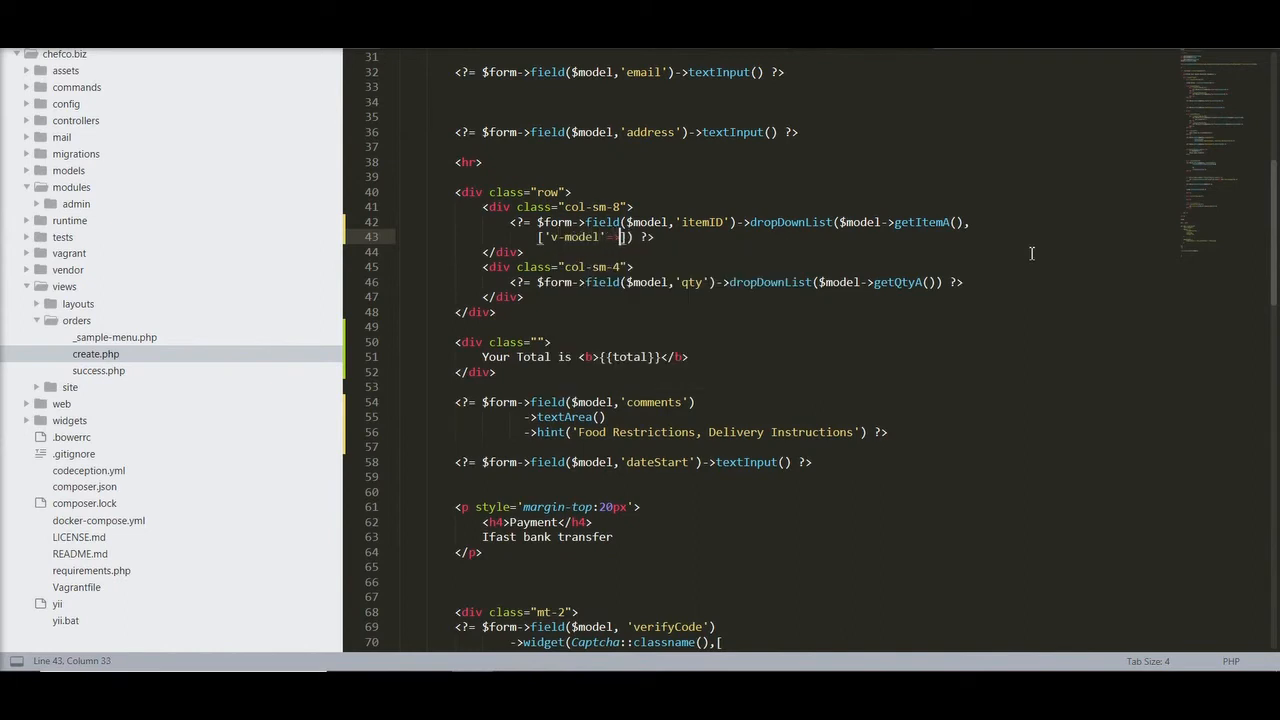
type(">''")
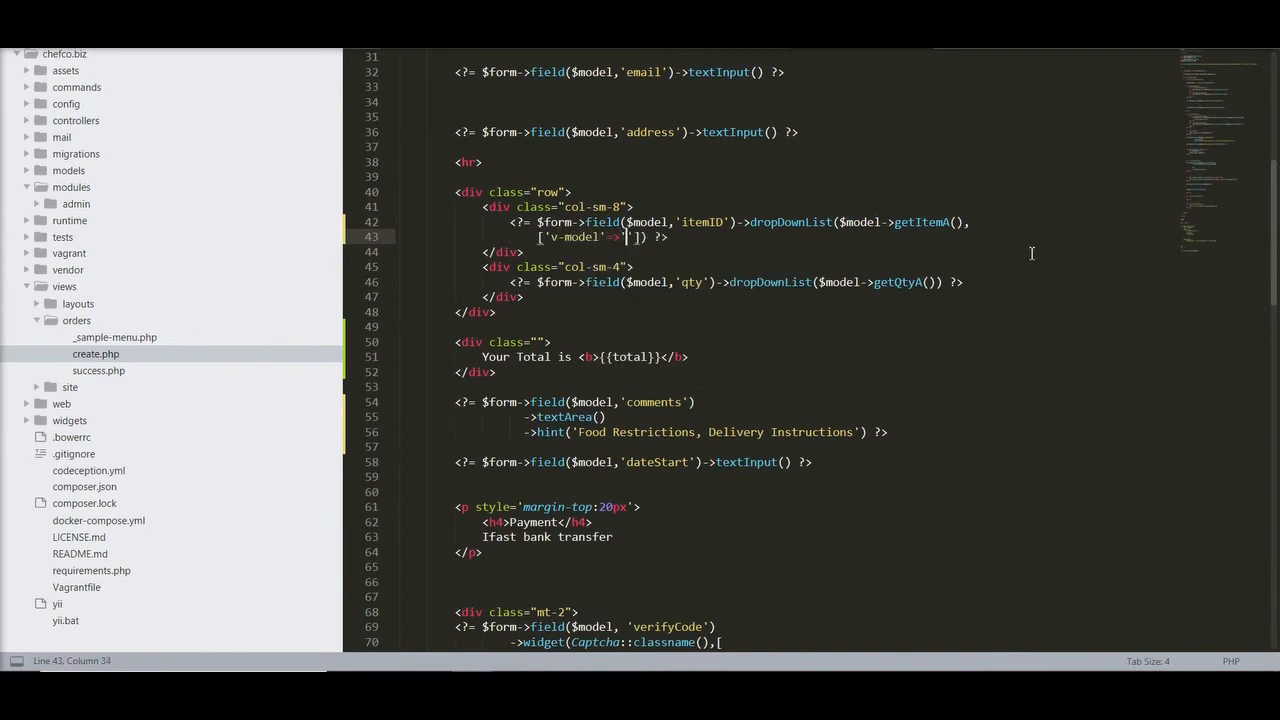
type("itemPrice")
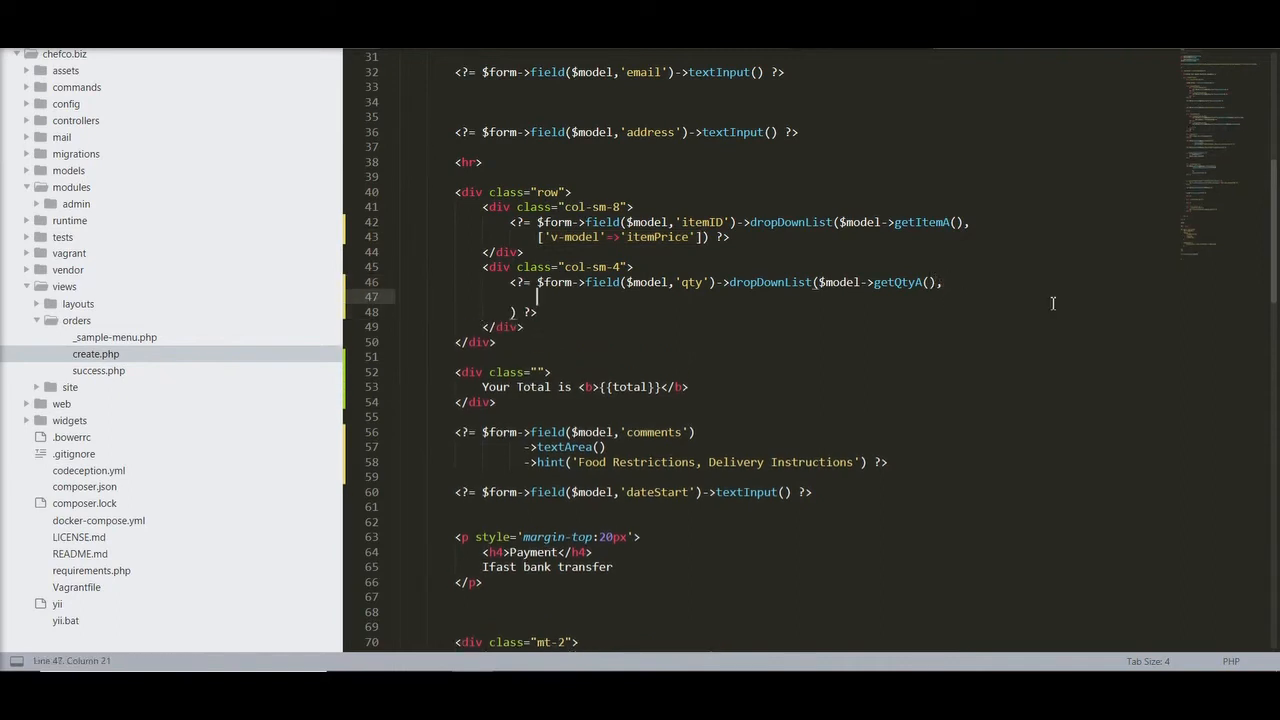
type("['v-model'=>'itemPrice']")
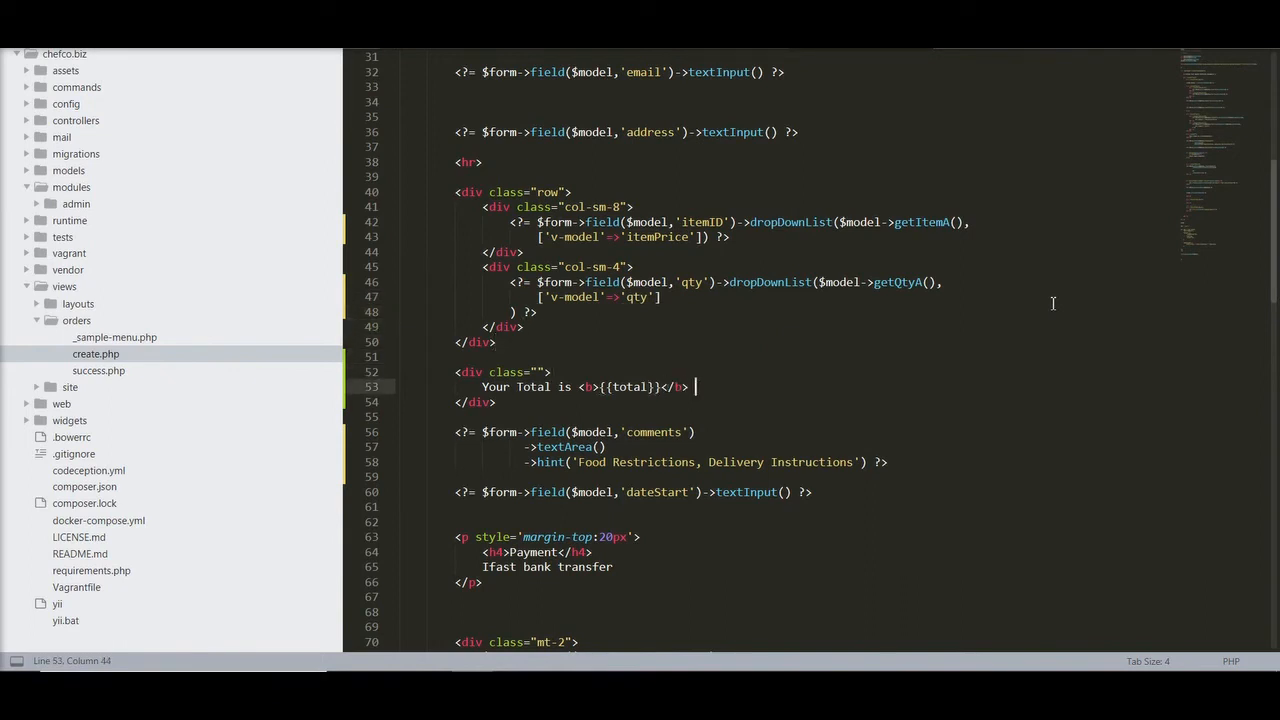
Step: Show {{itemPrice}} beside the total and open space above the total calculation
type("{{itemPrice")
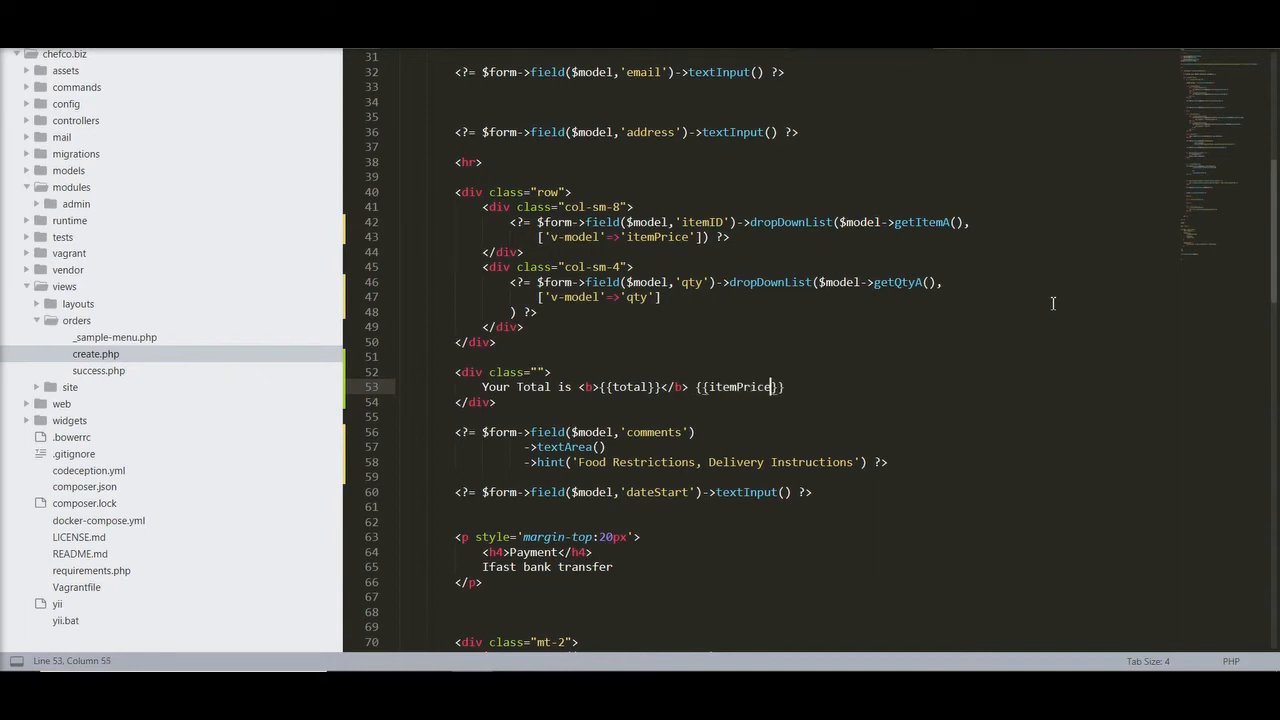
type("{{}}")
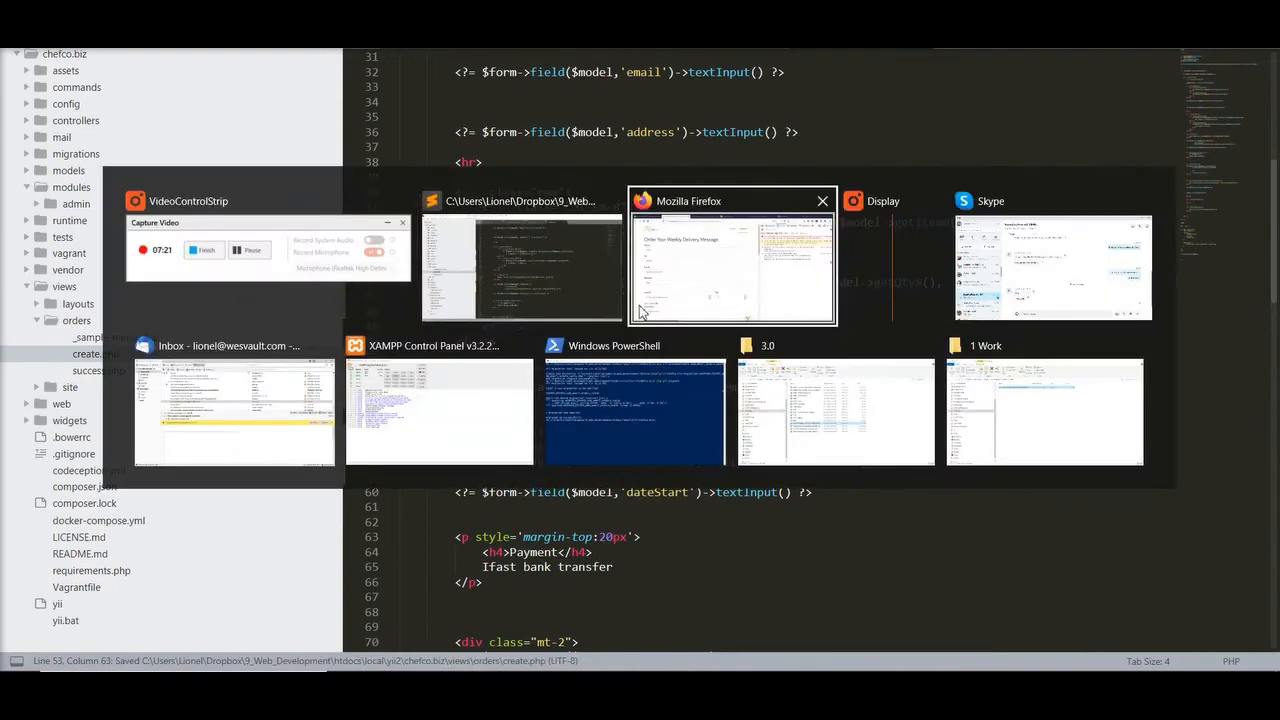
left_click(732, 258)
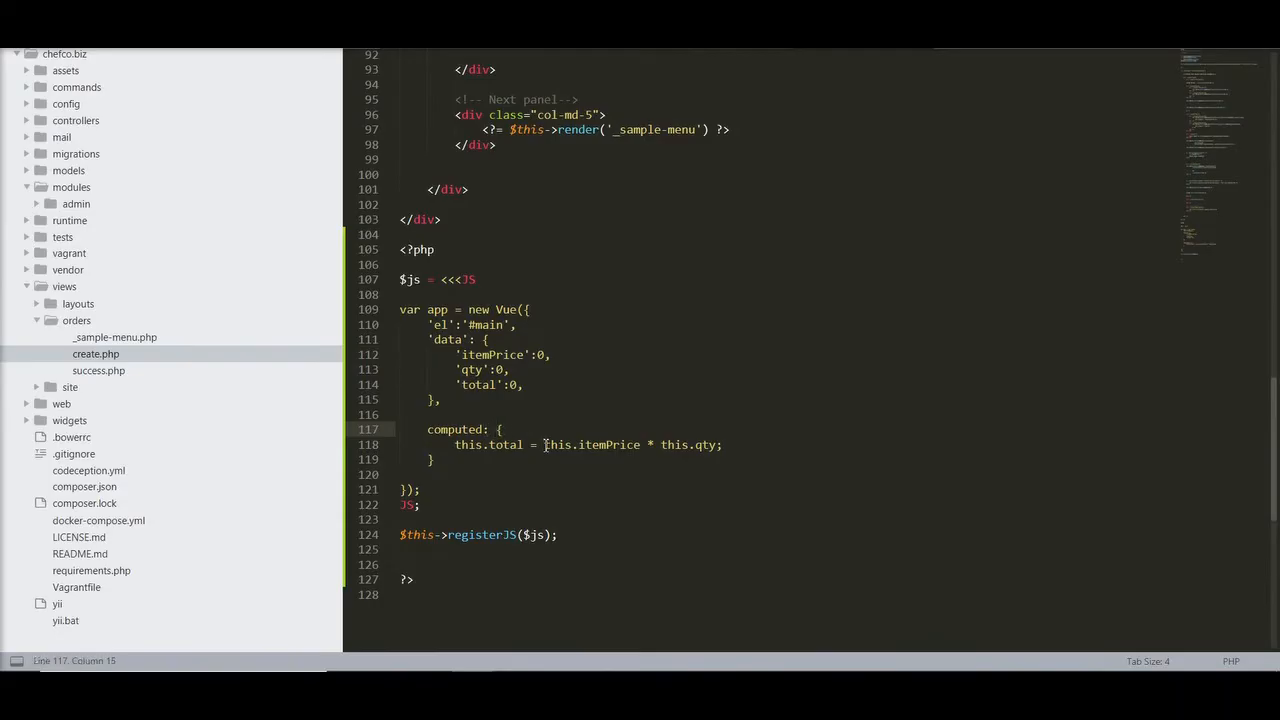
key("enter")
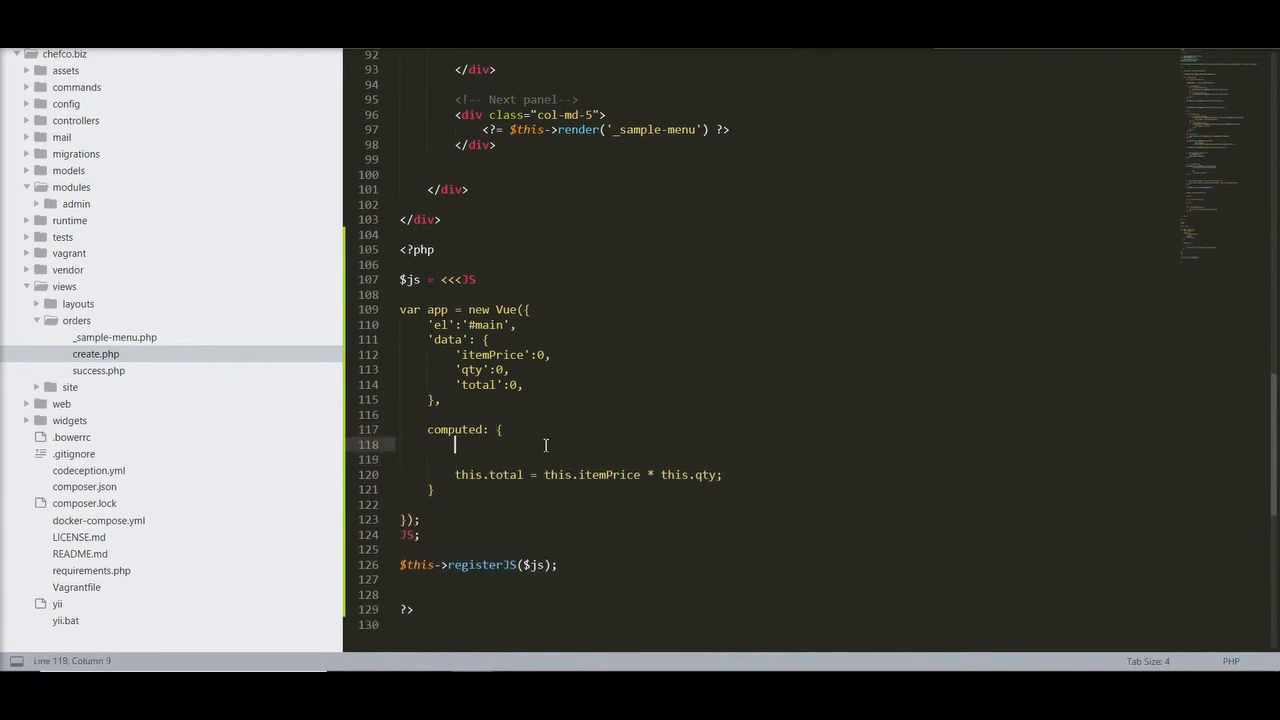
Step: Start a total() { method inside the Vue computed block
key("enter")
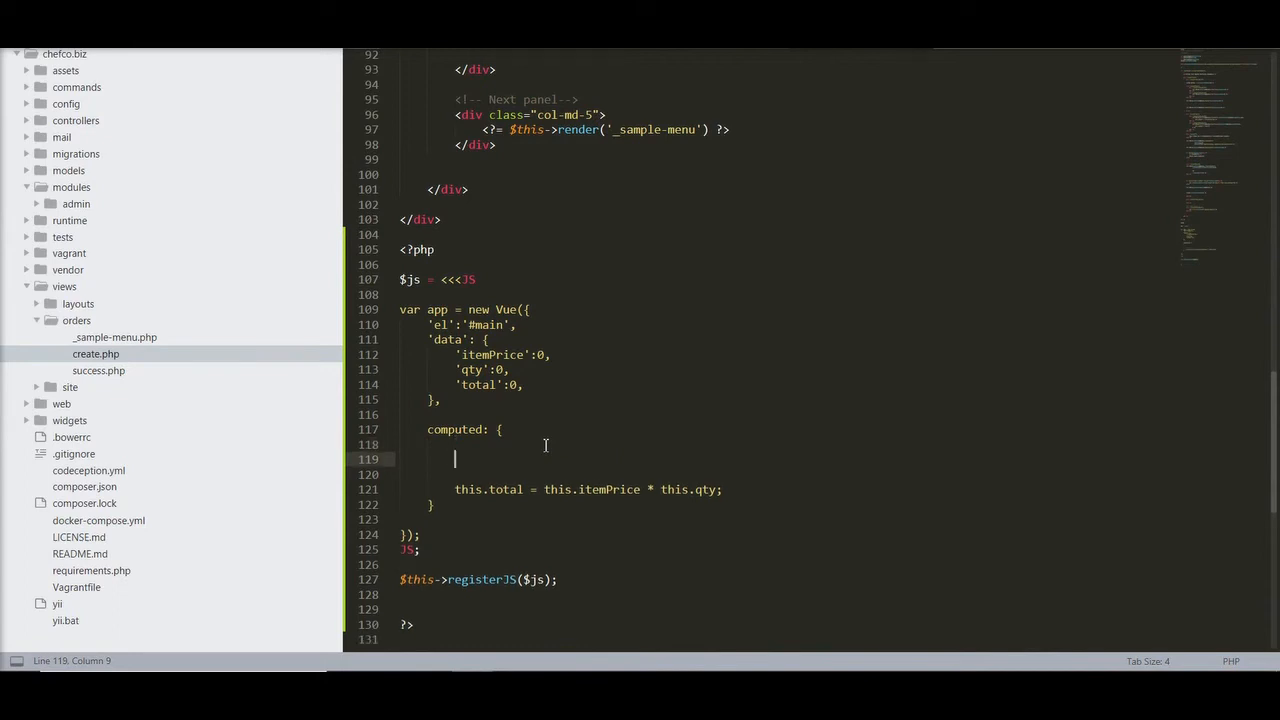
type("total")
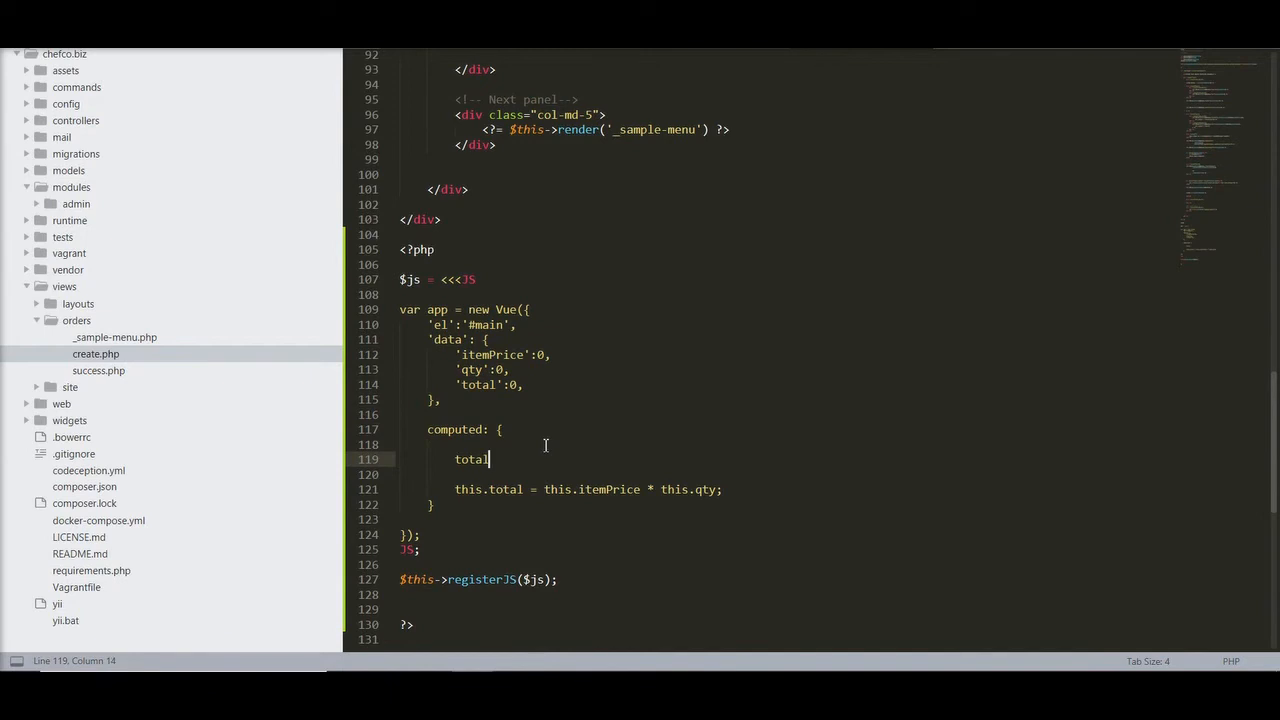
type("() {")
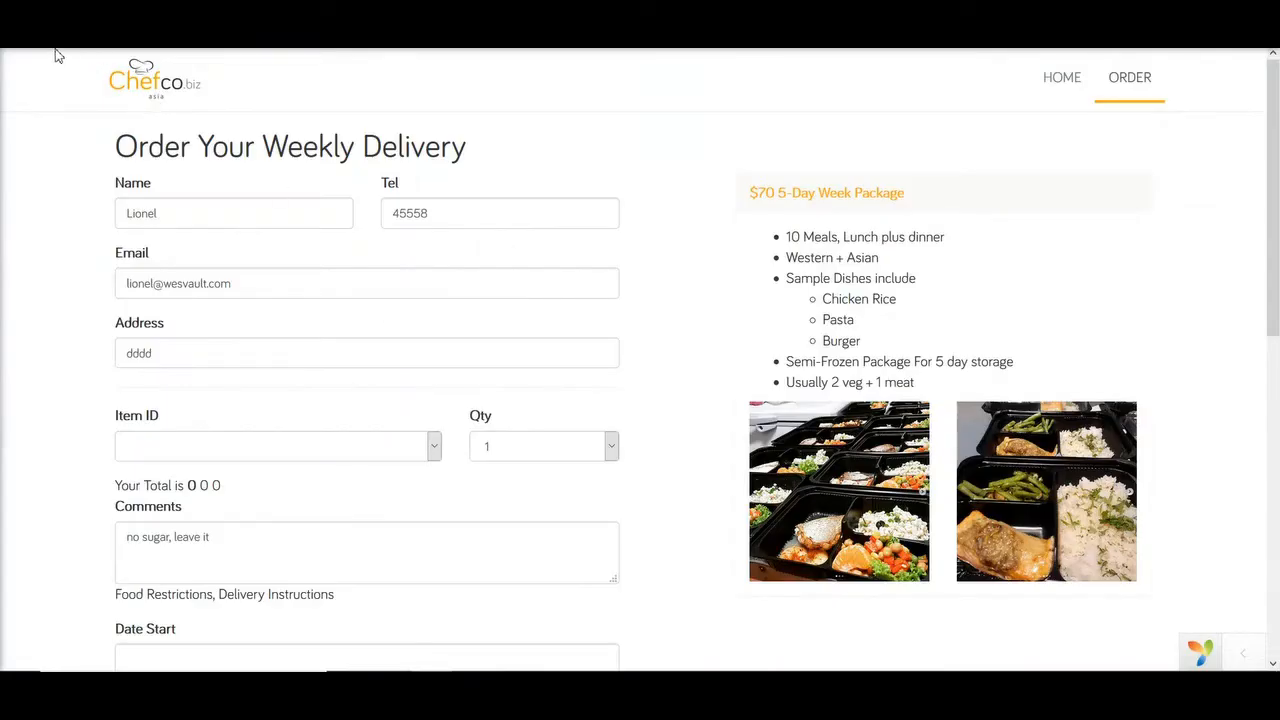
mouse_move(668, 316)
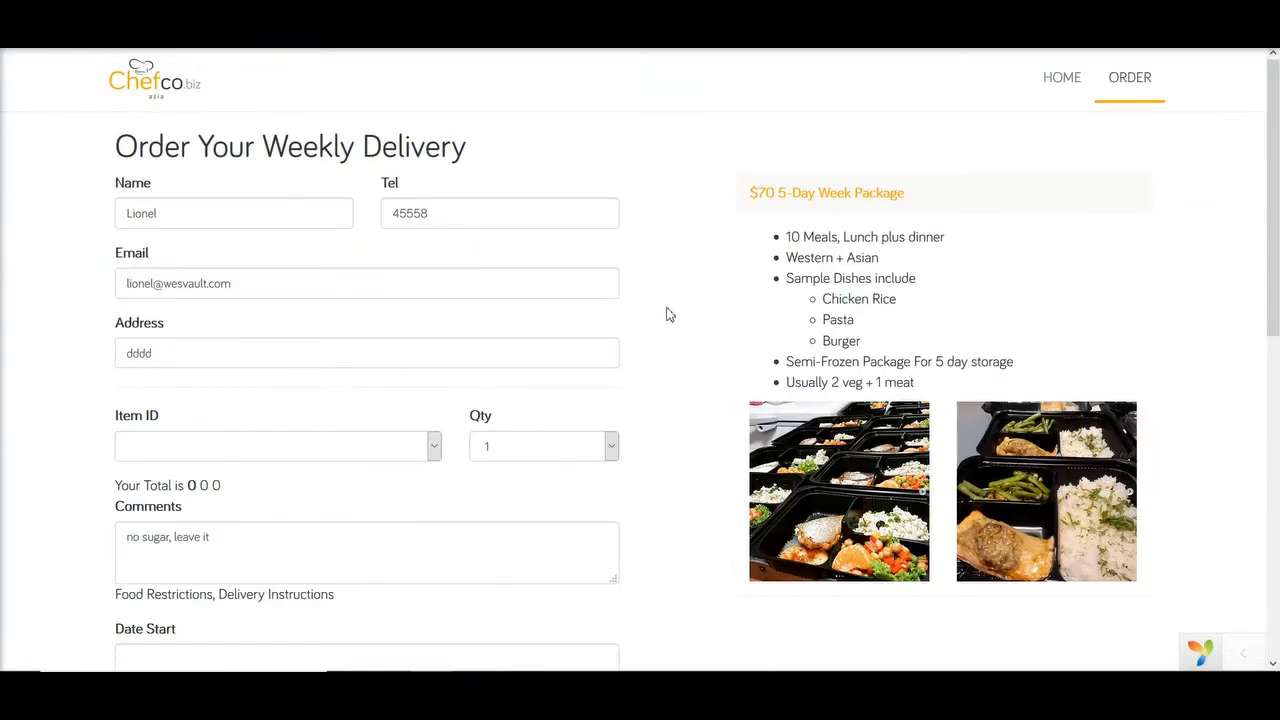
Step: With the $70 5 Day item chosen, set Qty to 3; Your Total stays 0 beside price and quantity
scroll("down", 3)
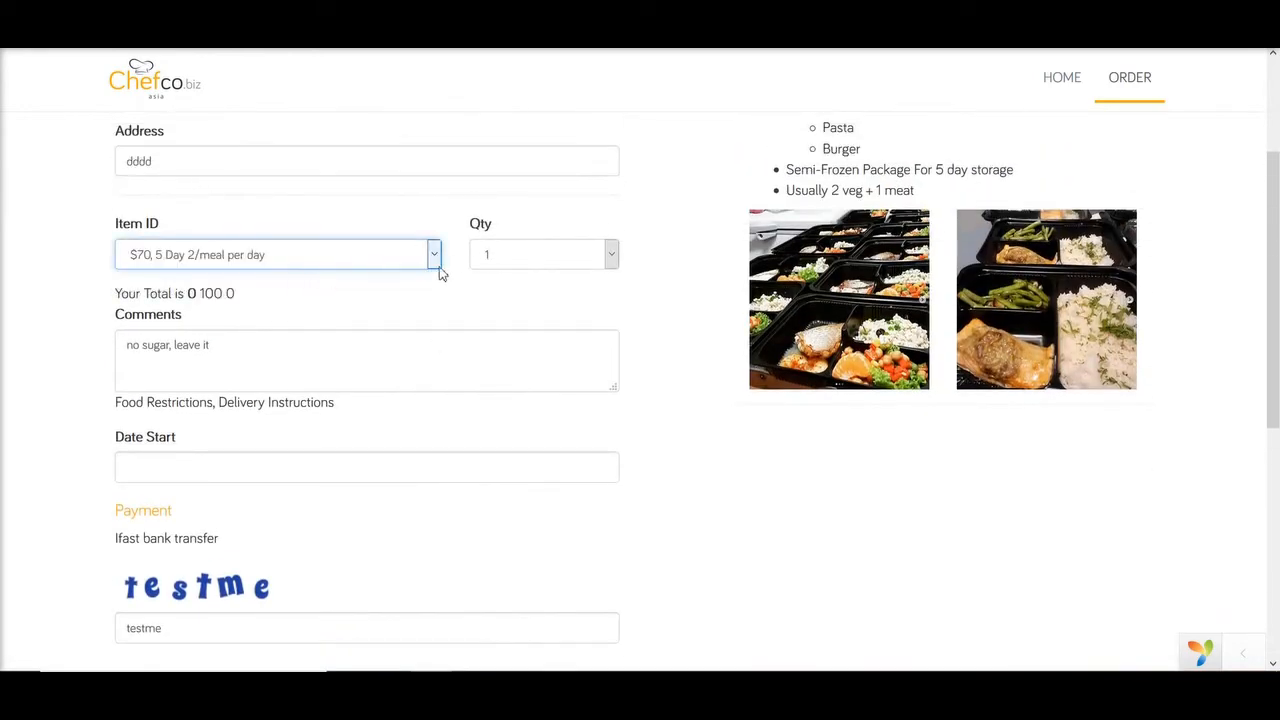
left_click(432, 254)
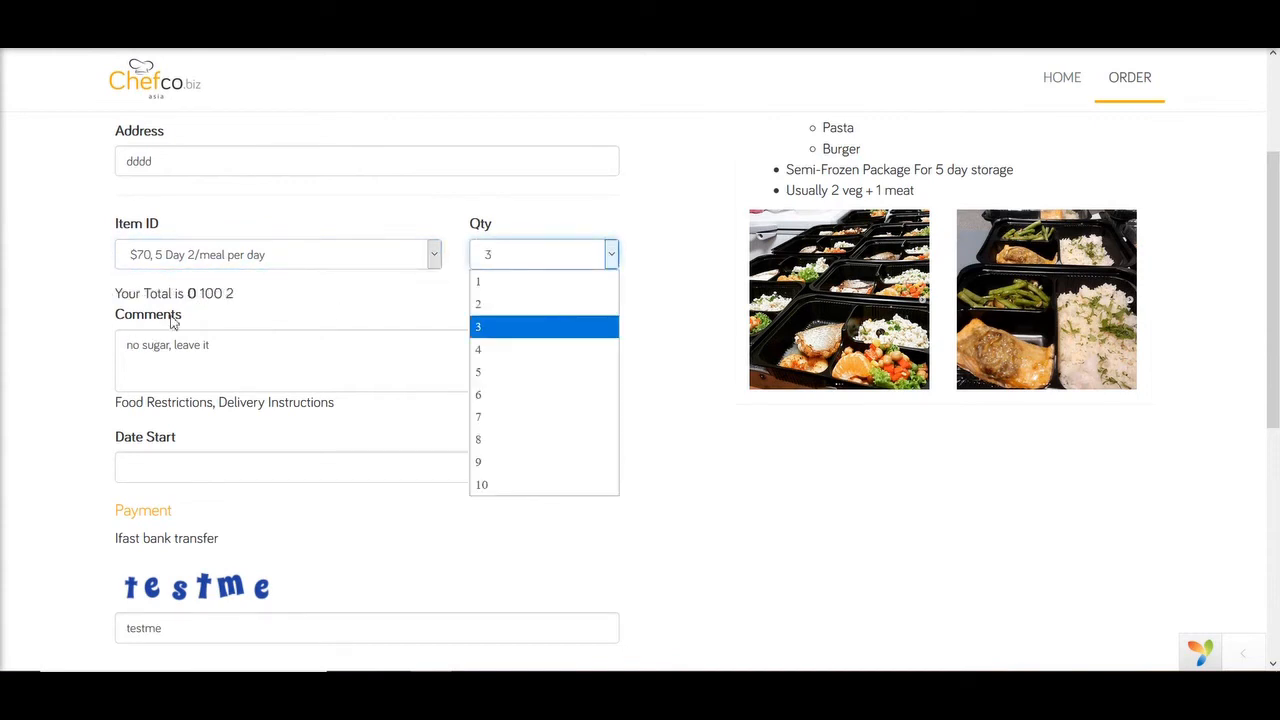
left_click(478, 326)
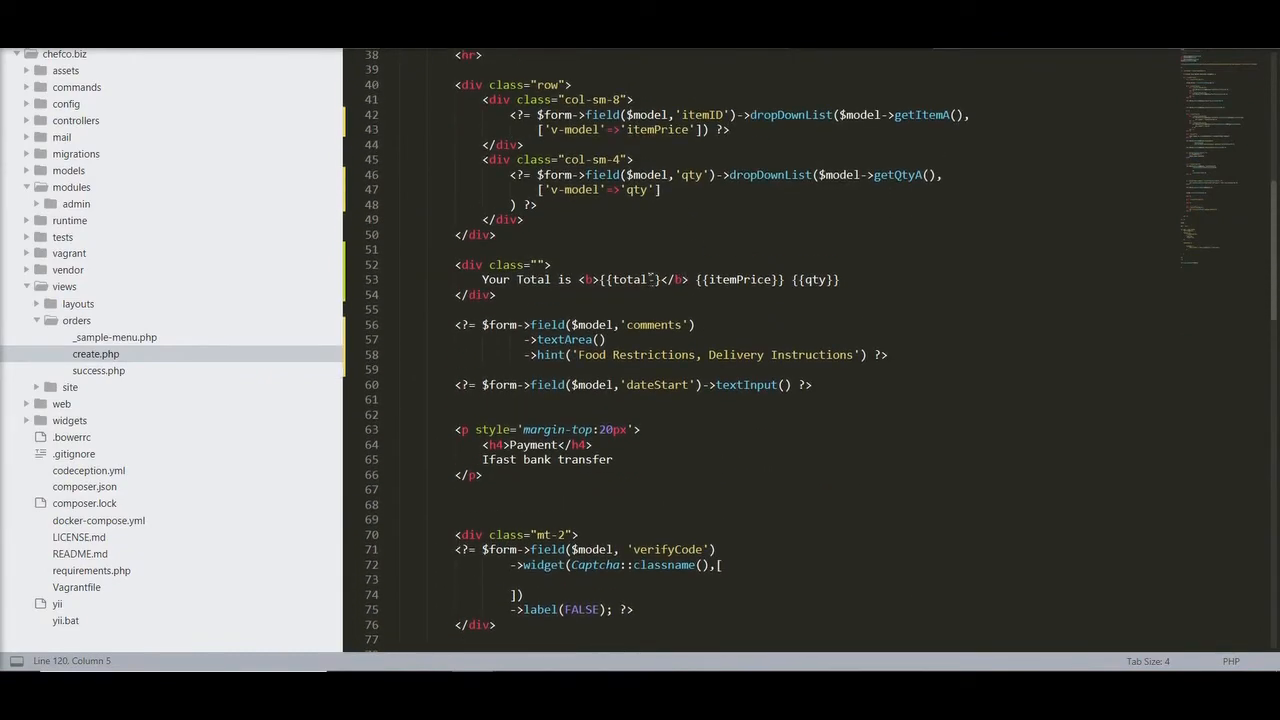
Step: Make total() return parseFloat(this.itemPrice) times parseInt(this.qty) in create.php
scroll("down", 3)
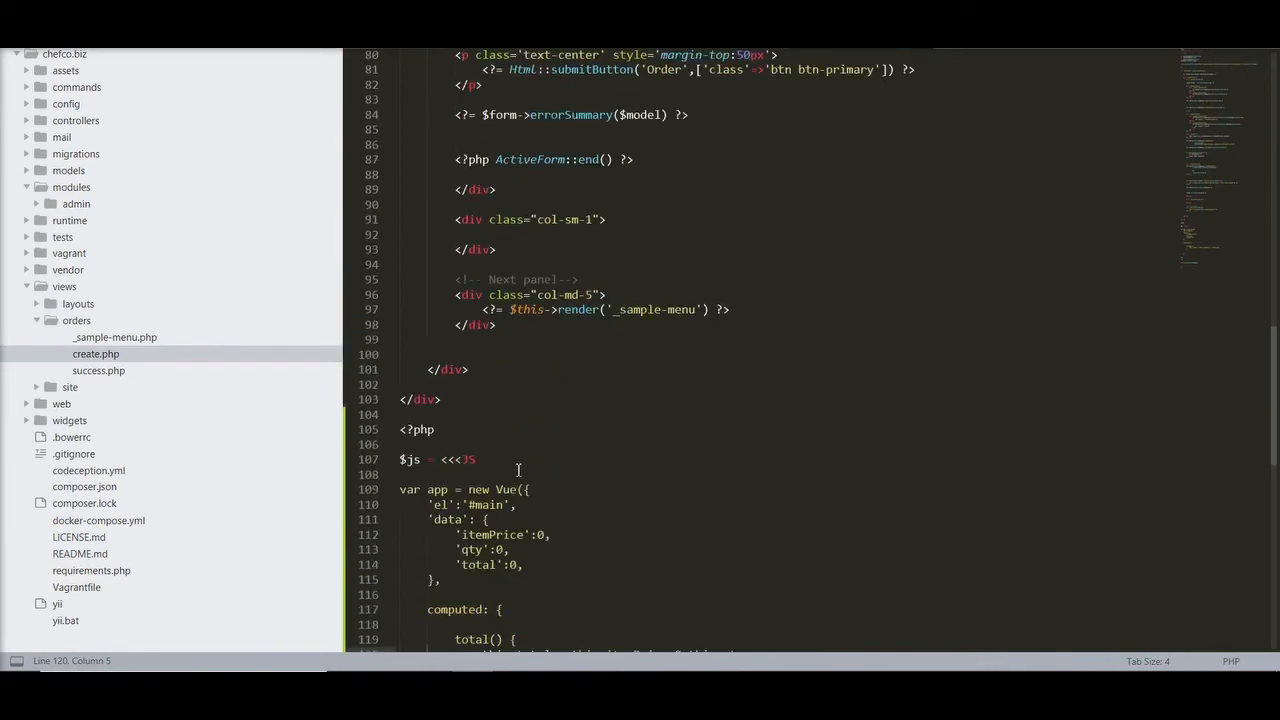
scroll("down", 3)
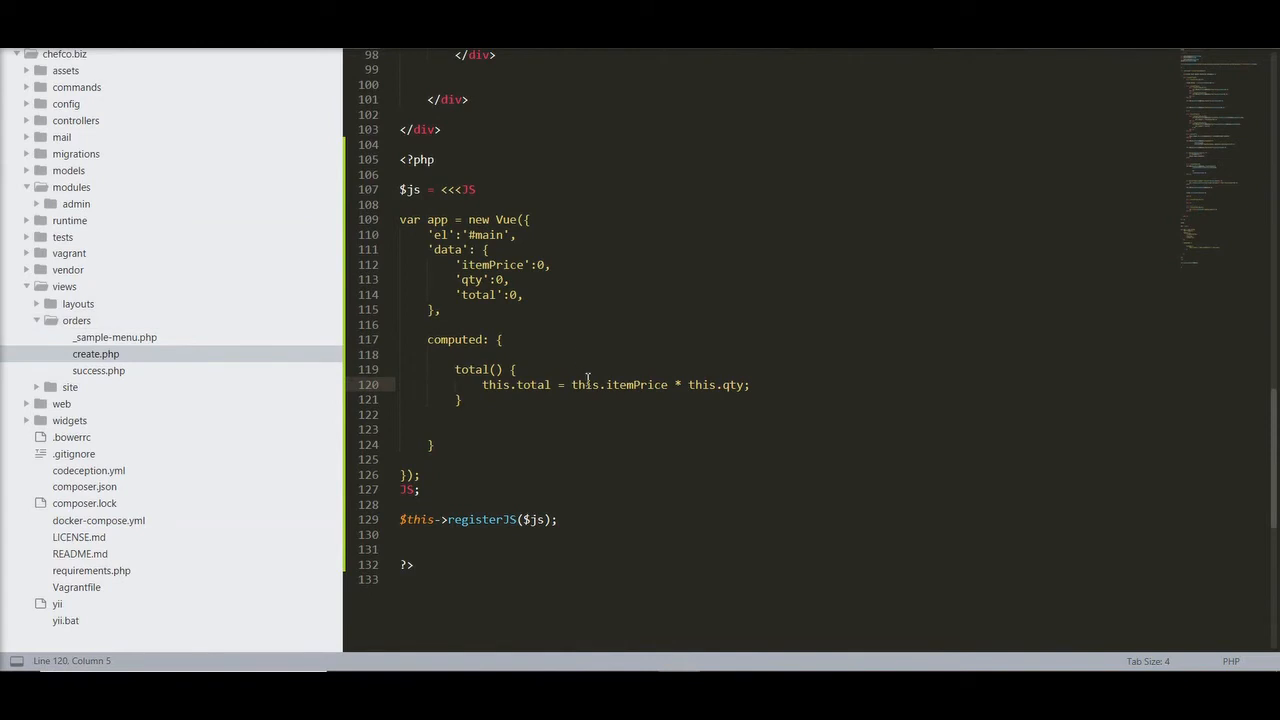
left_click(644, 408)
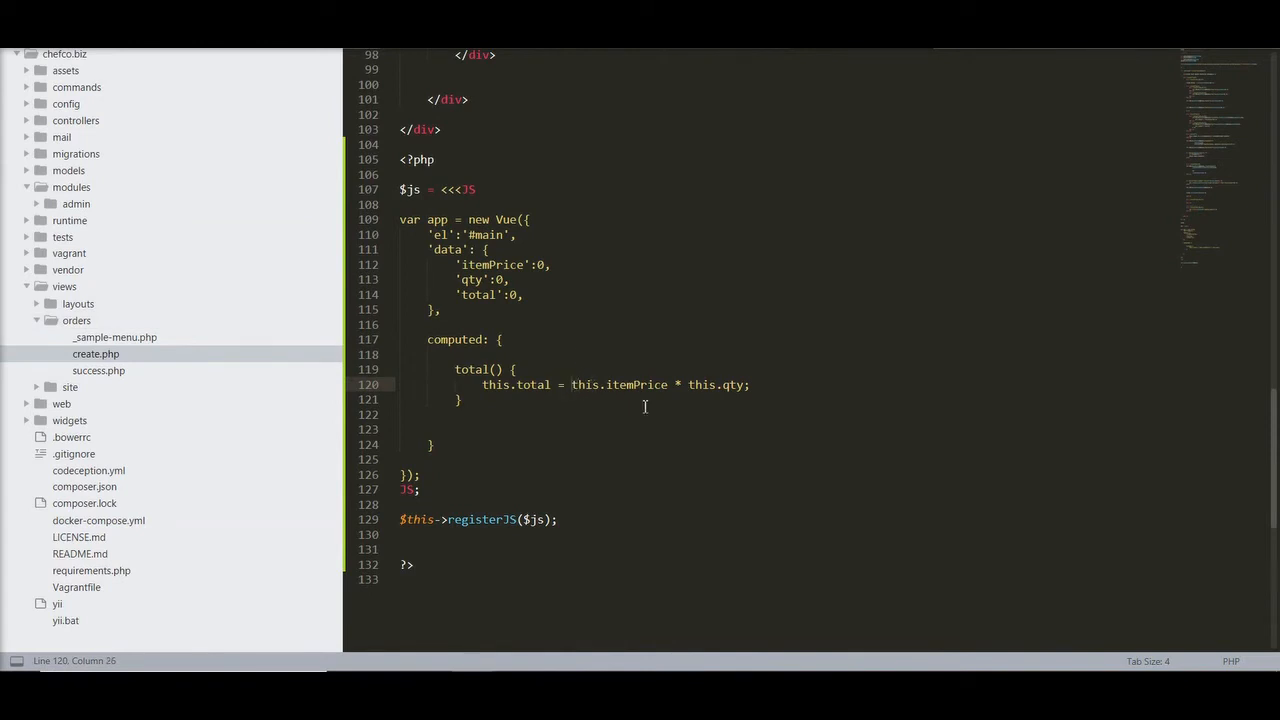
type("parseFloat(")
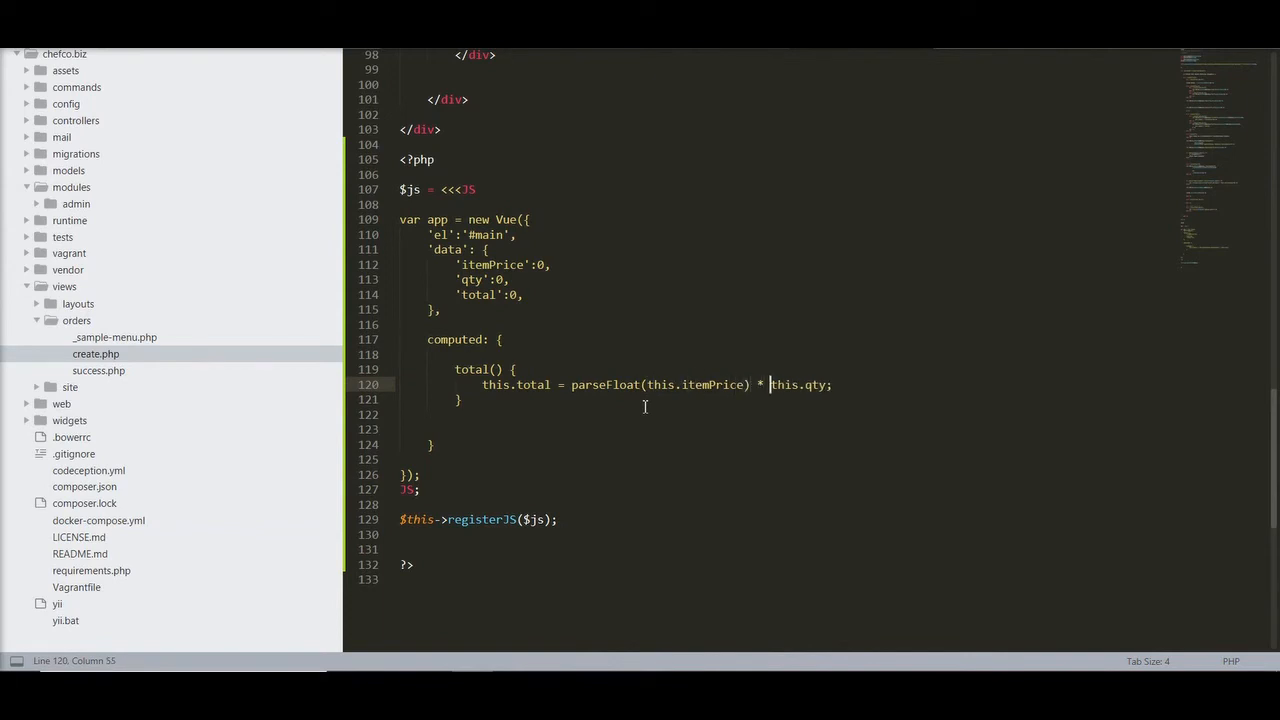
type("parseInt(")
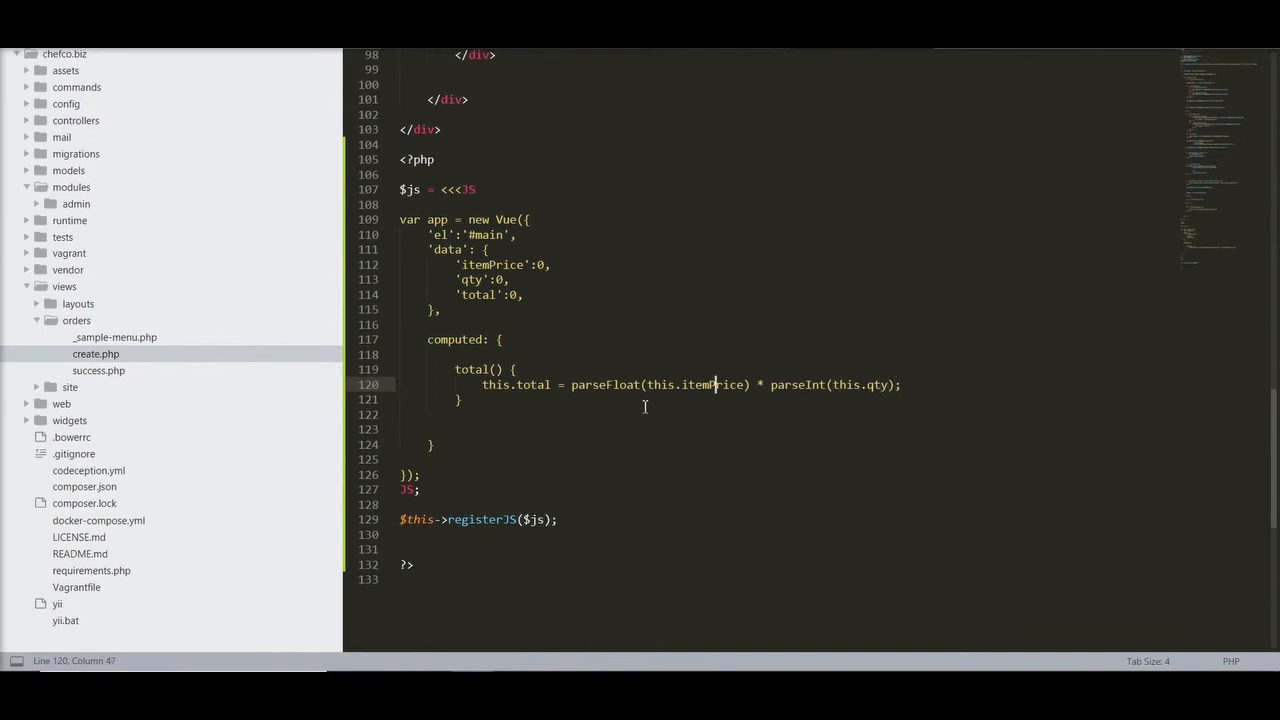
scroll("up", 3)
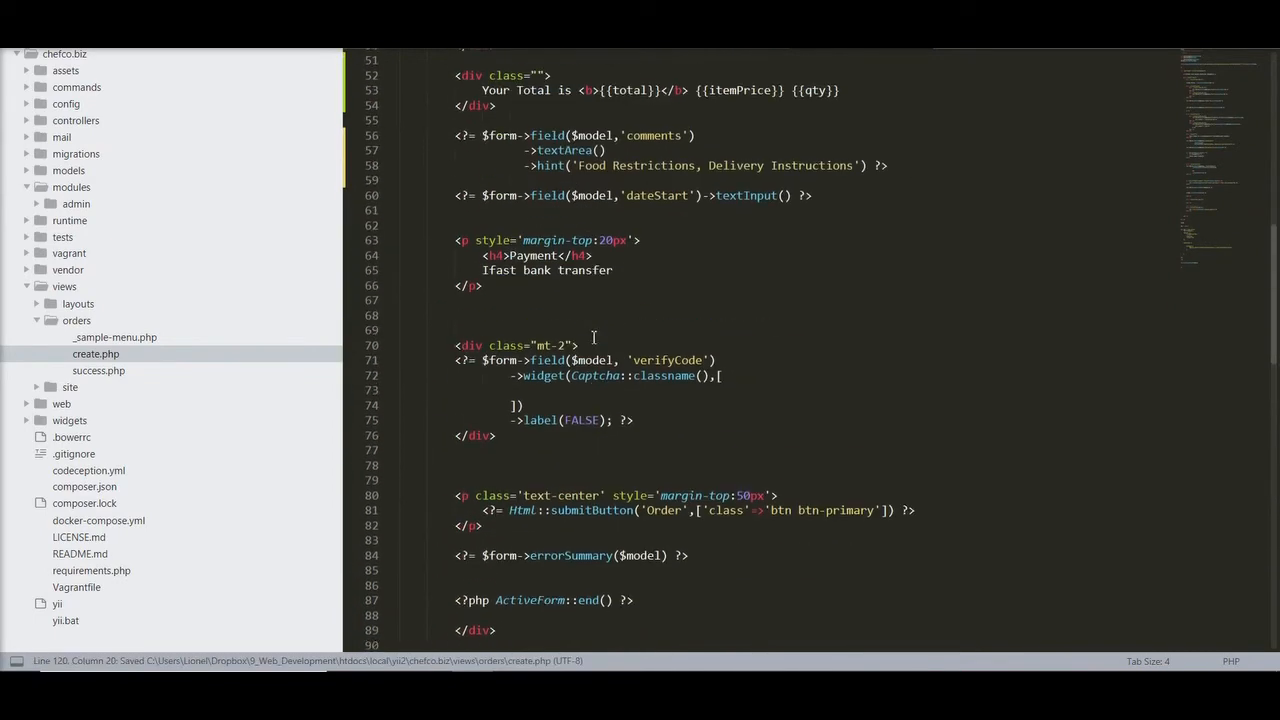
scroll("up", 3)
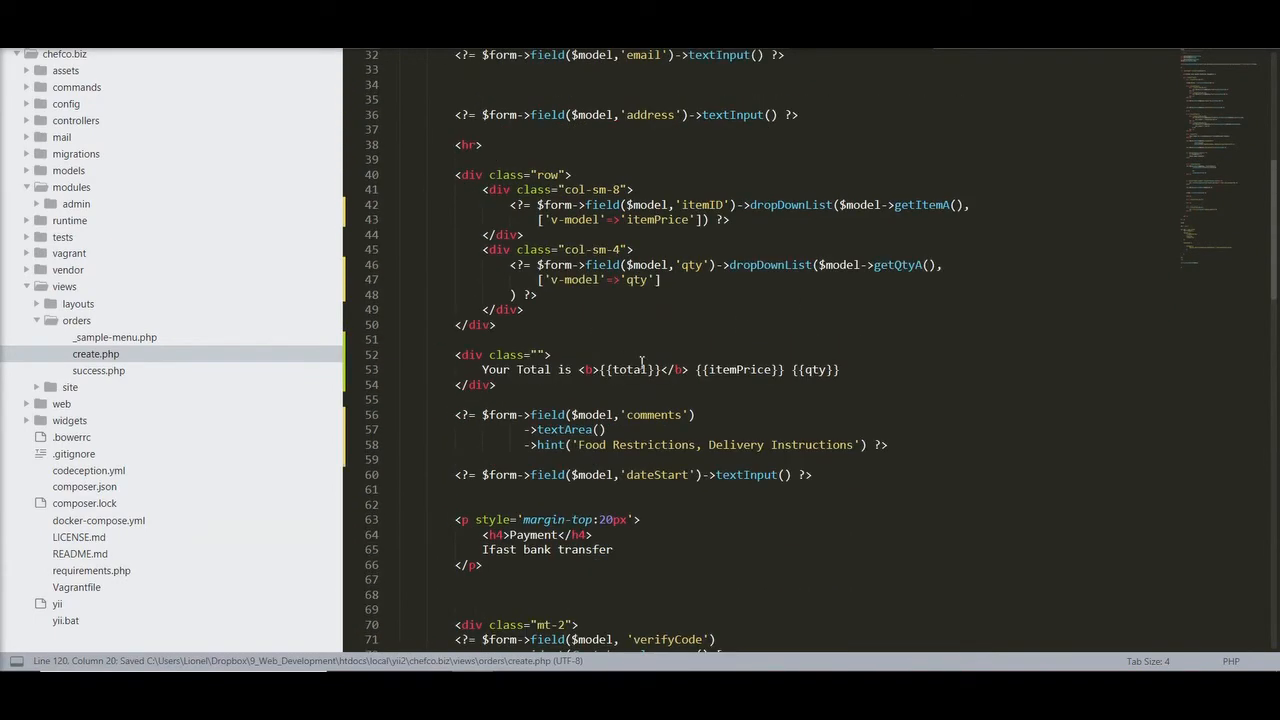
scroll("down", 3)
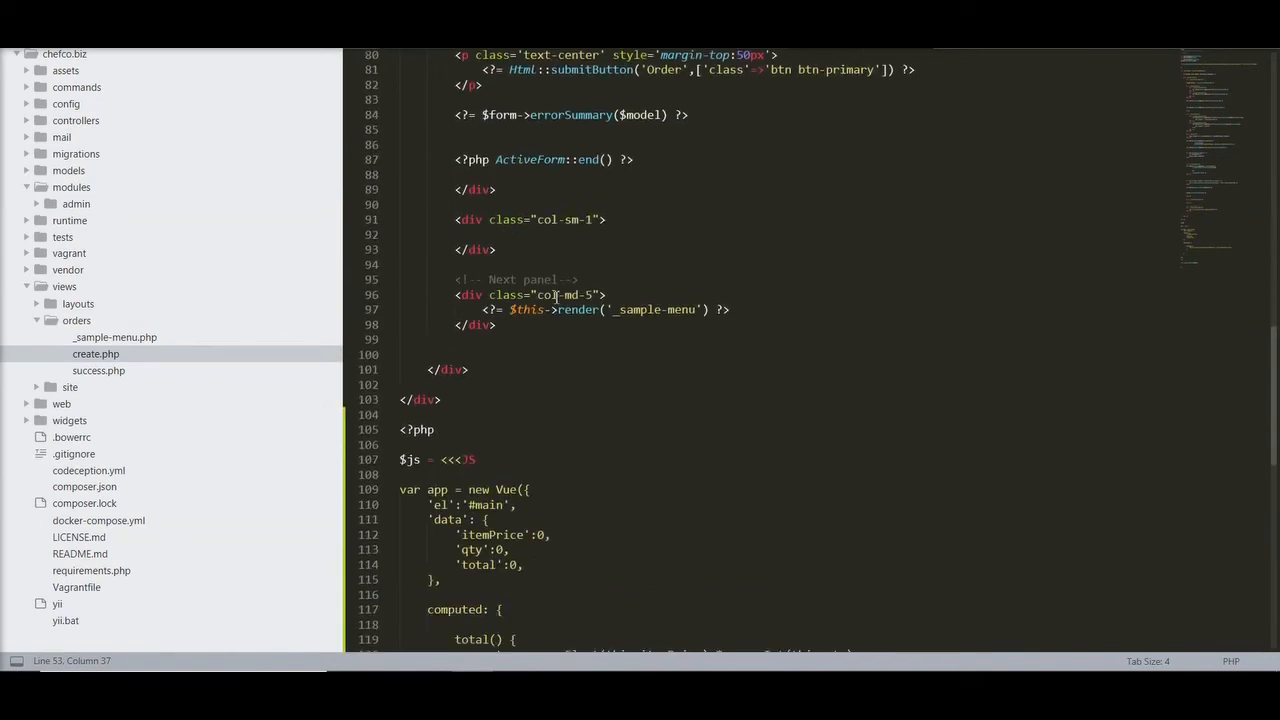
scroll("down", 3)
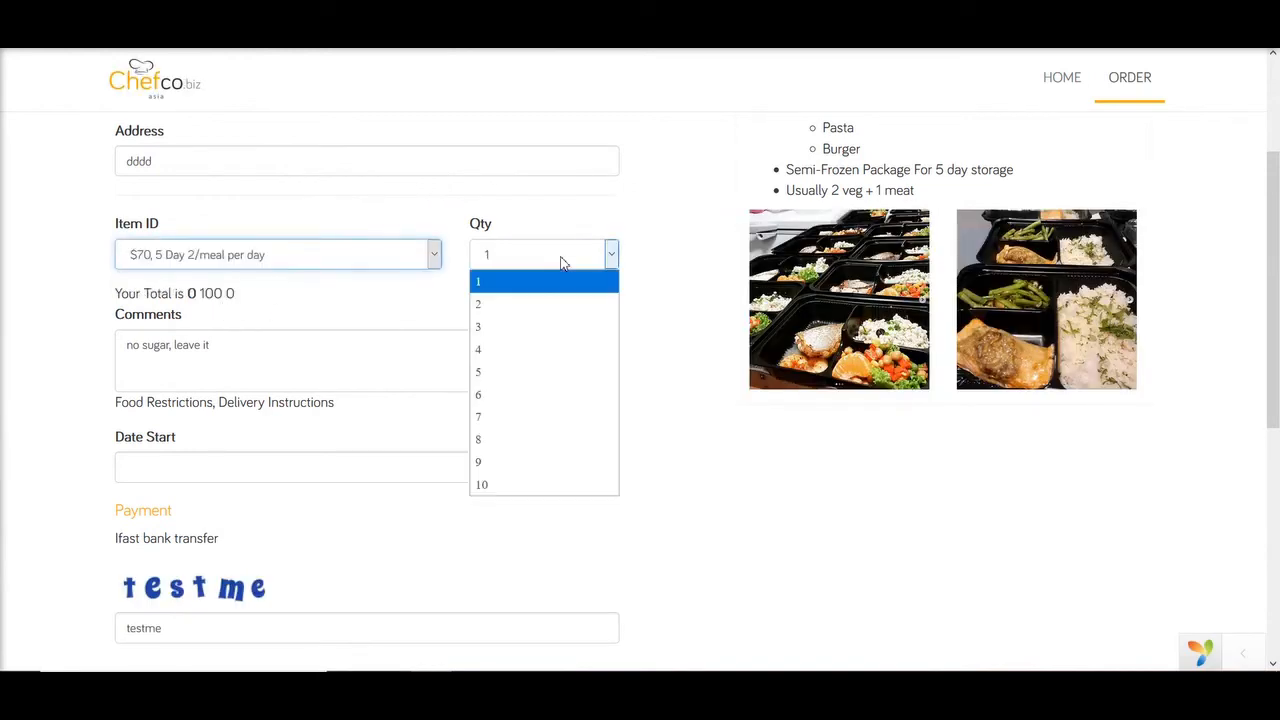
Step: Choose a quantity for the selected meal package to check the computed total
left_click(478, 304)
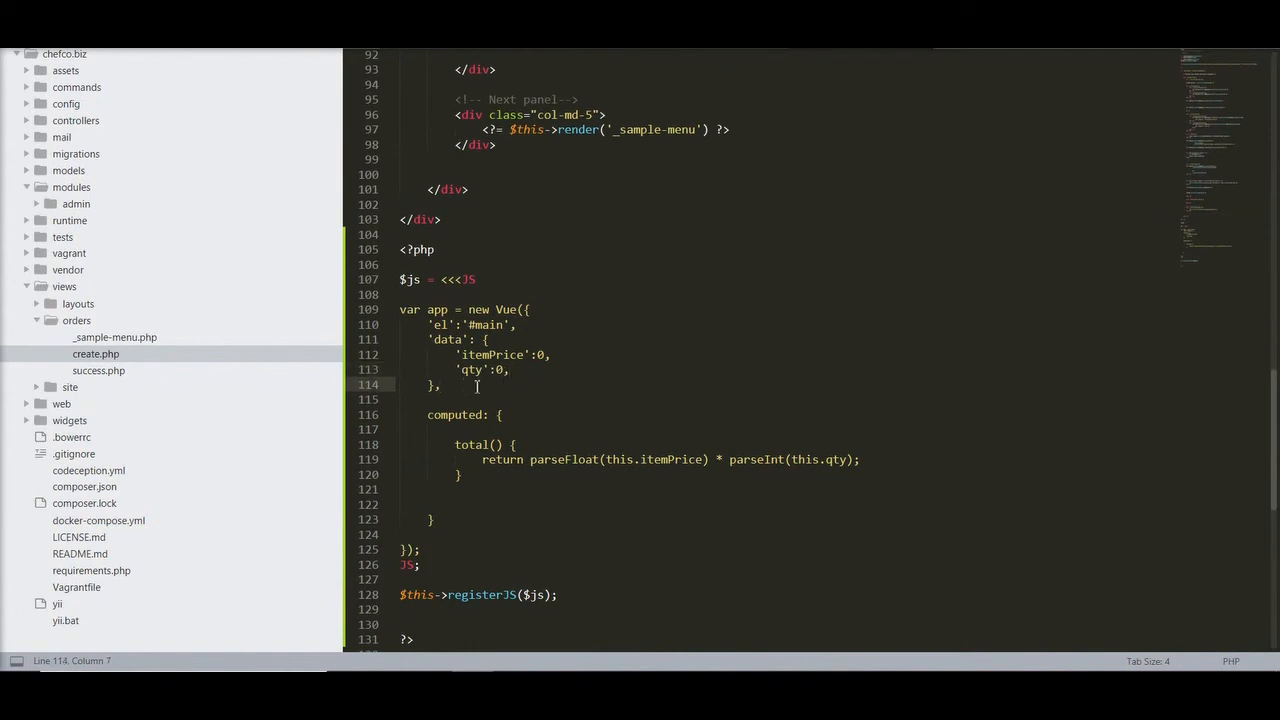
mouse_move(576, 380)
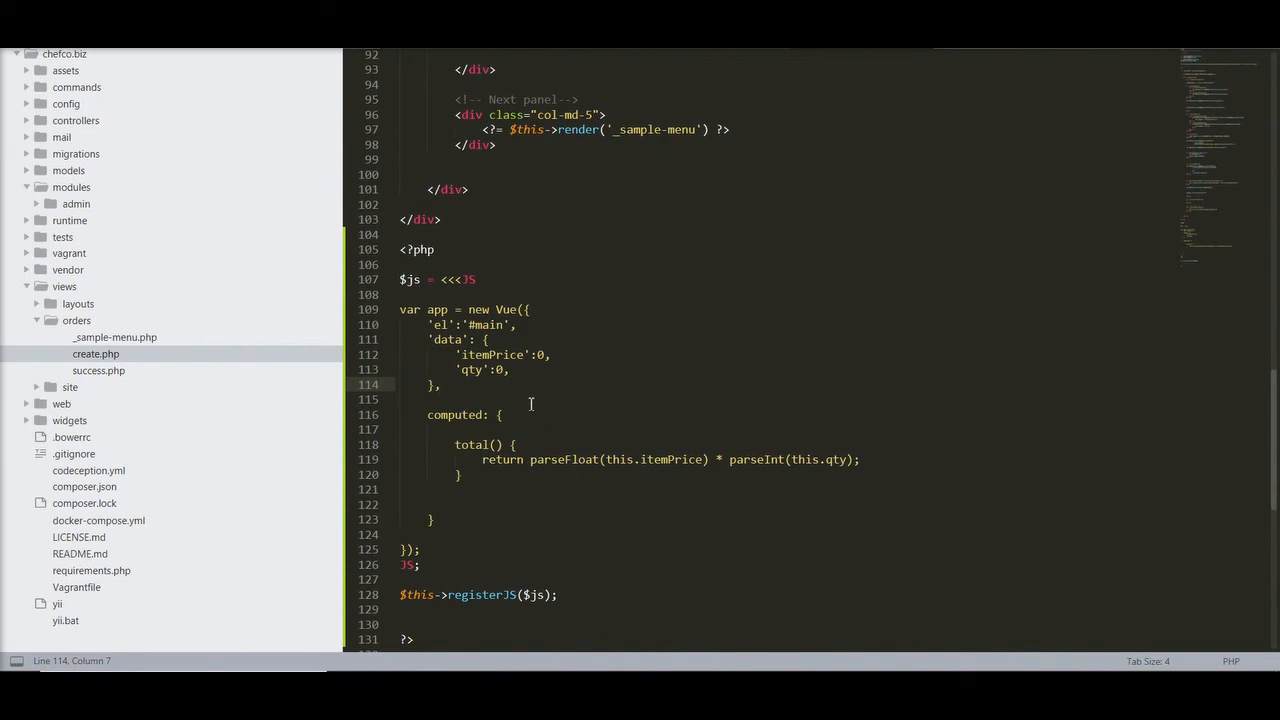
mouse_move(536, 446)
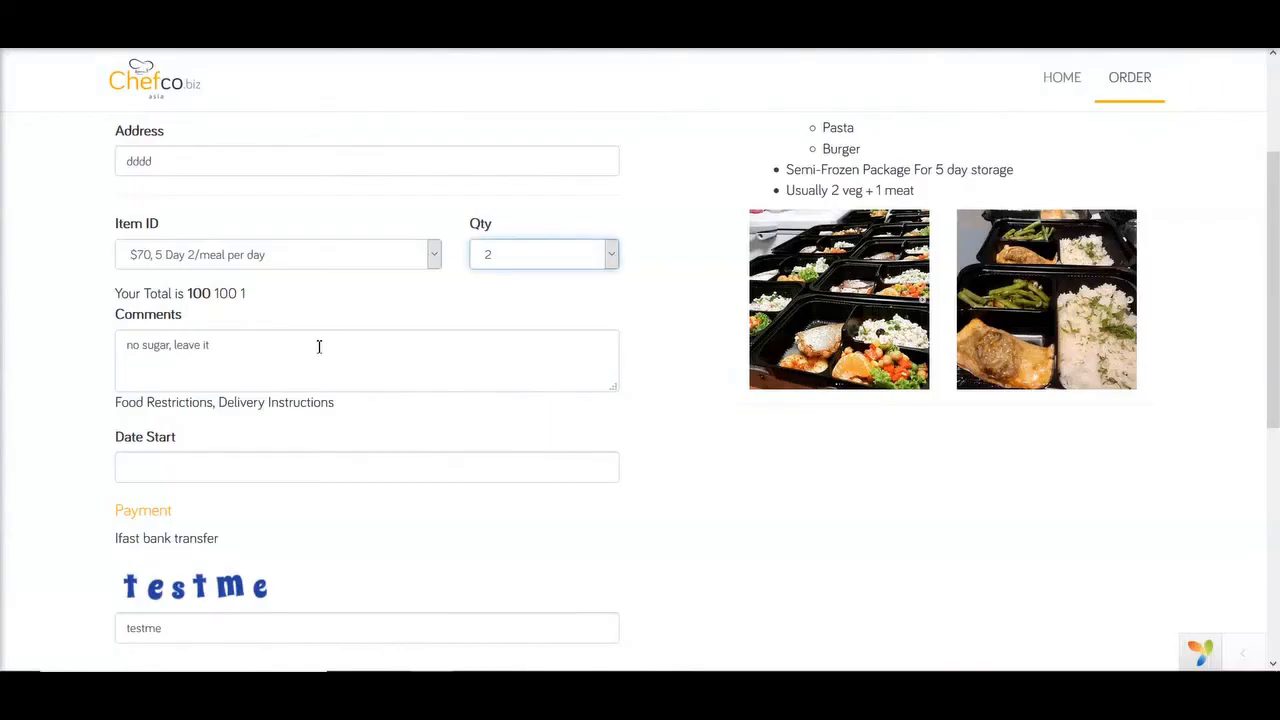
Step: Pick larger quantities in the Qty dropdown until the total reaches 700
left_click(544, 254)
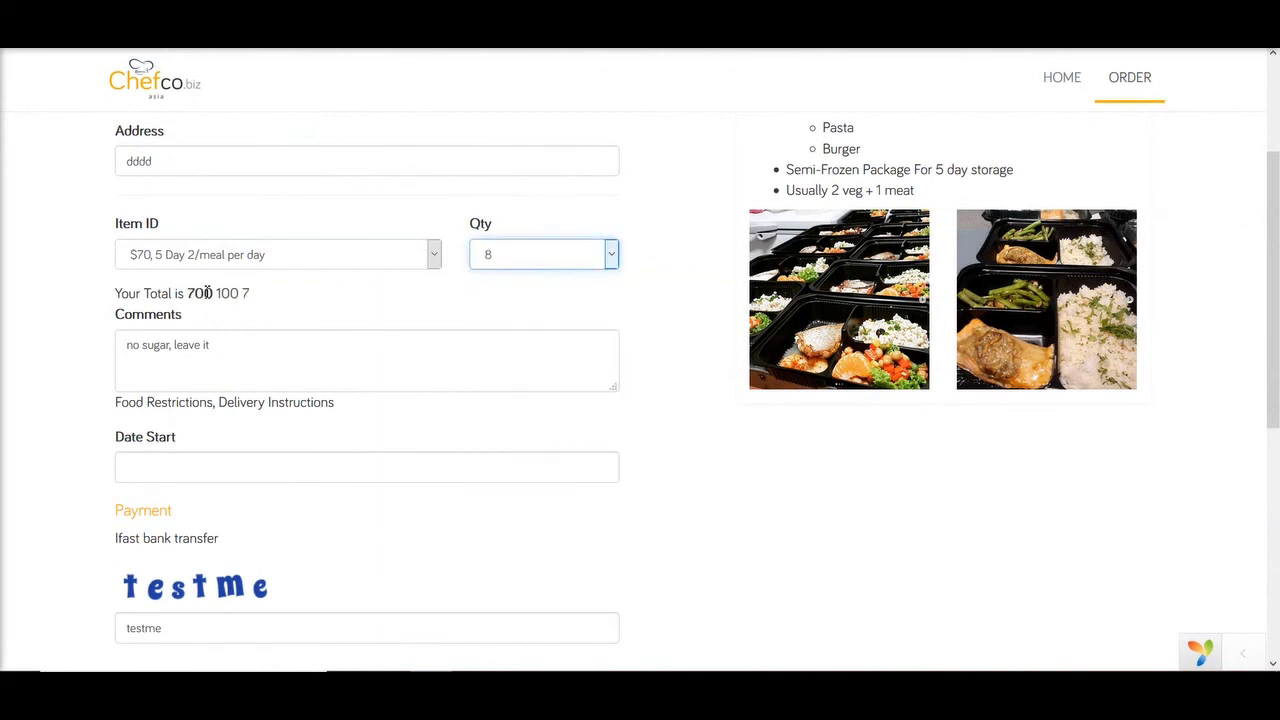
left_click(276, 254)
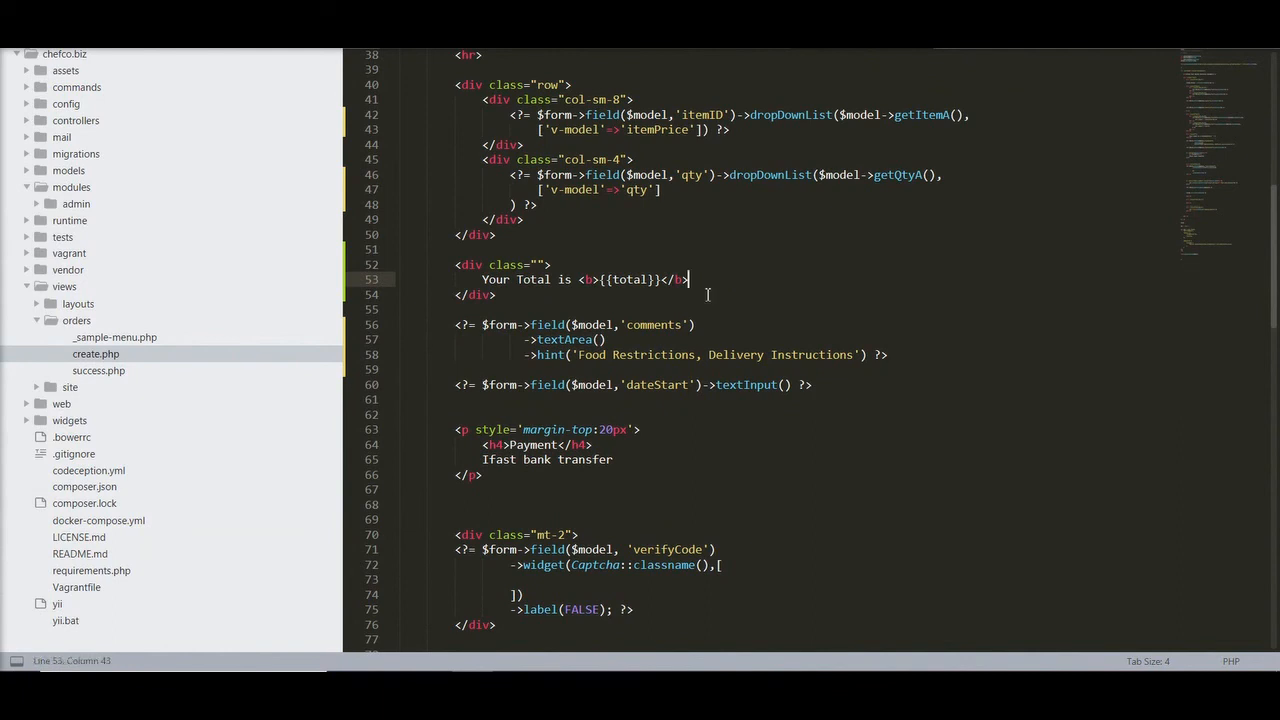
Step: Leave only ${{total}} on the Your Total line and start a style="margin" on its div
left_click(592, 280)
type("$")
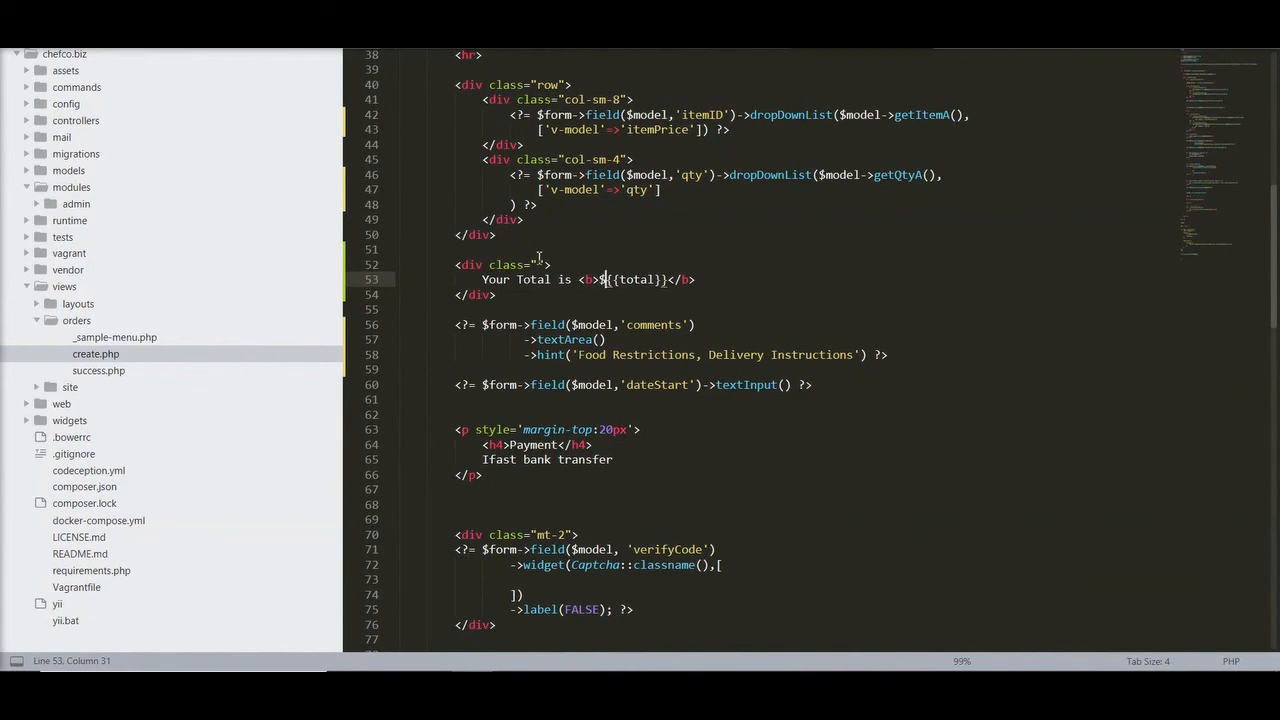
left_click(540, 264)
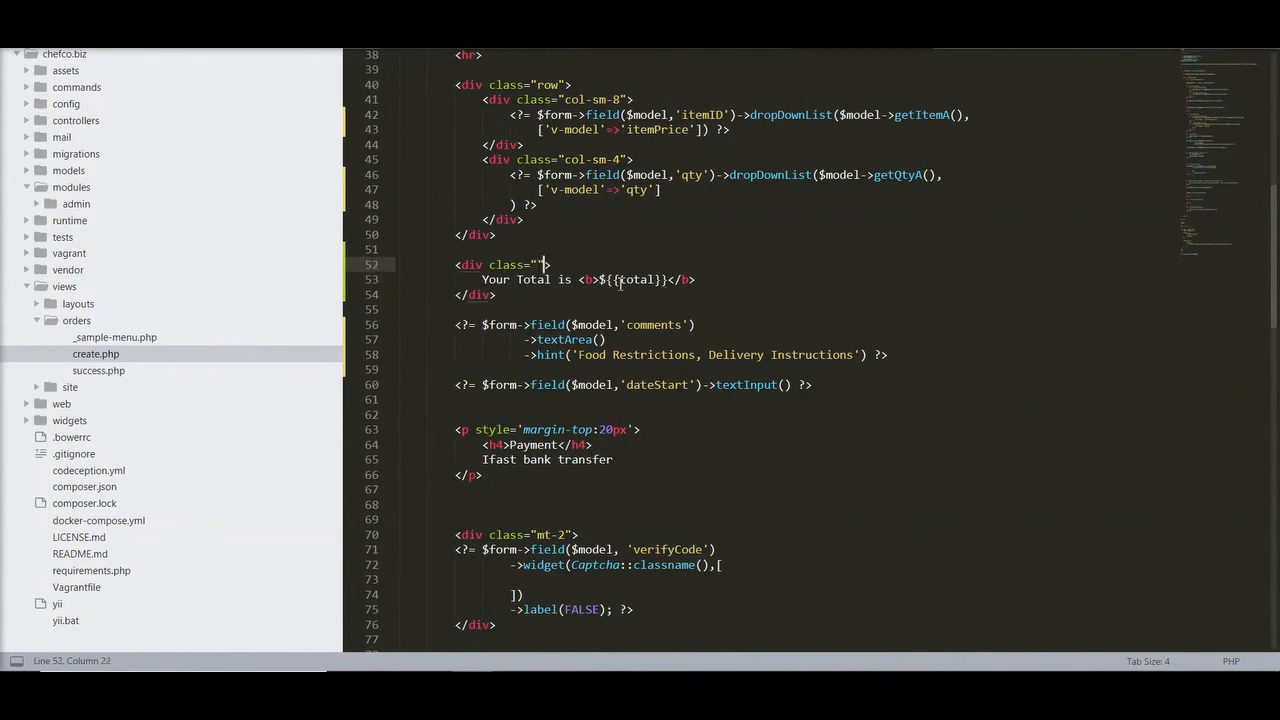
type("style=\"\"")
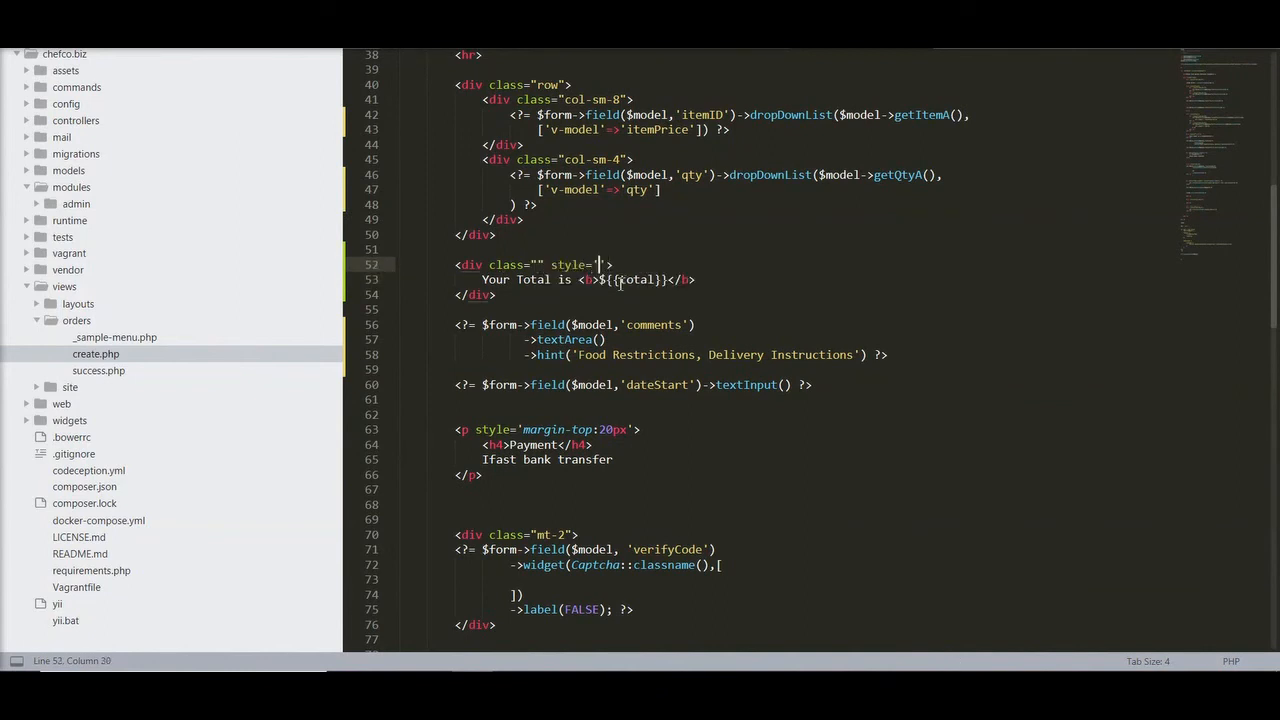
type("margin")
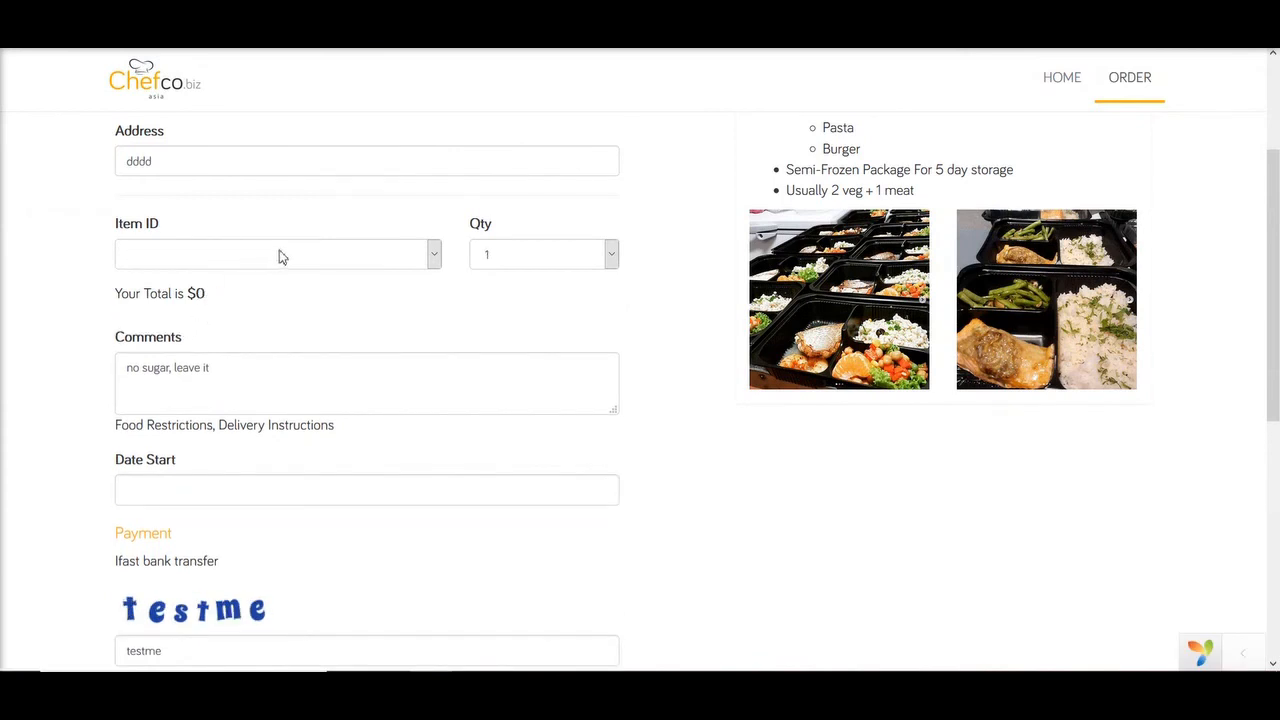
Step: Select the $70 meal package with quantity 2 for $100, then try quantity 3
left_click(544, 254)
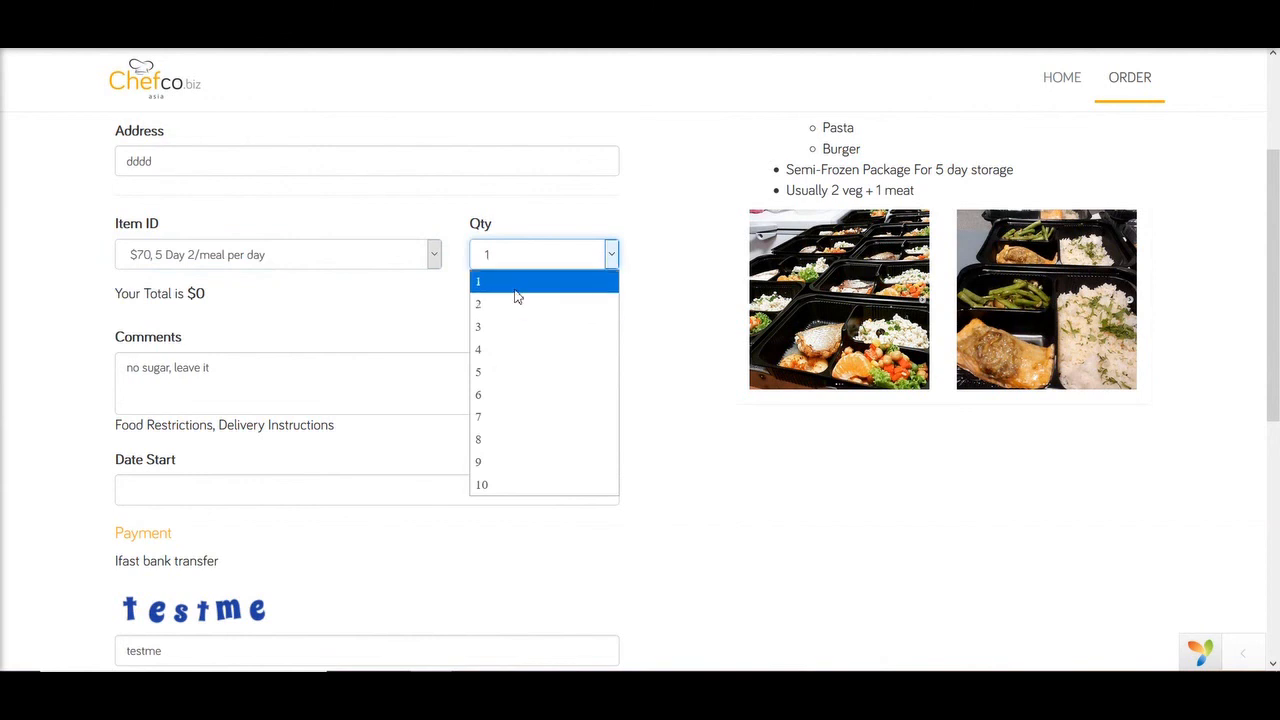
left_click(476, 304)
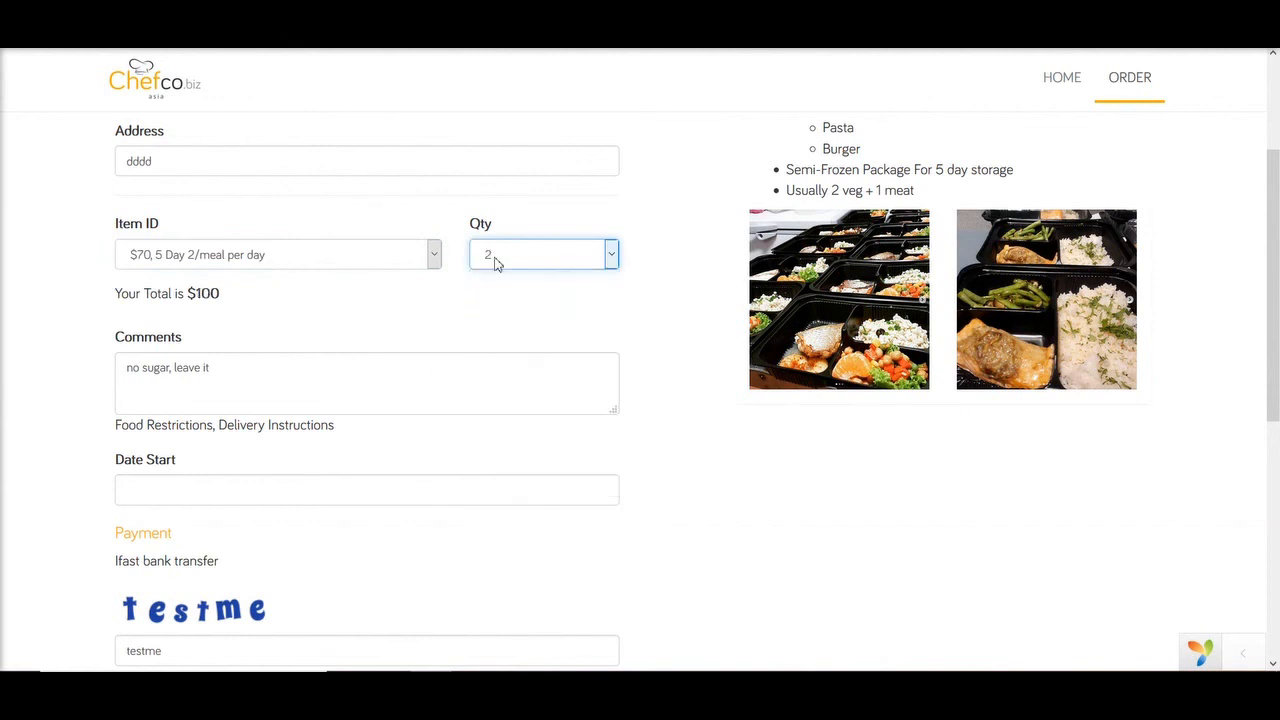
left_click(544, 252)
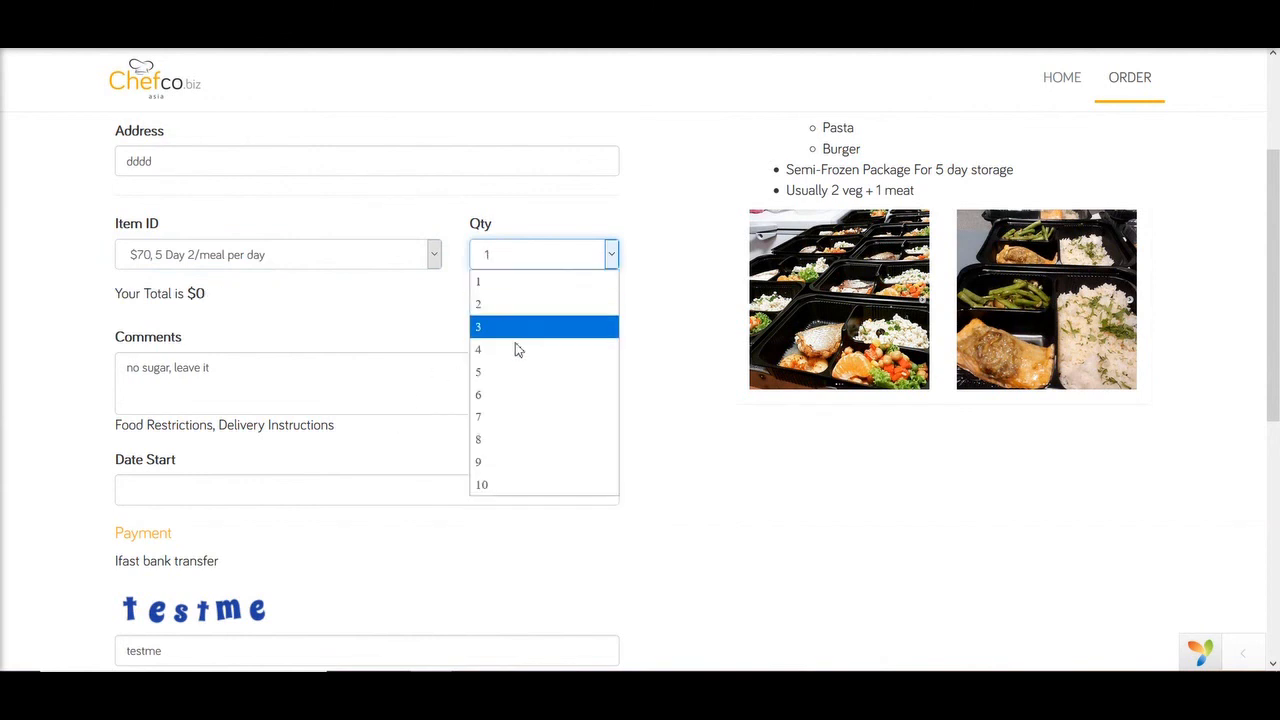
left_click(478, 348)
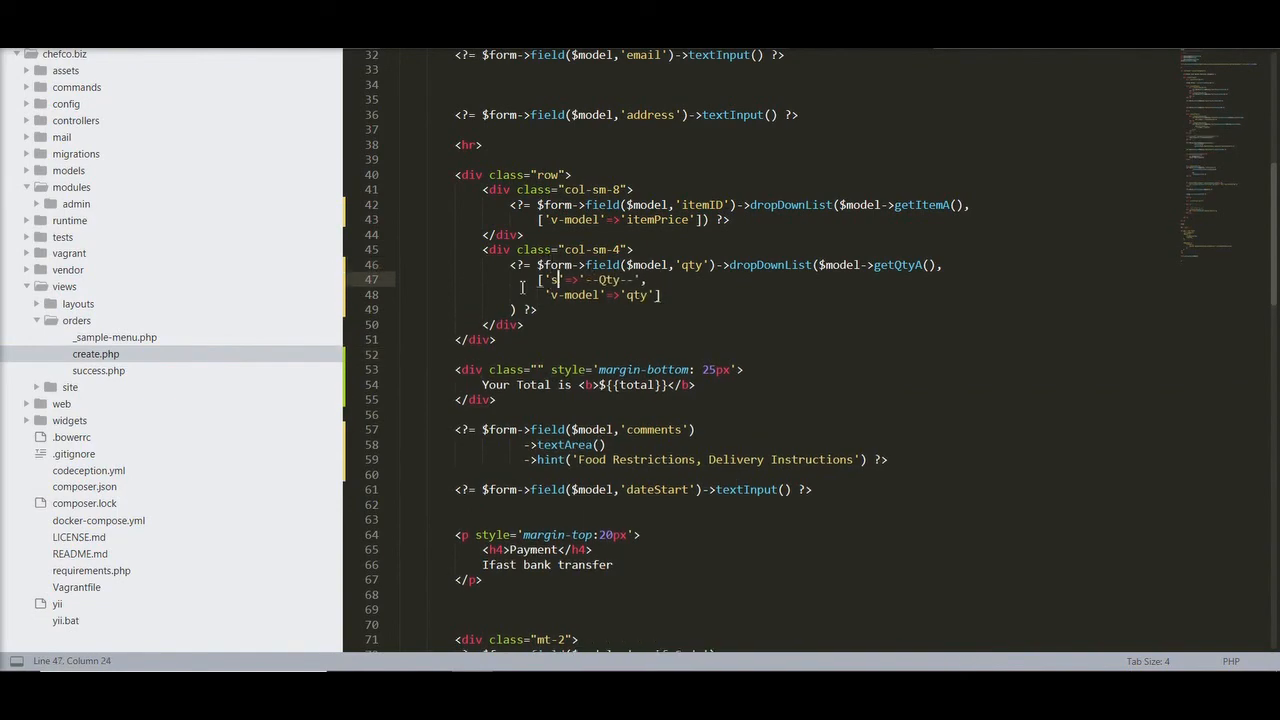
type("prompt")
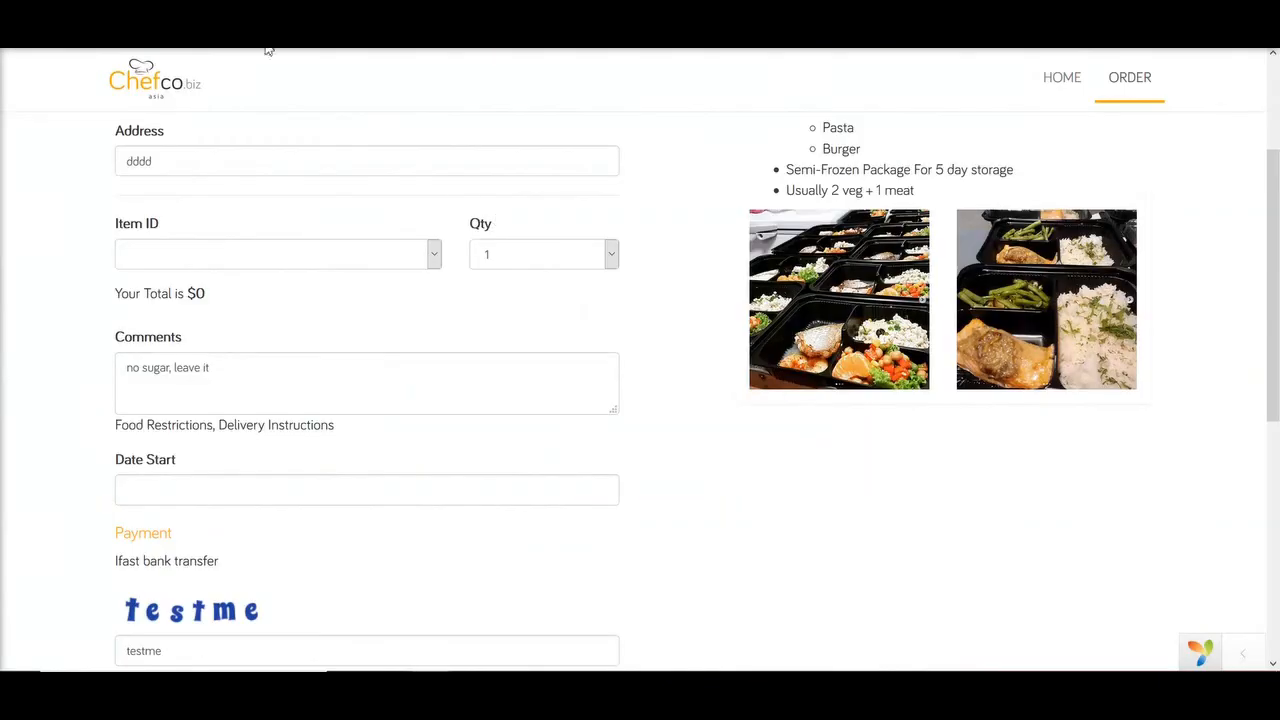
Step: Reload, pick the $70 package and quantity 3 so Your Total reads $200
left_click(544, 252)
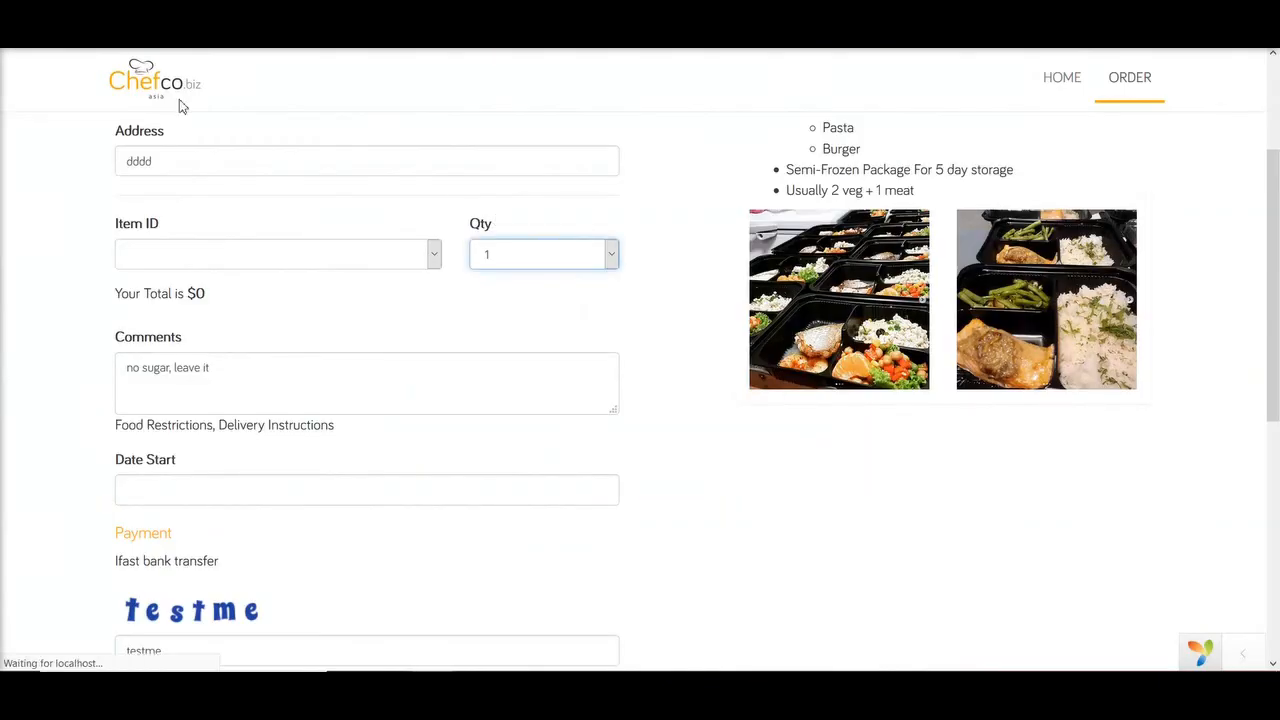
left_click(544, 252)
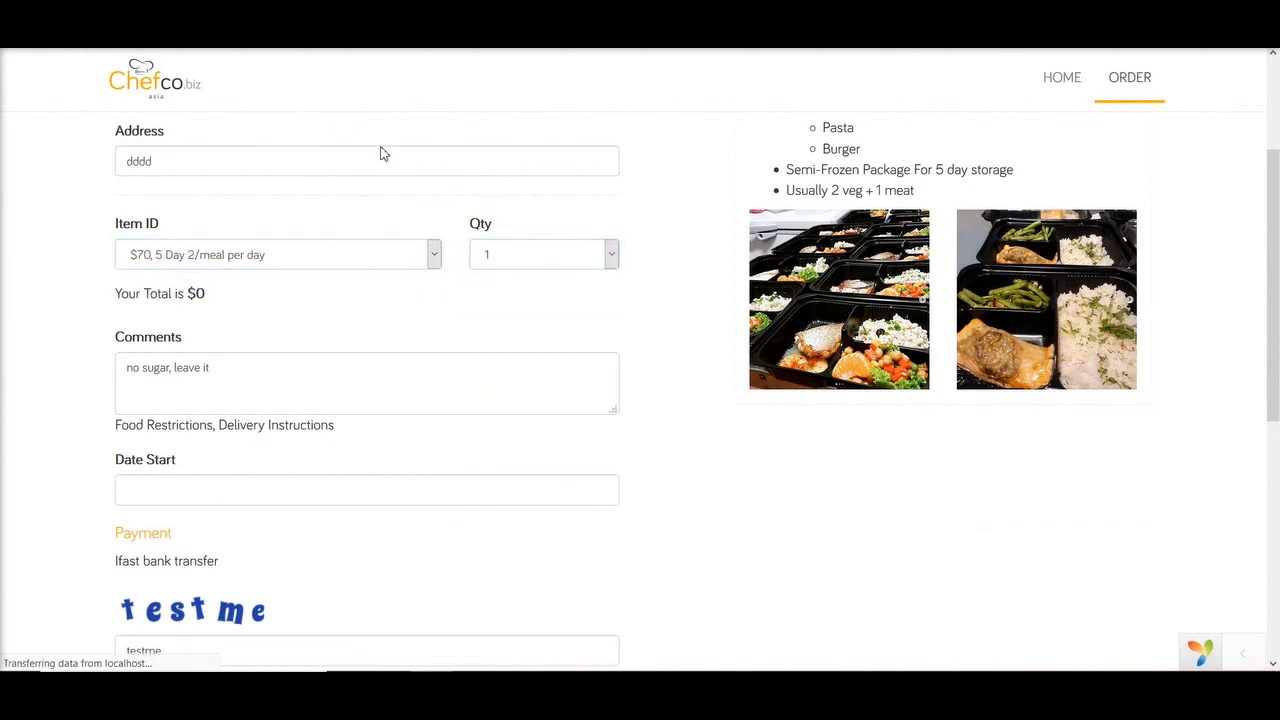
scroll("up", 3)
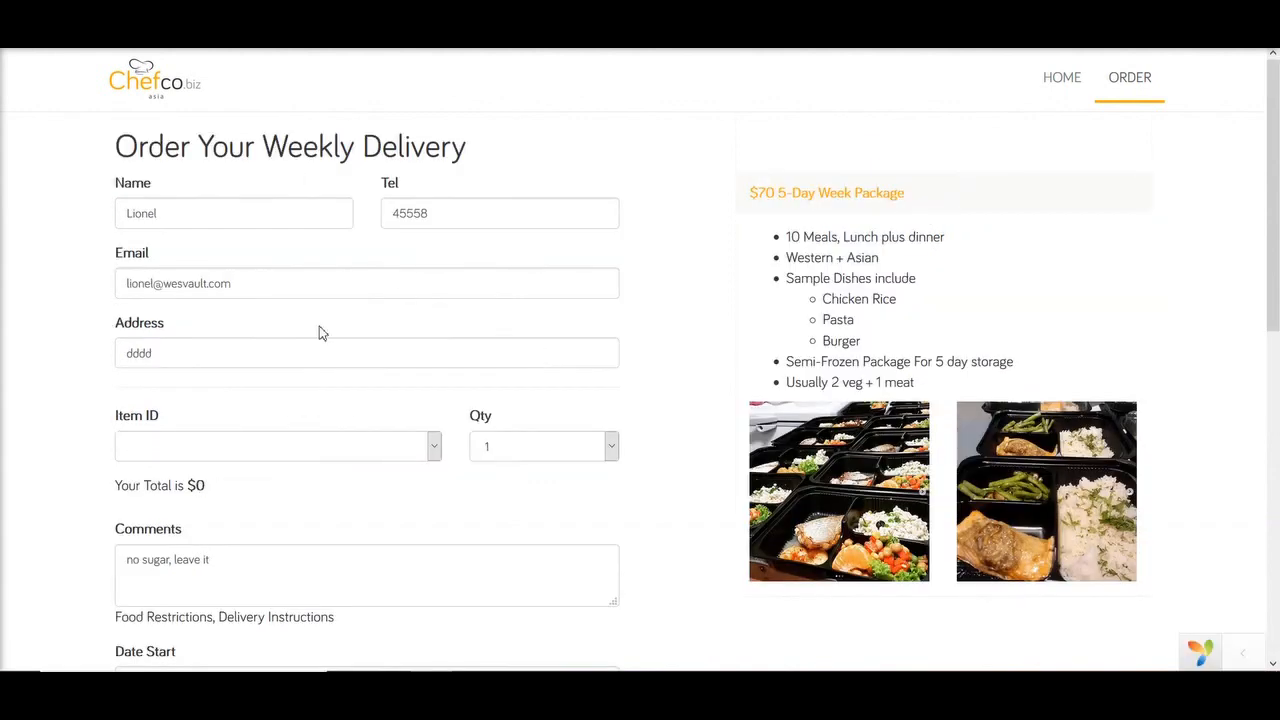
left_click(270, 446)
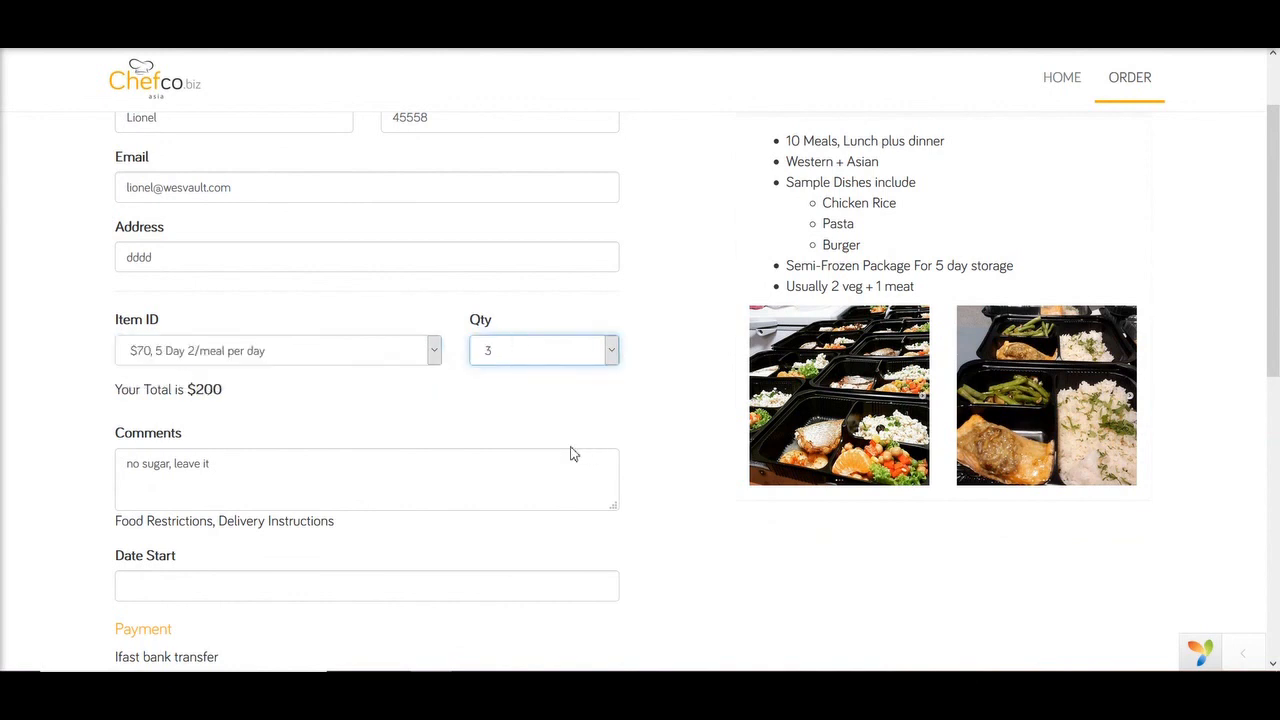
mouse_move(548, 448)
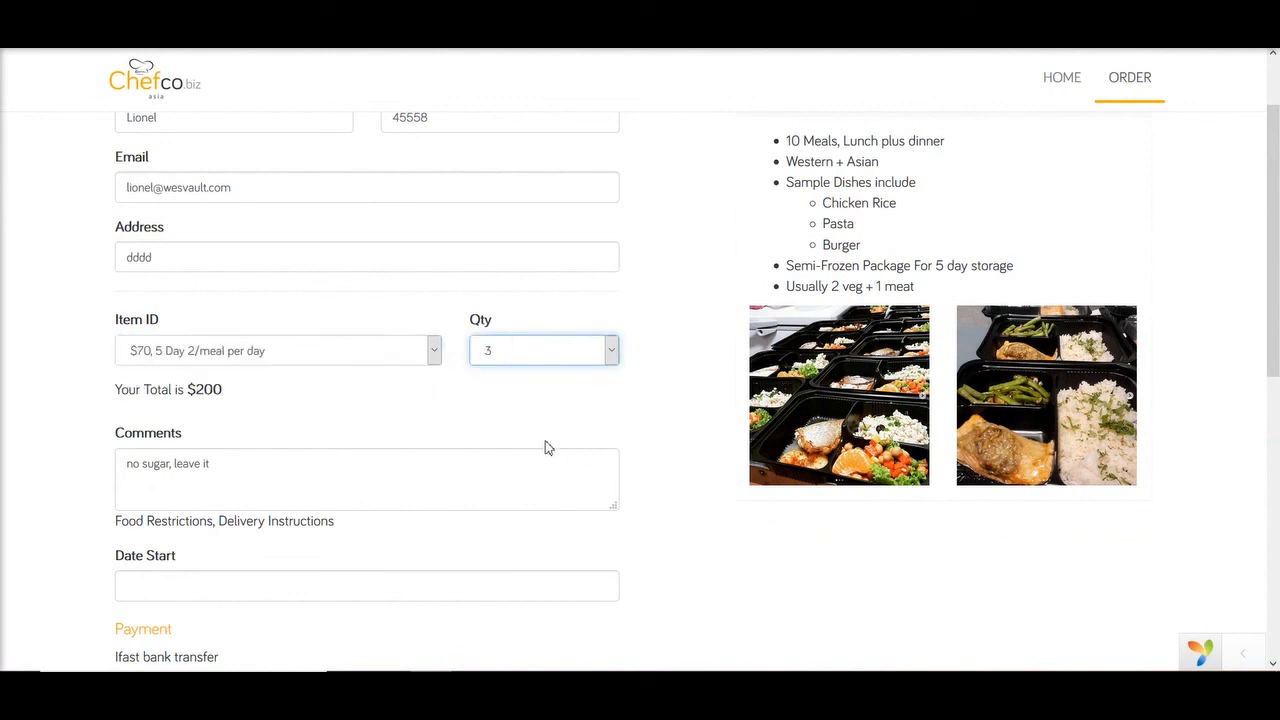
mouse_move(420, 322)
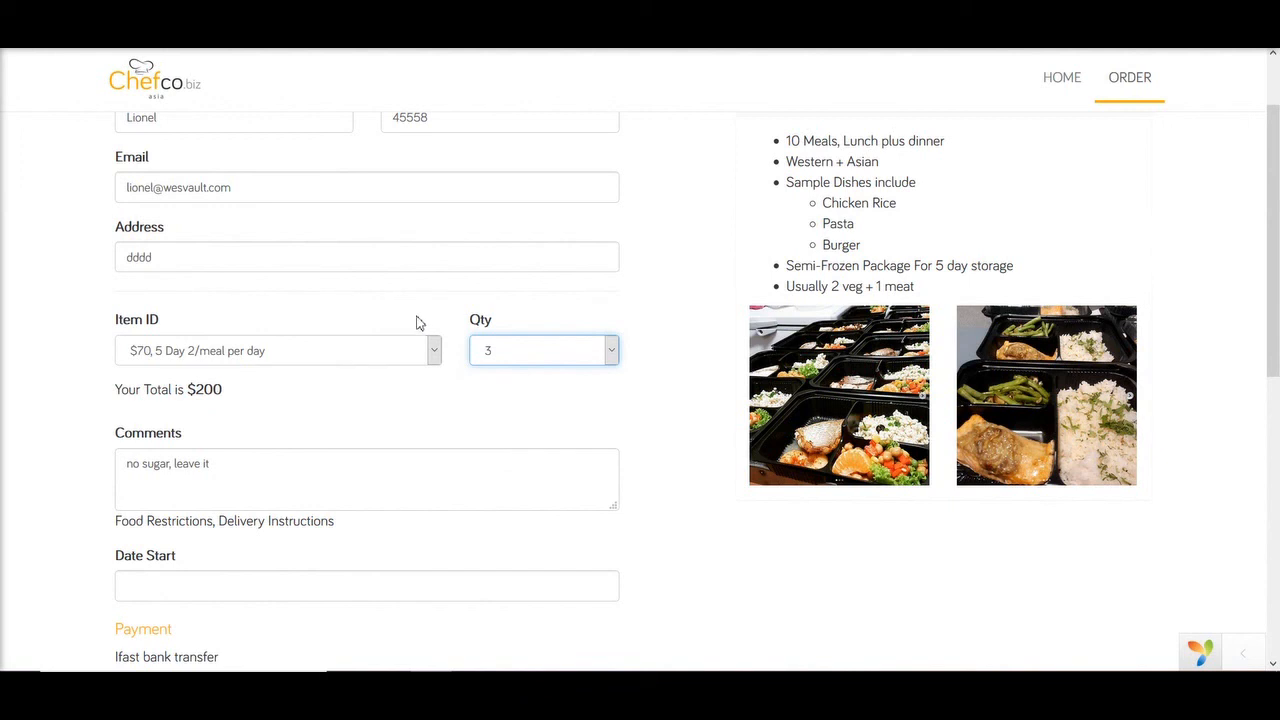
mouse_move(380, 356)
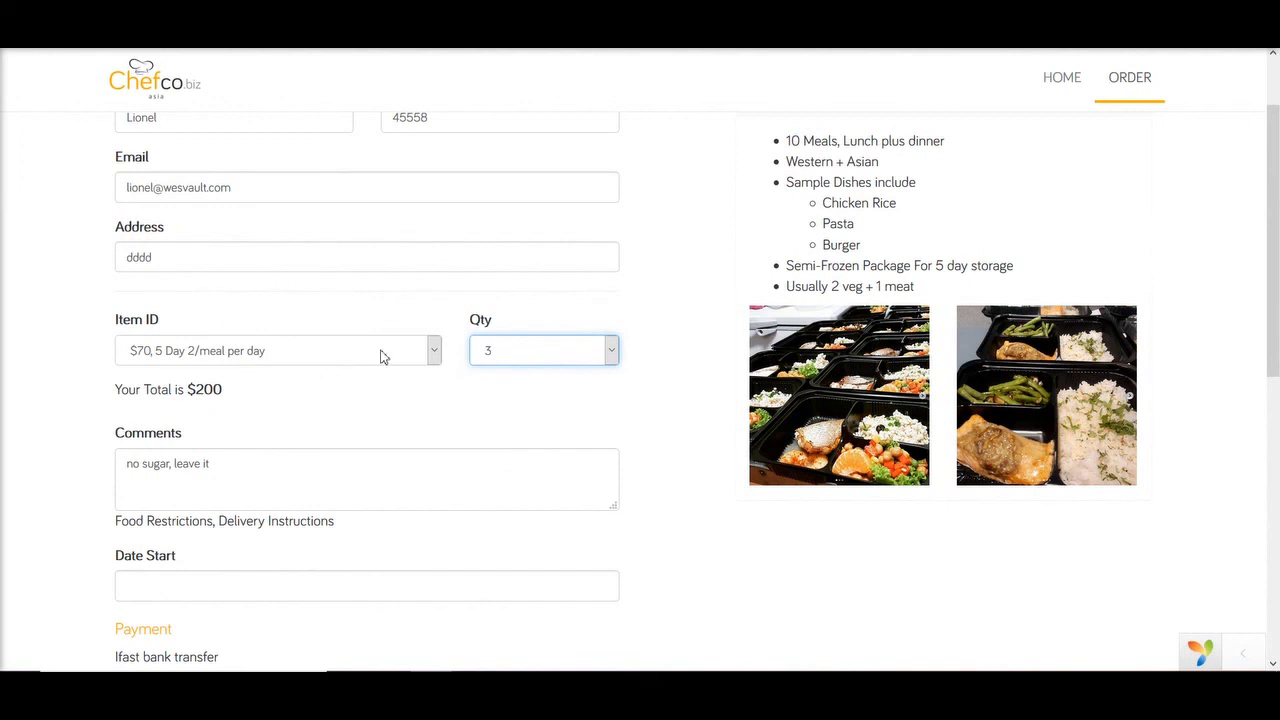